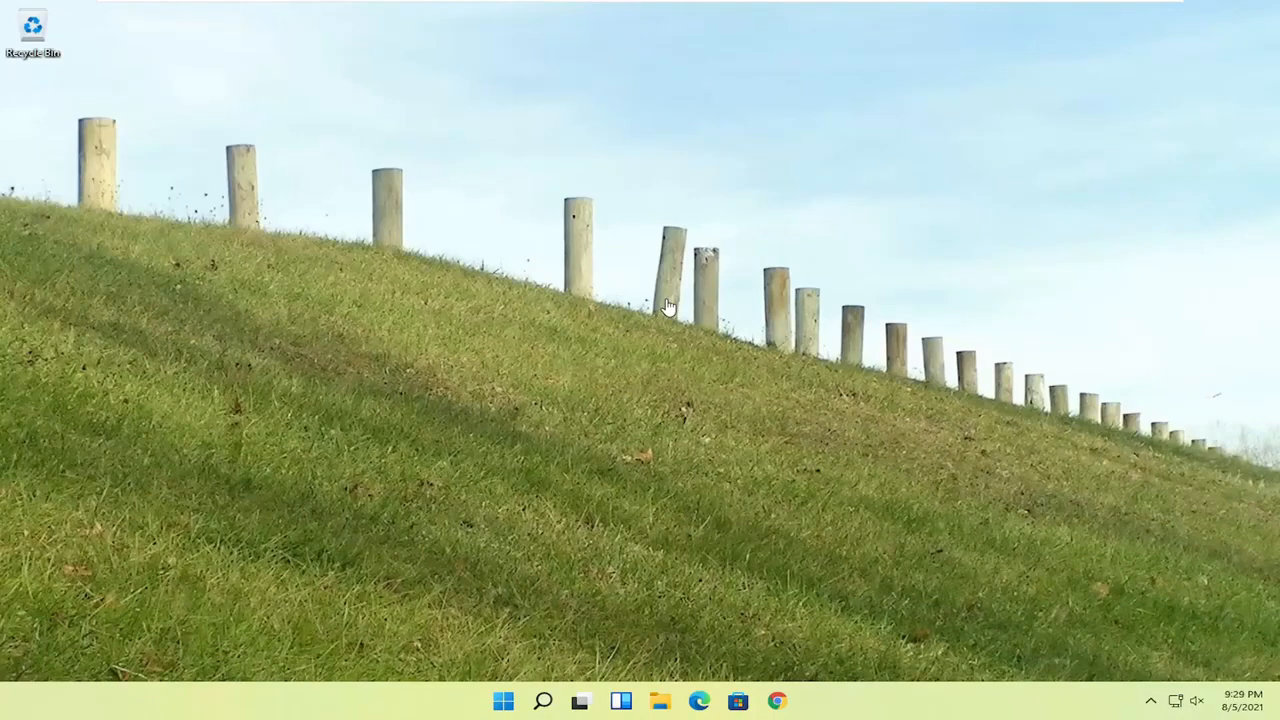
mouse_move(698, 298)
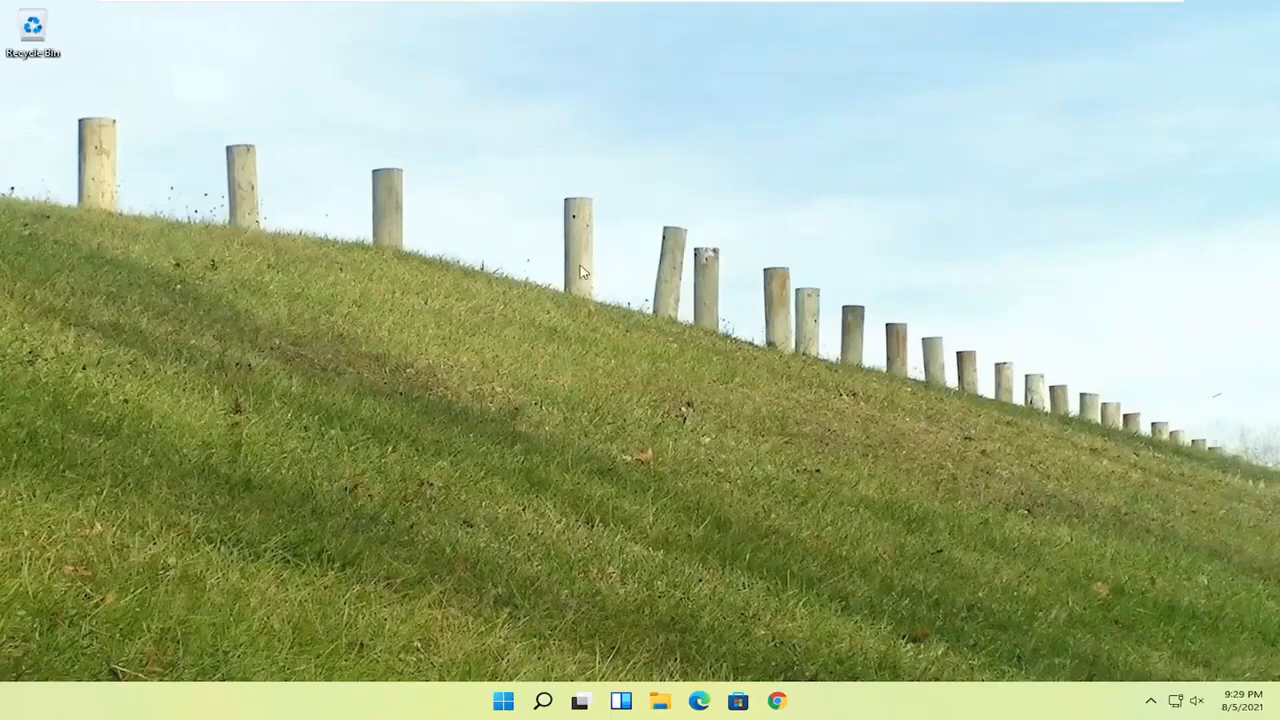
mouse_move(536, 638)
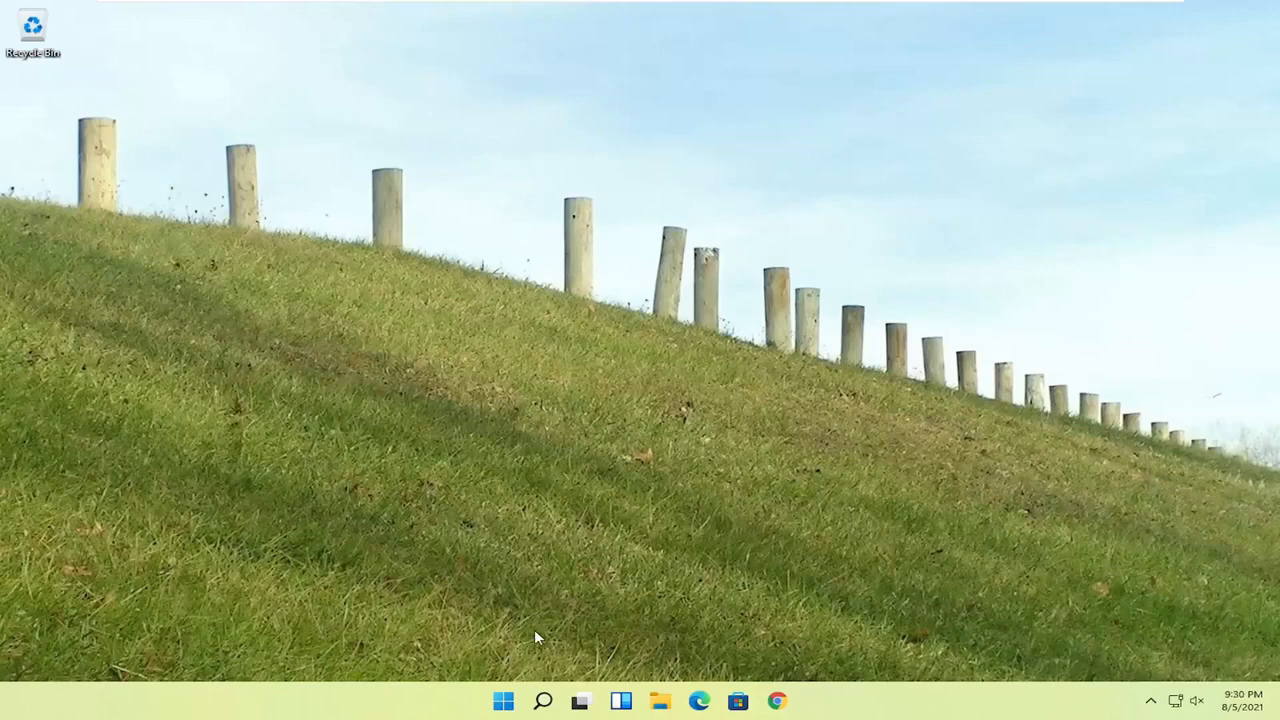
mouse_move(504, 700)
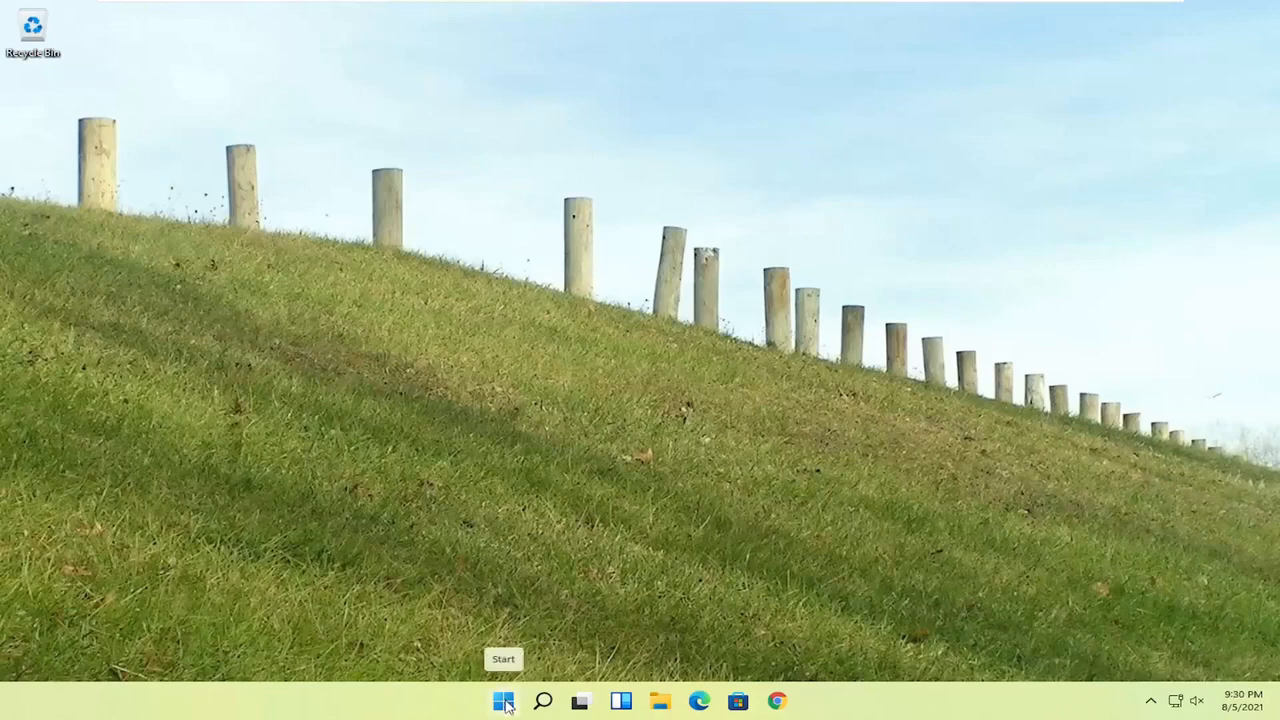
- Bring up the Start button's quick-link menu to reach the power options
right_click(504, 700)
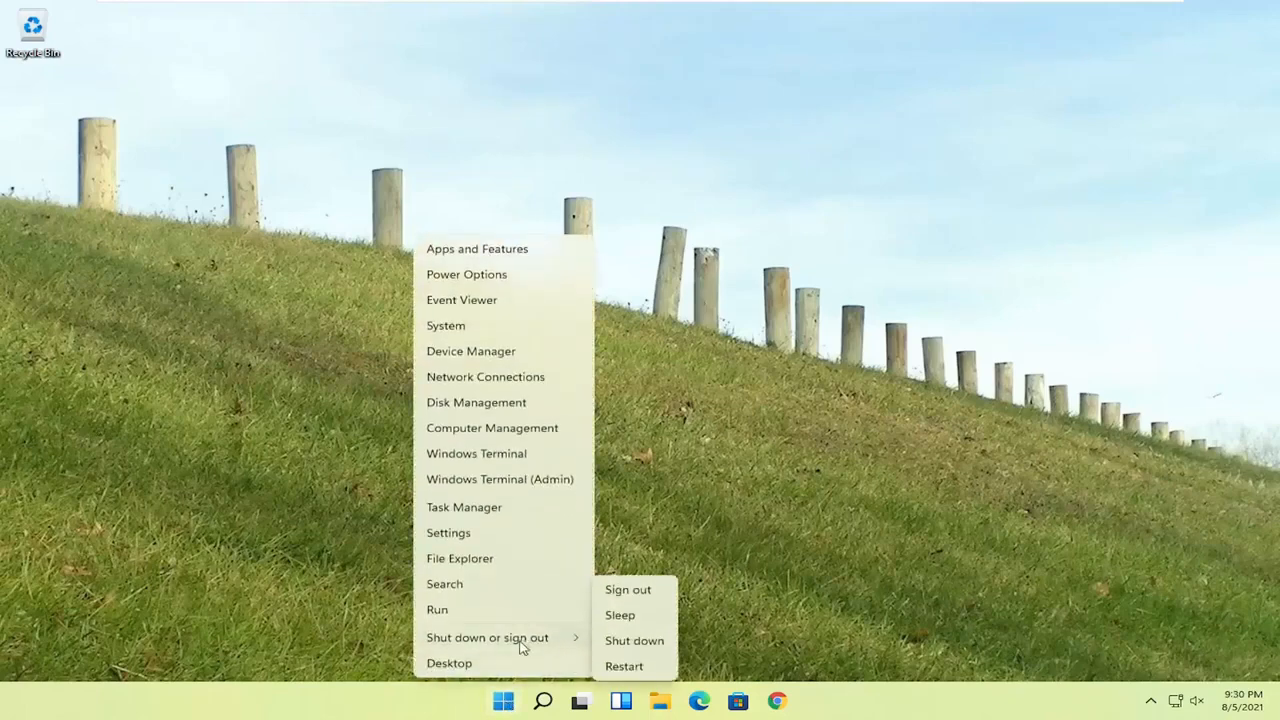
mouse_move(624, 666)
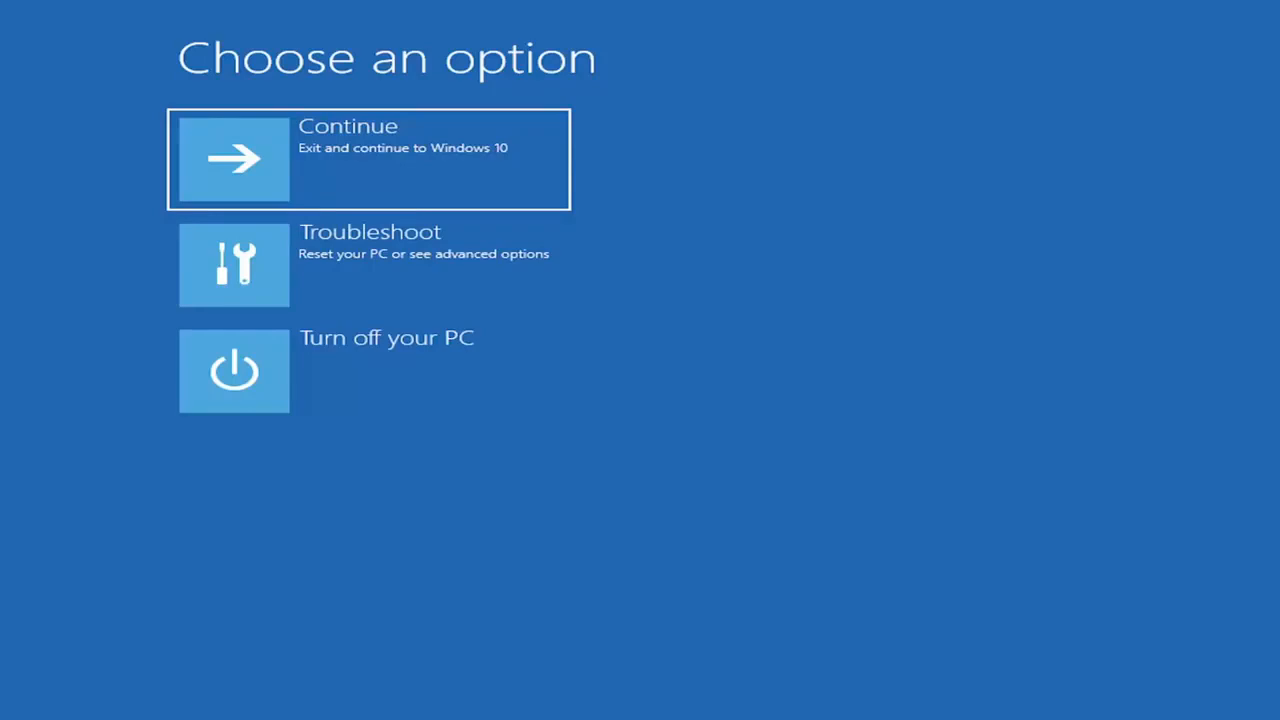
mouse_move(436, 144)
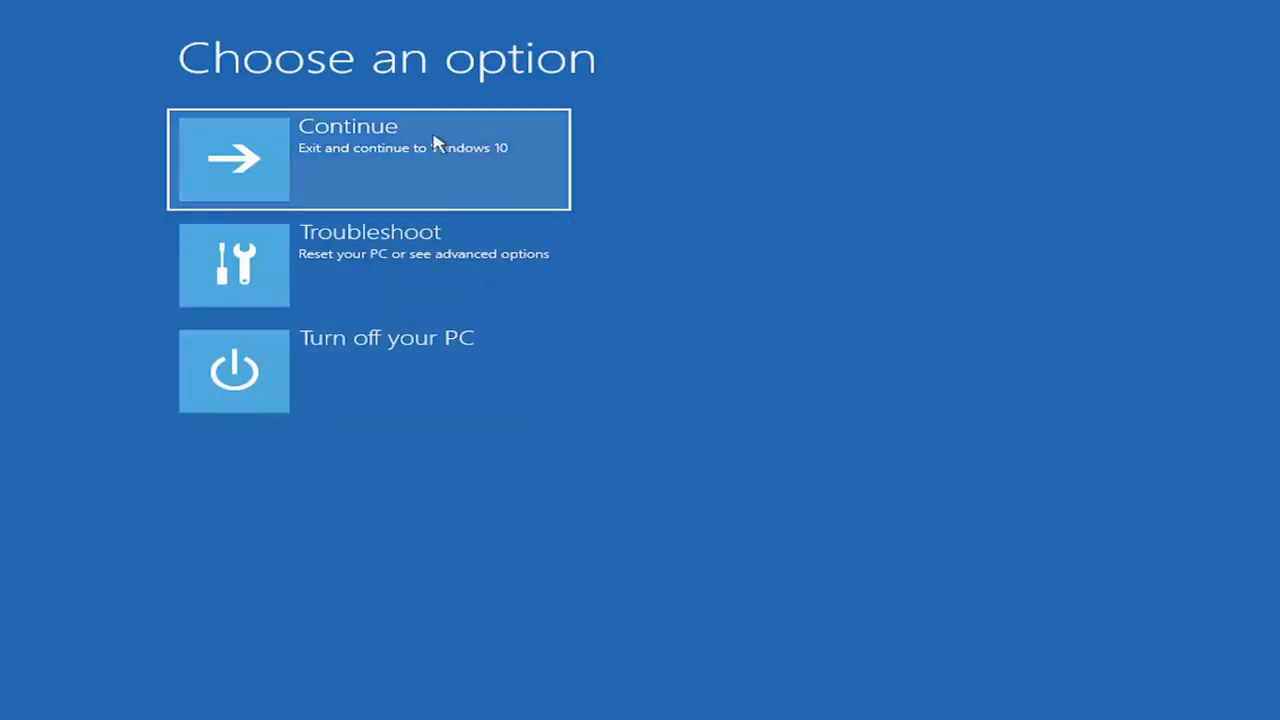
mouse_move(292, 264)
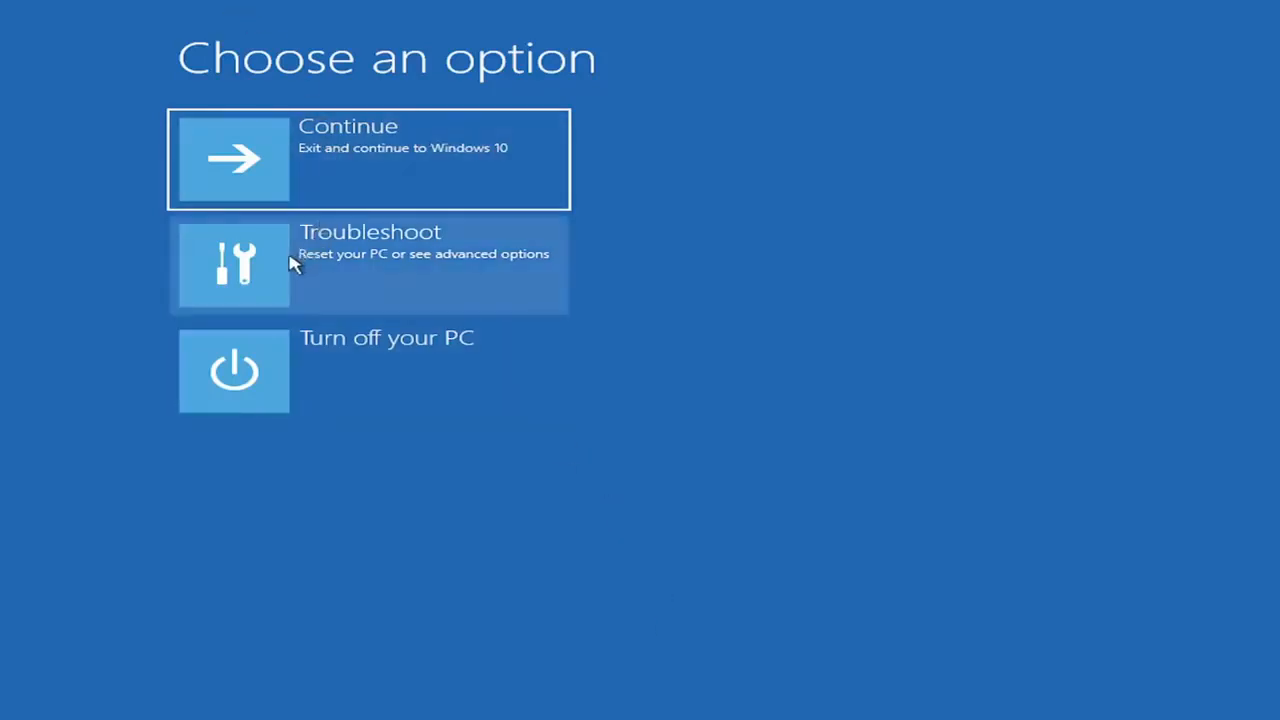
mouse_move(416, 268)
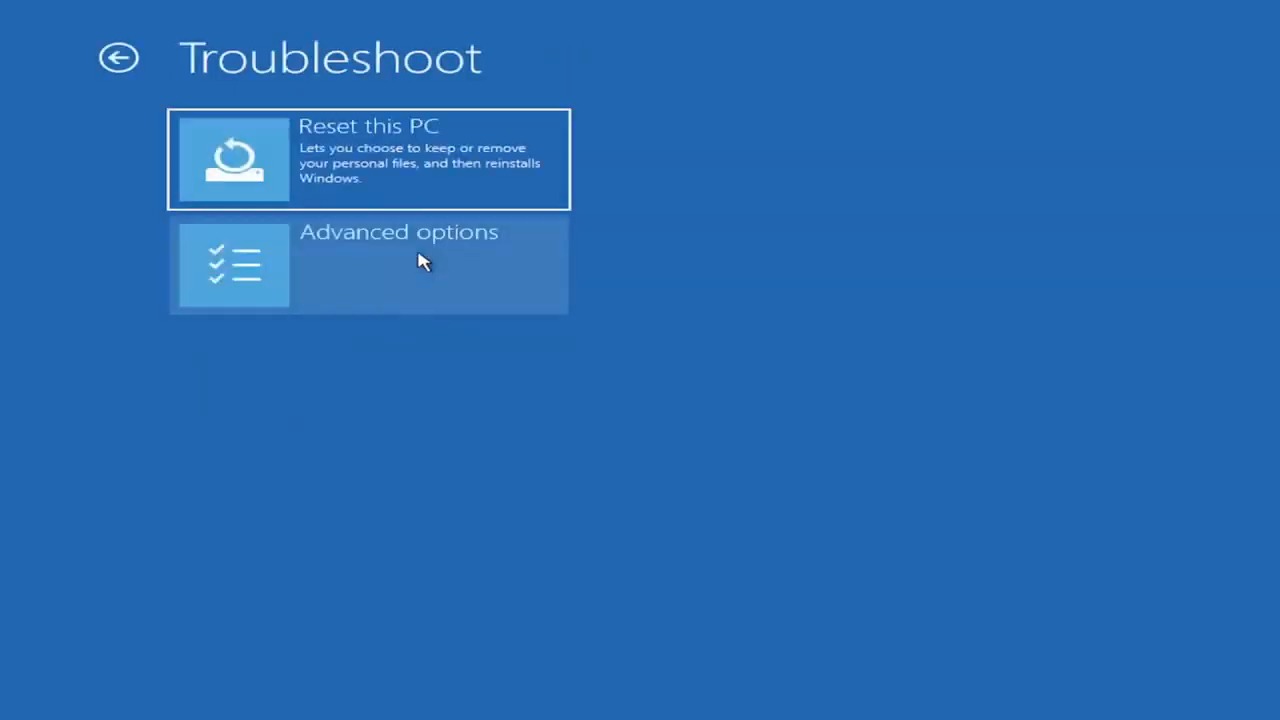
mouse_move(218, 182)
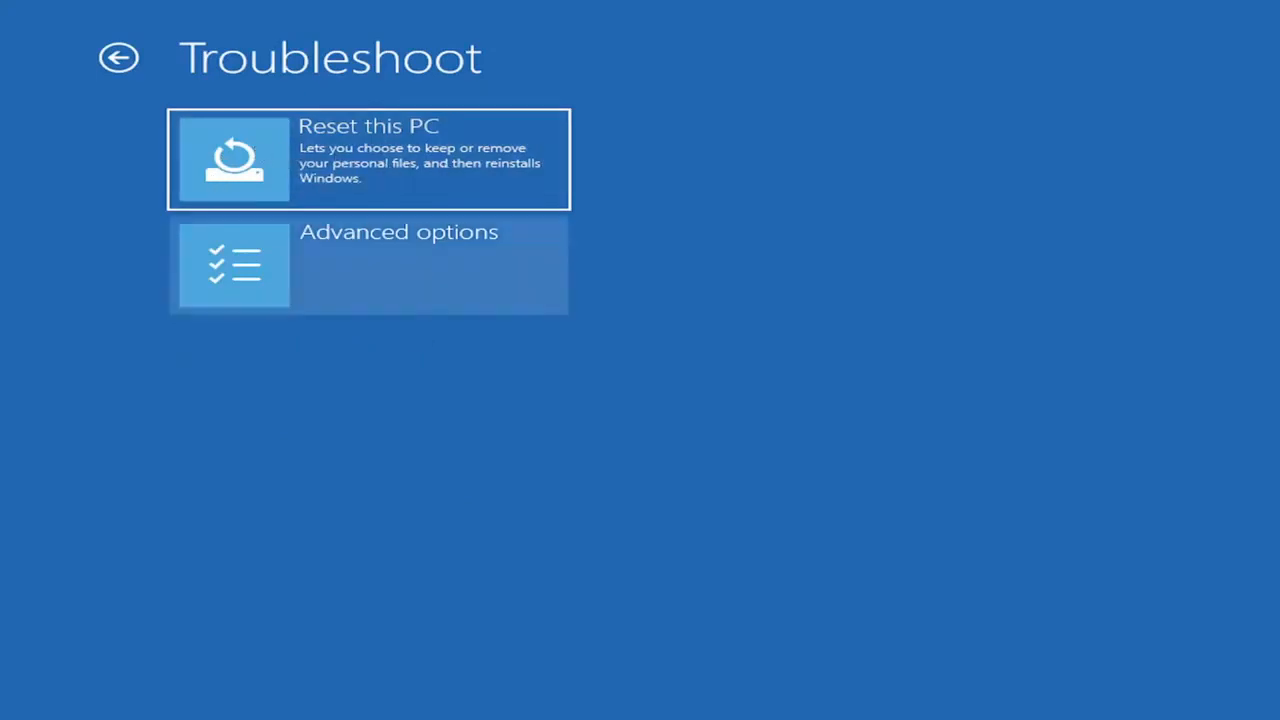
- Choose Reset this PC from Troubleshoot to see the keep-files and remove-everything choices
left_click(368, 160)
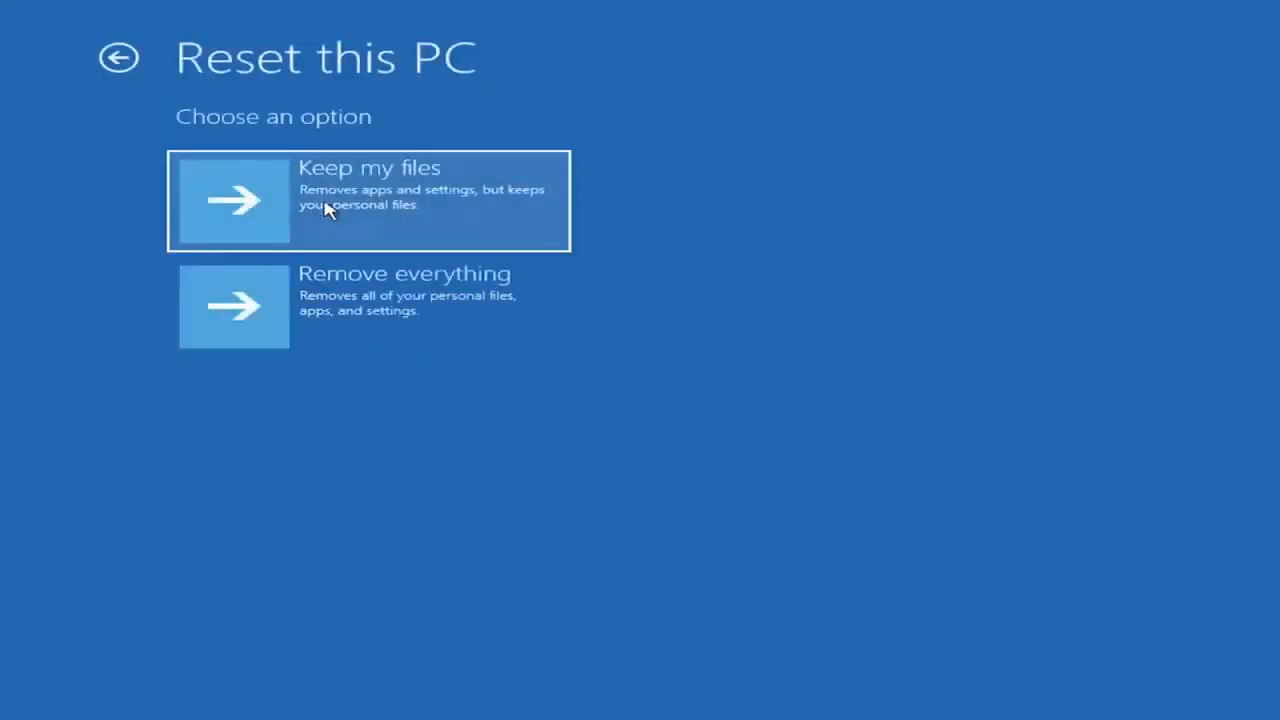
mouse_move(372, 204)
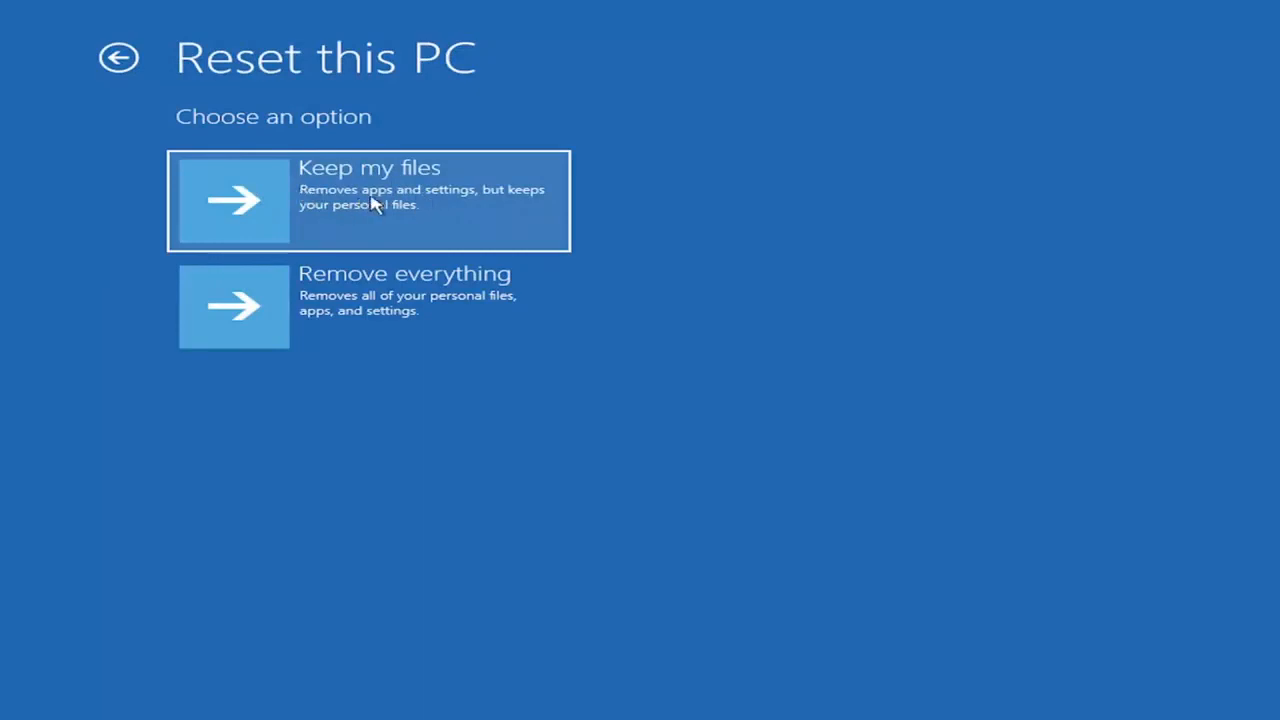
mouse_move(360, 220)
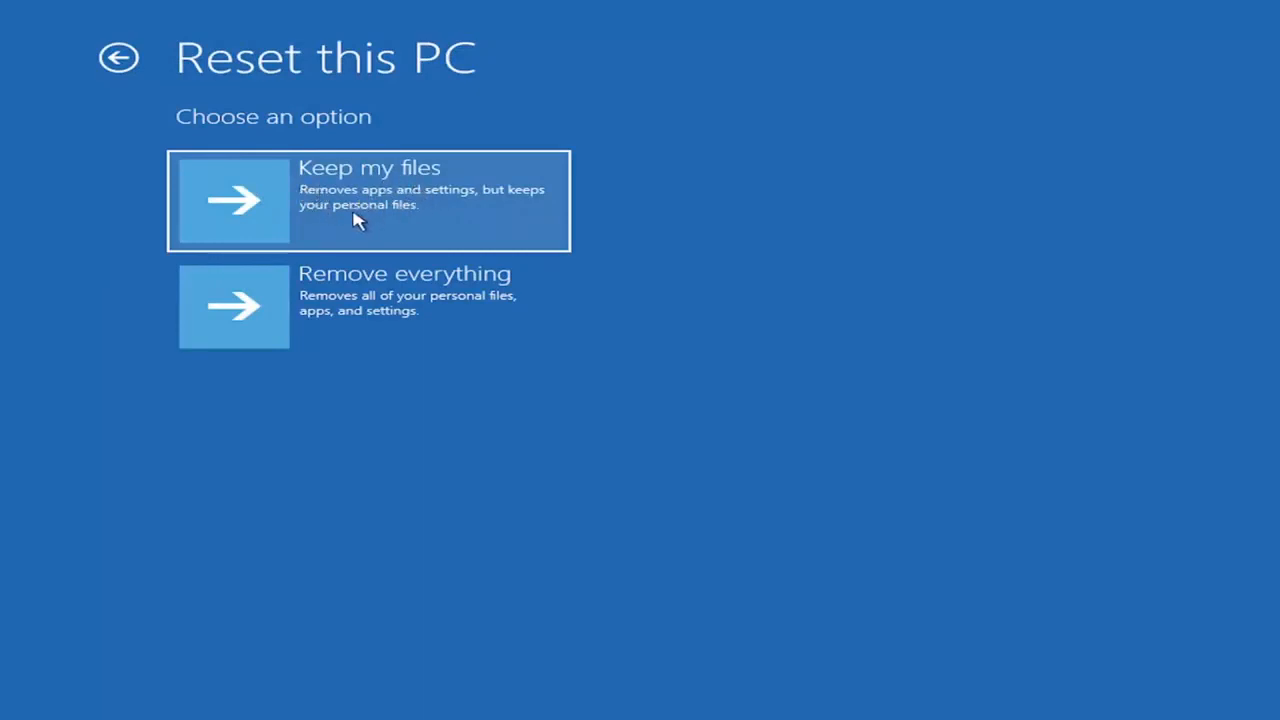
mouse_move(348, 182)
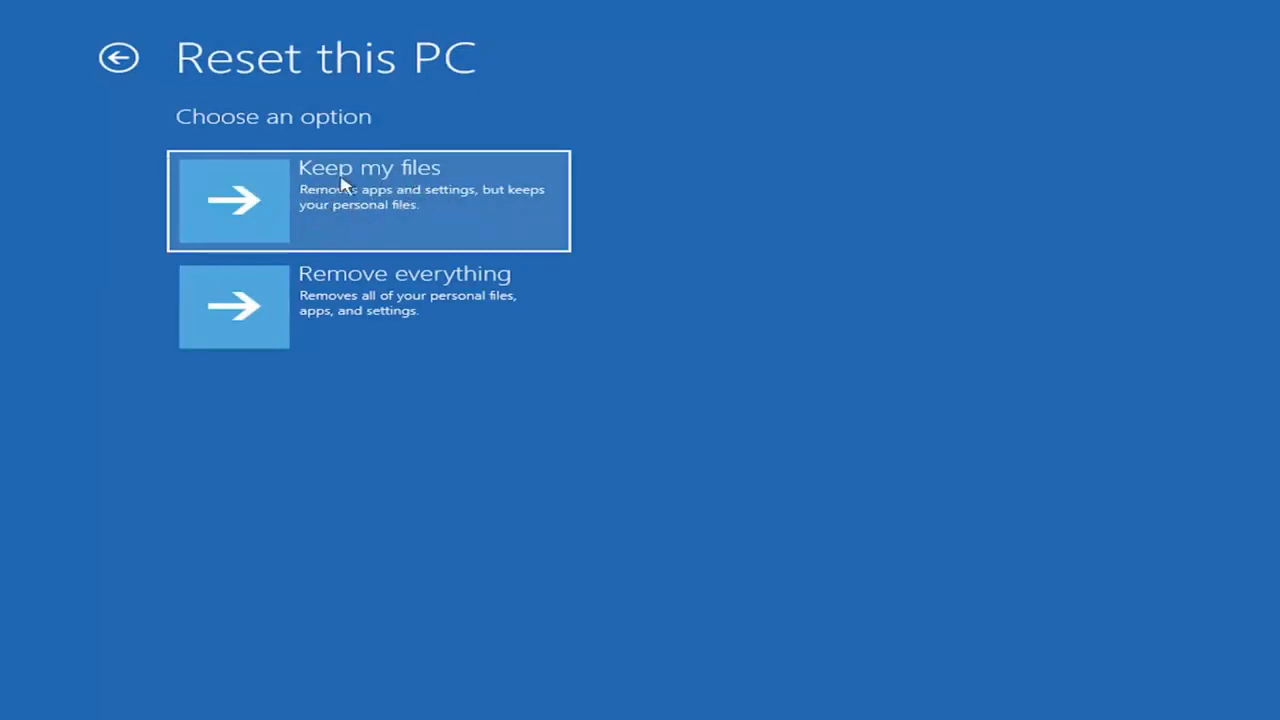
mouse_move(470, 196)
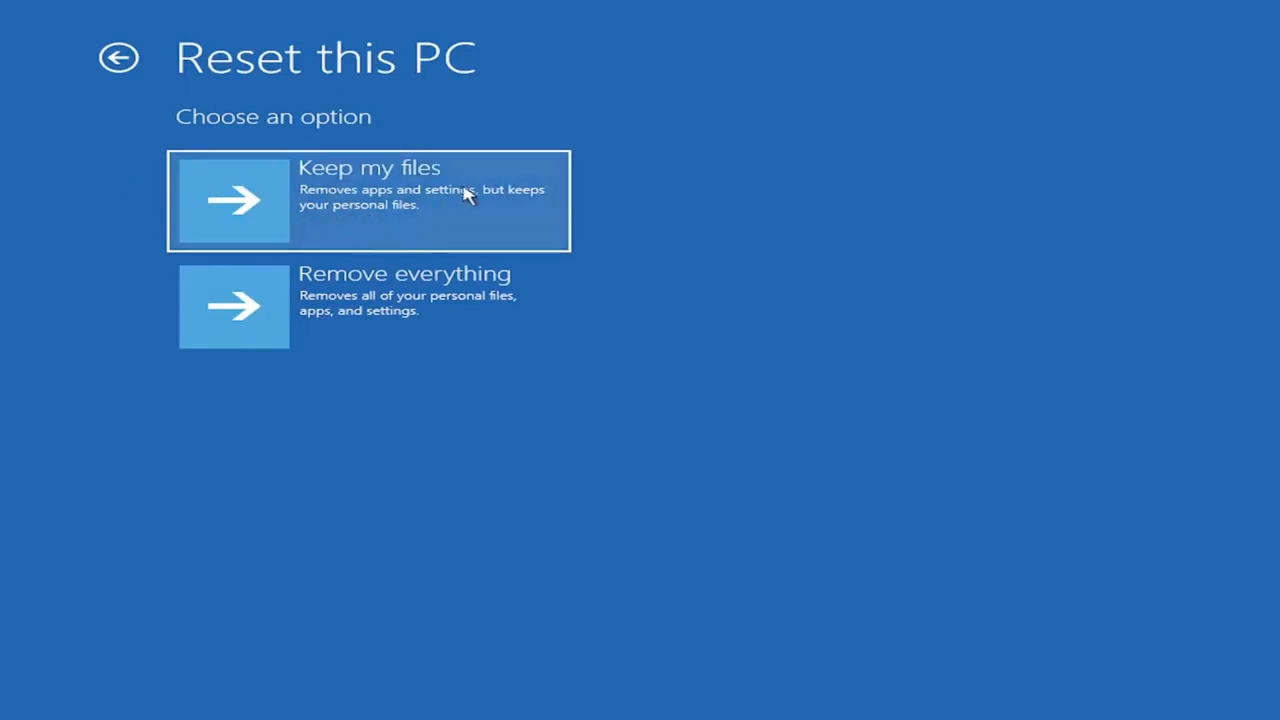
mouse_move(350, 220)
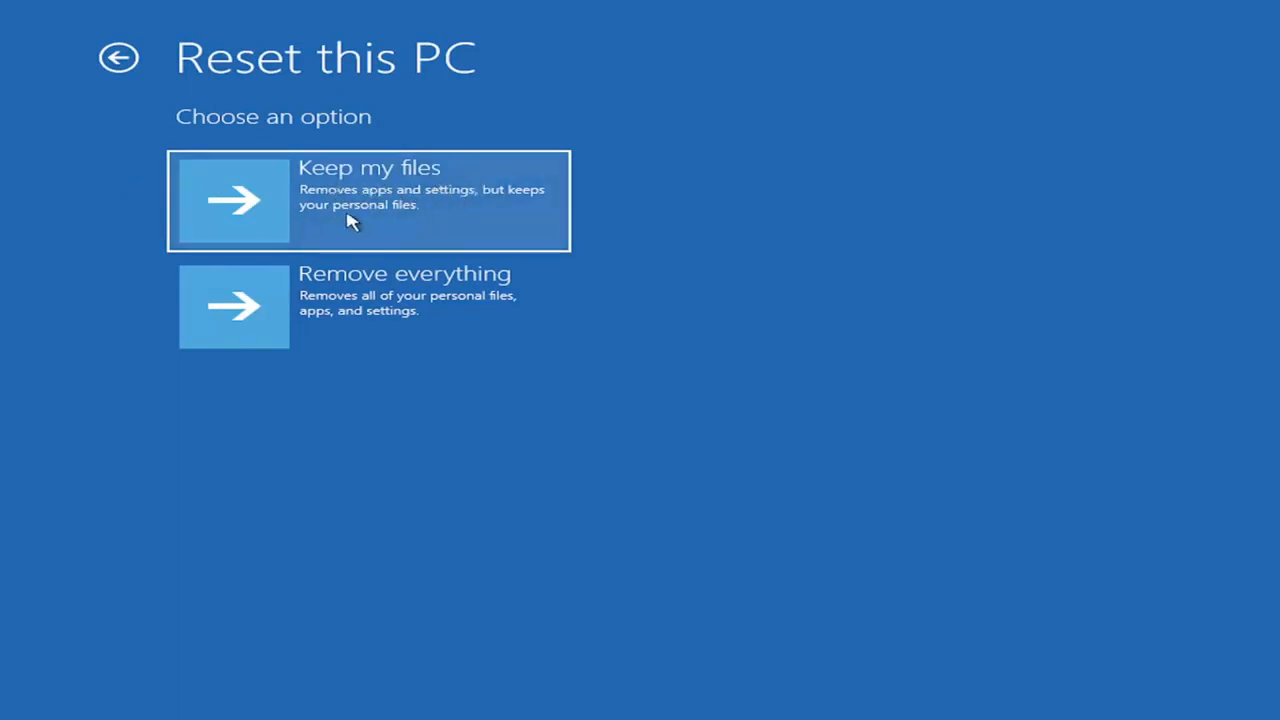
mouse_move(376, 192)
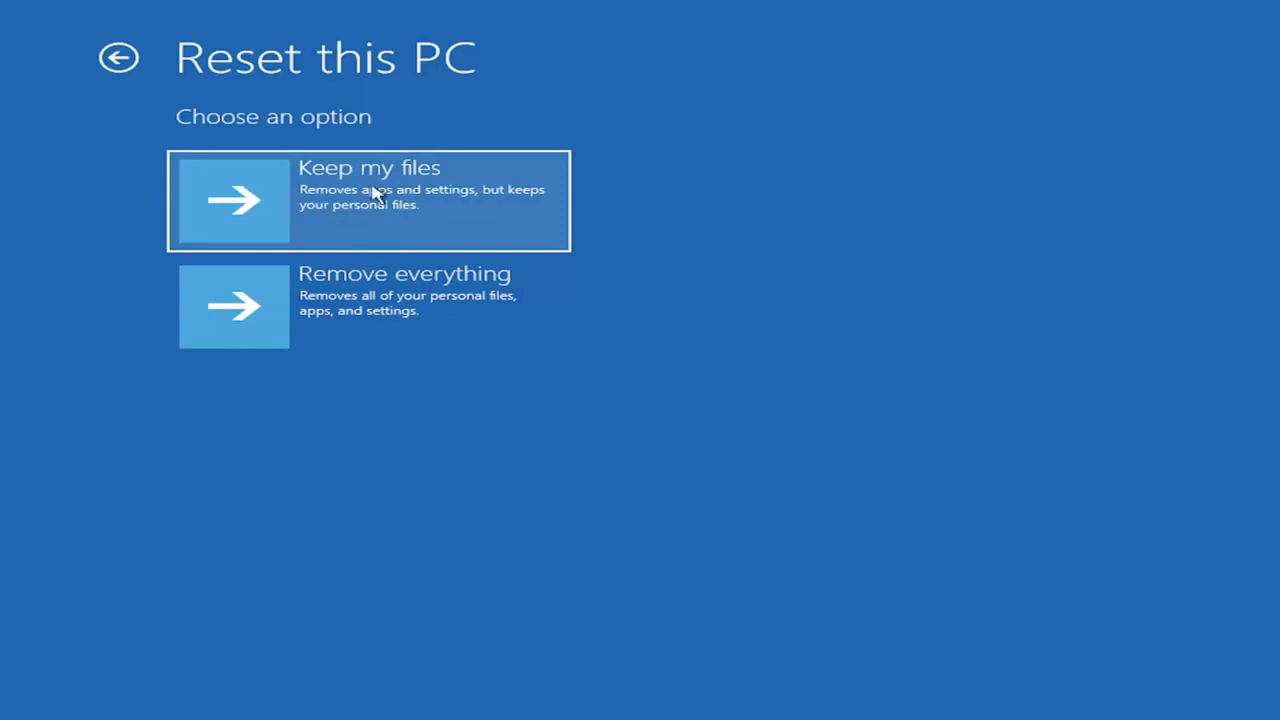
mouse_move(356, 200)
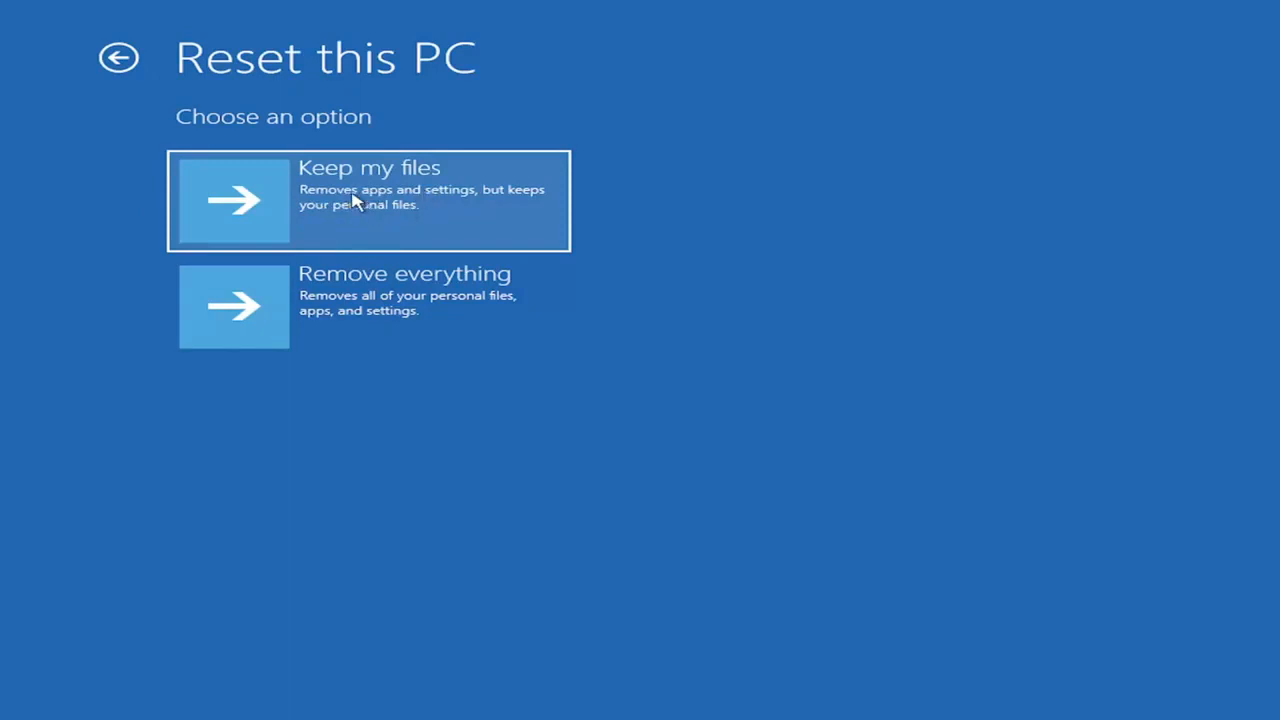
mouse_move(316, 170)
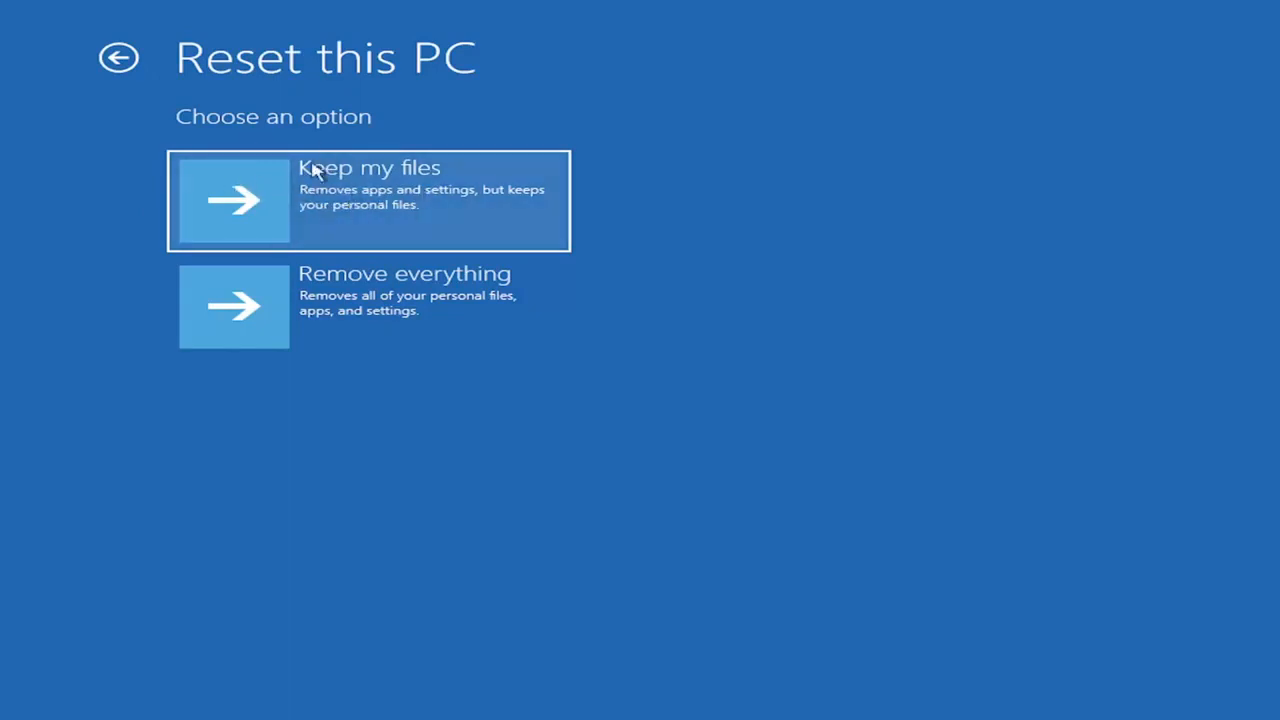
mouse_move(344, 206)
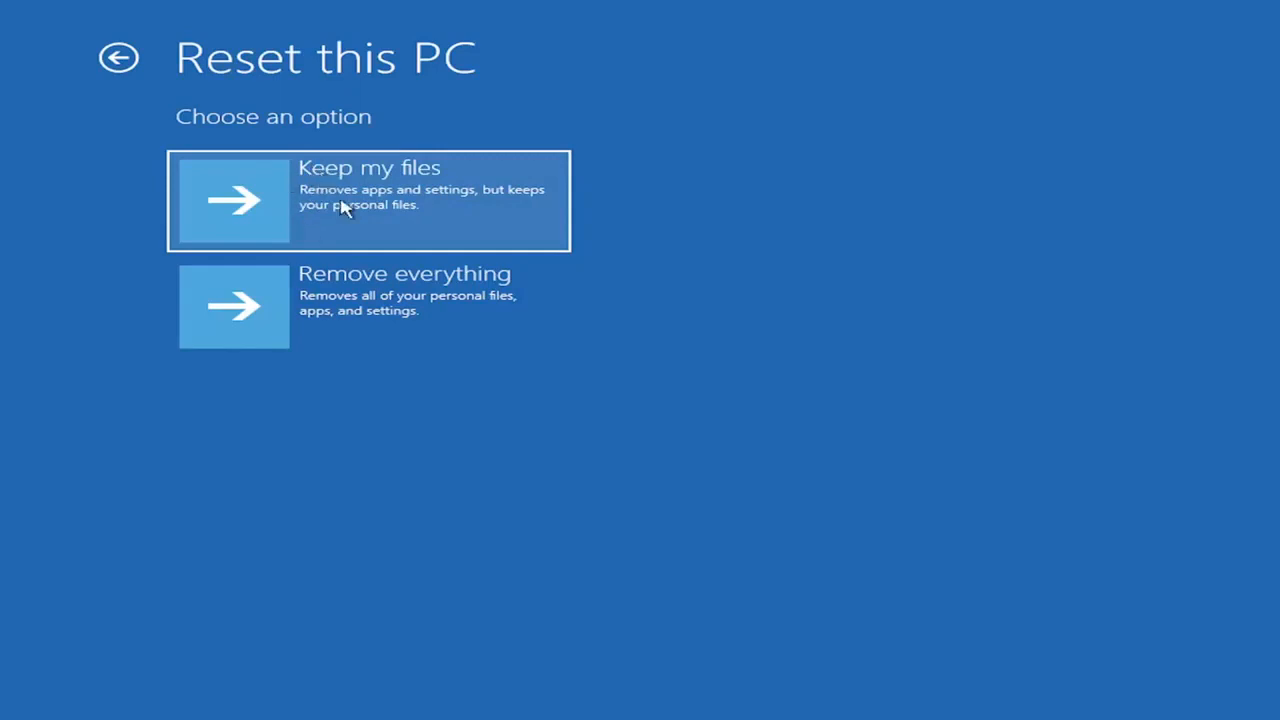
mouse_move(268, 196)
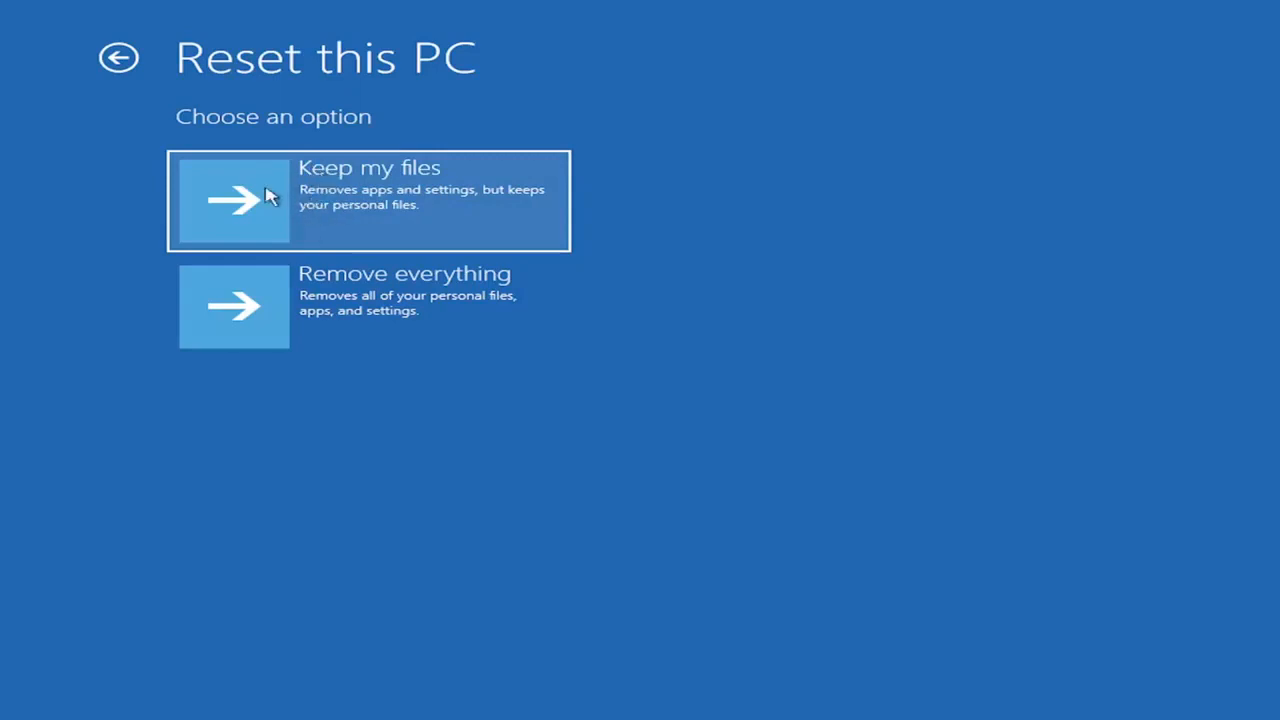
mouse_move(350, 204)
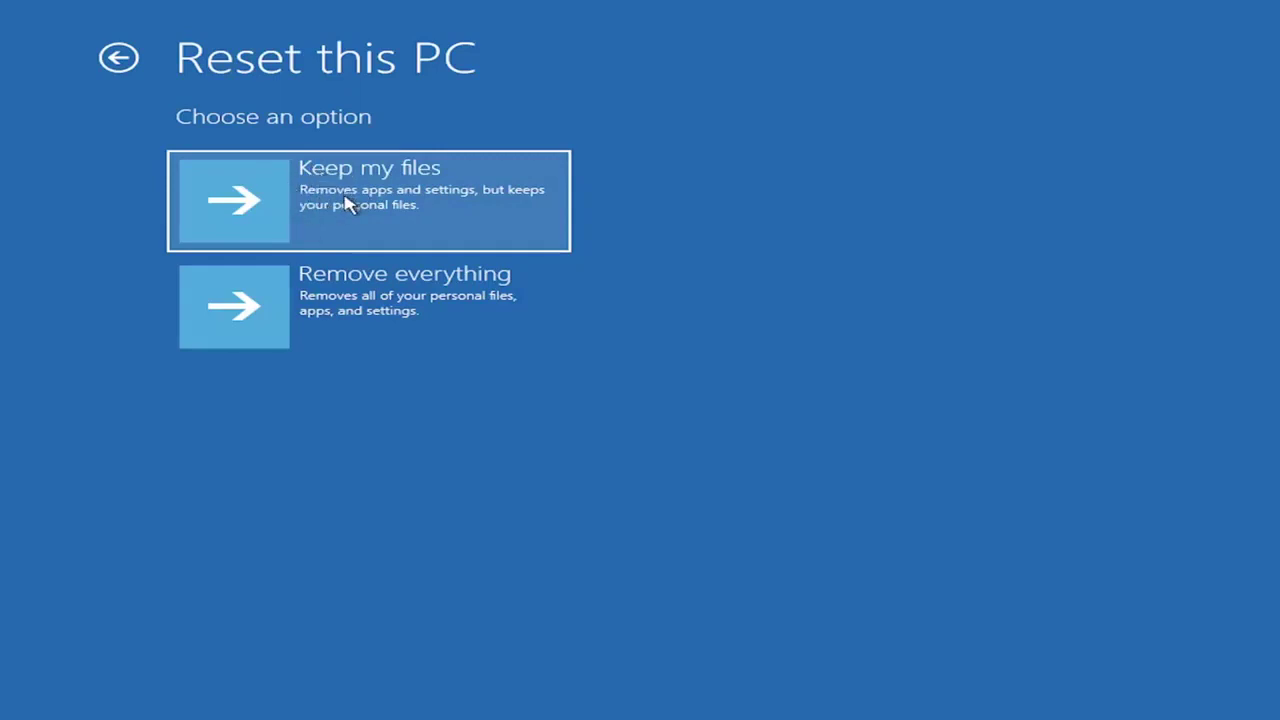
mouse_move(398, 332)
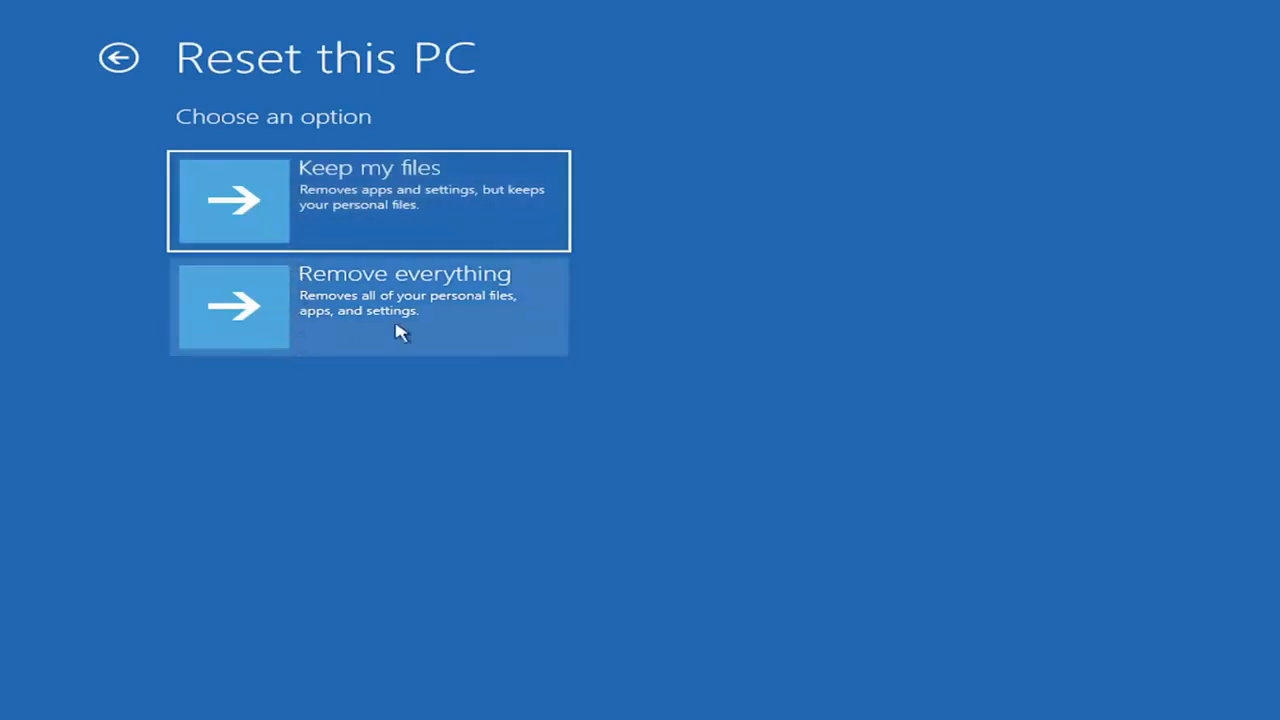
mouse_move(382, 334)
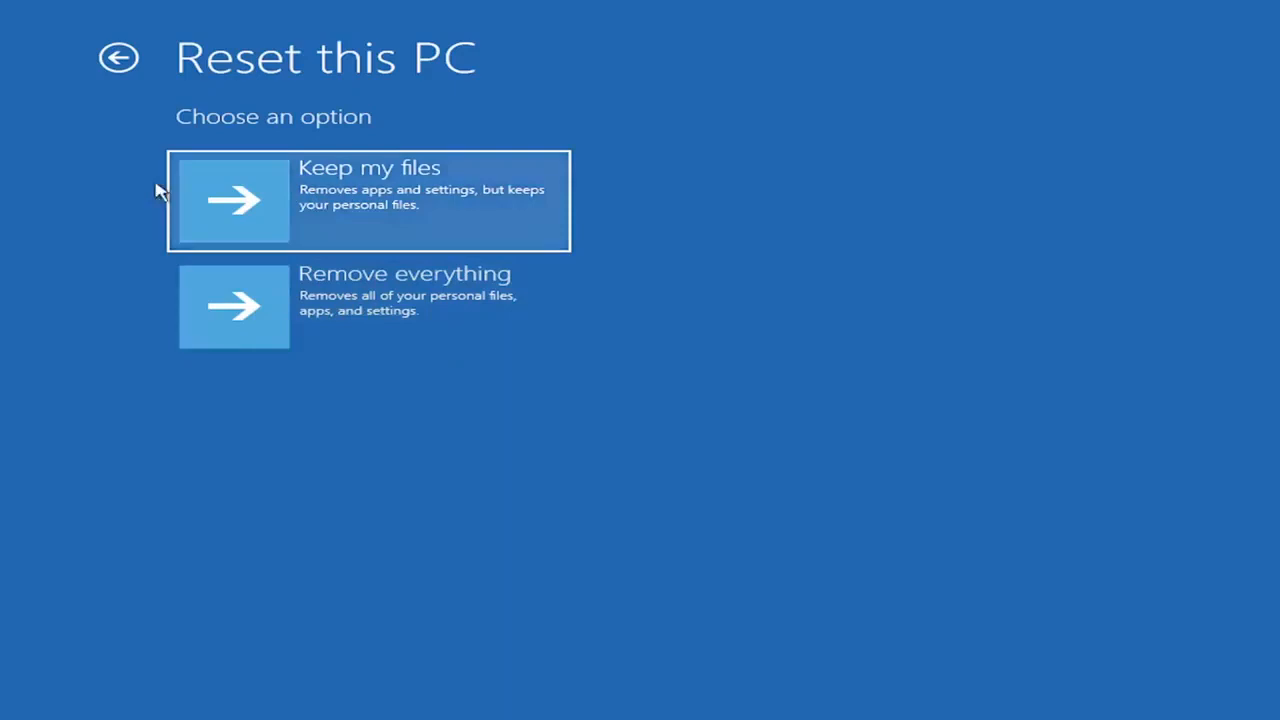
- Go back from the reset choices to the Troubleshoot screen
left_click(118, 56)
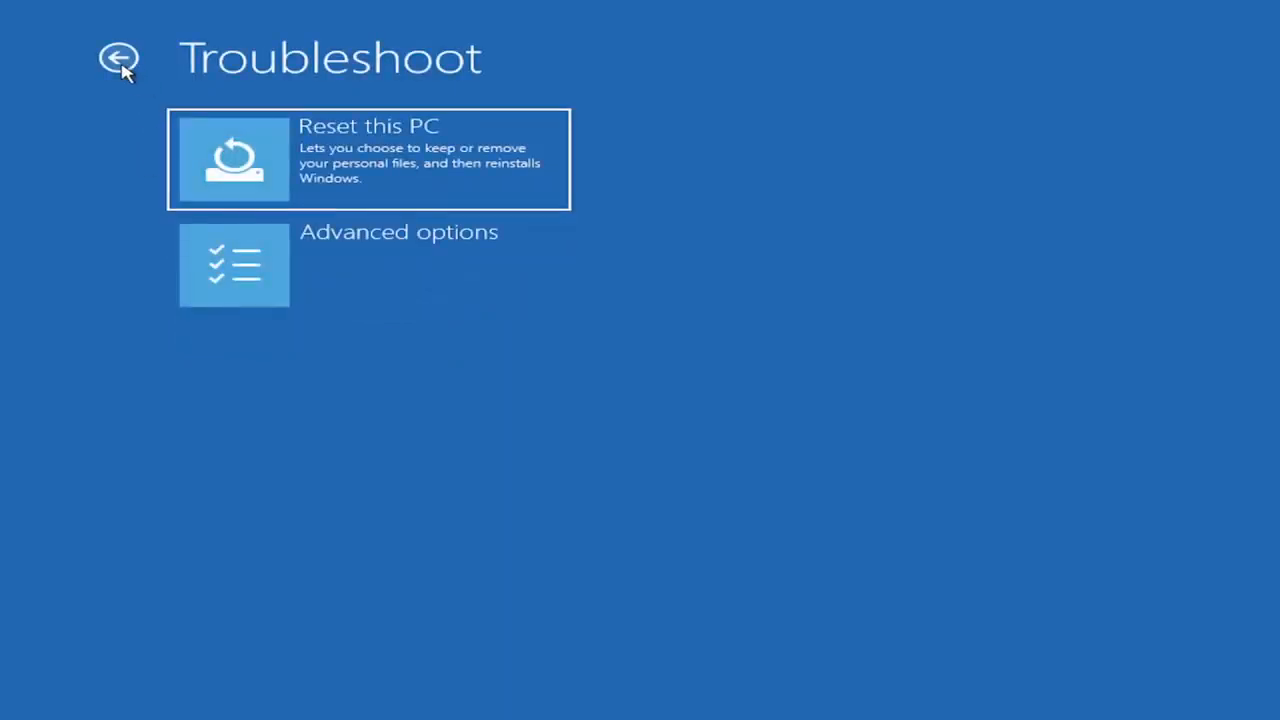
mouse_move(390, 396)
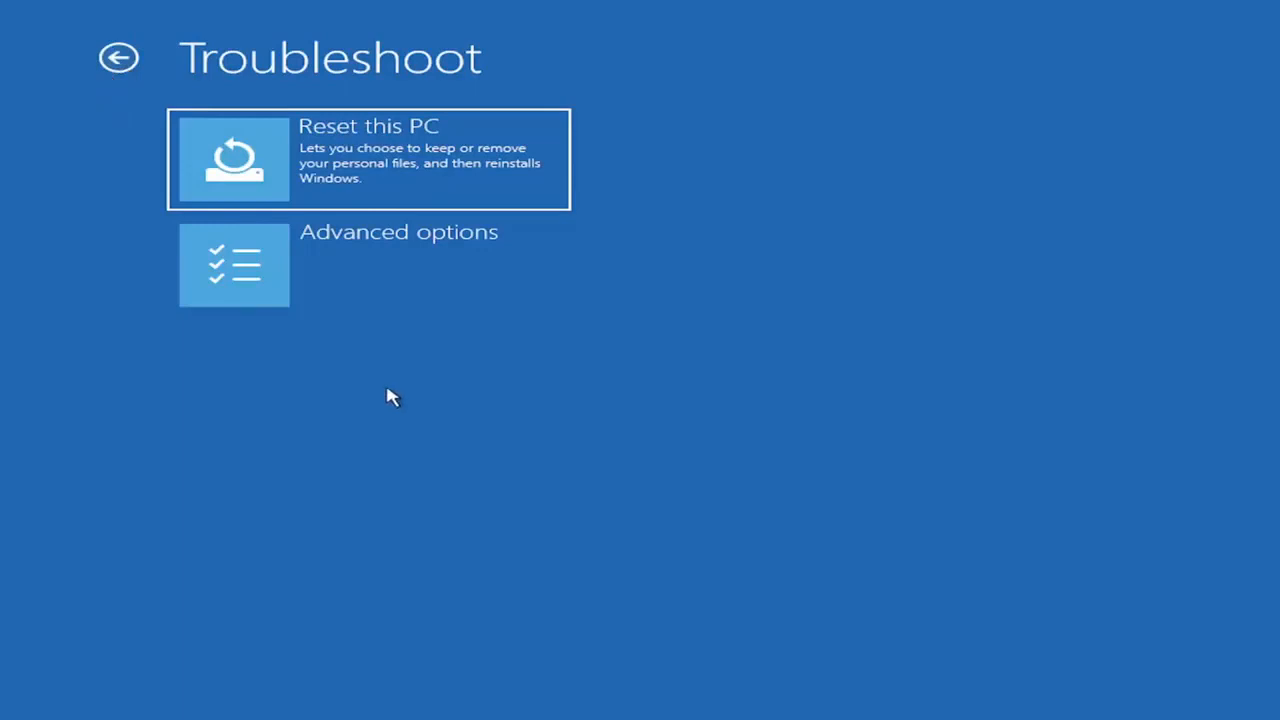
mouse_move(384, 392)
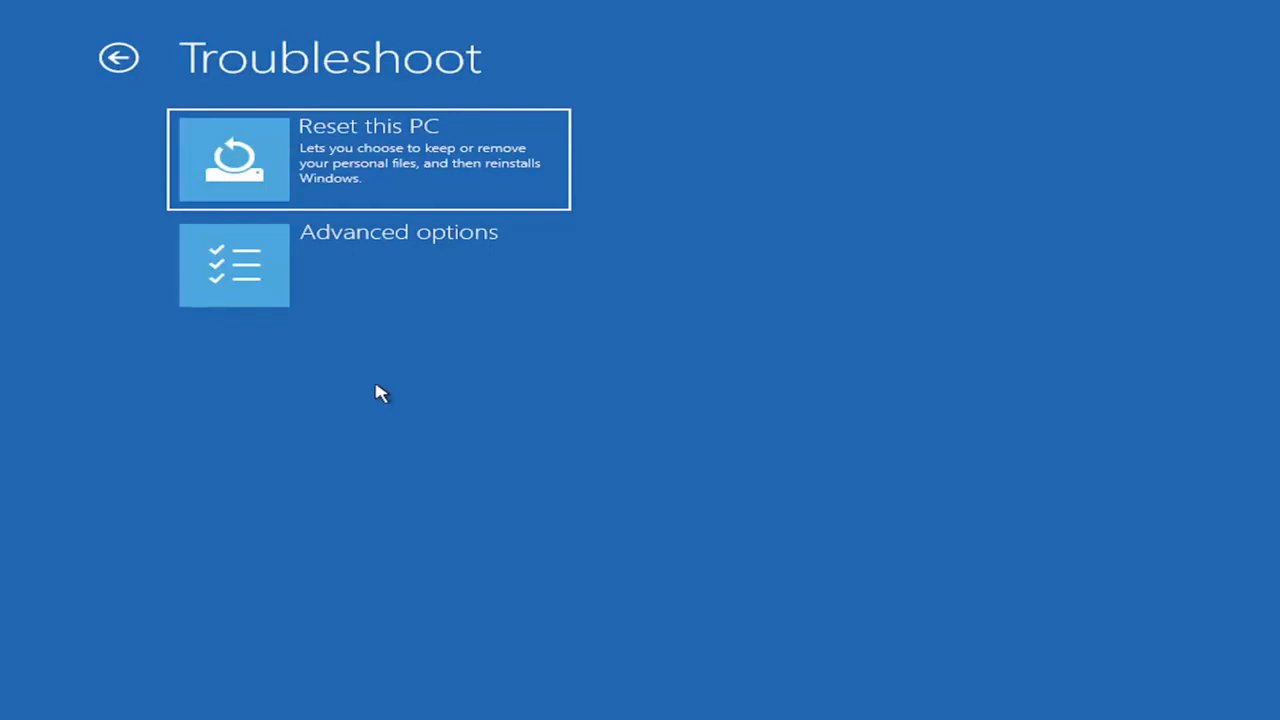
mouse_move(392, 374)
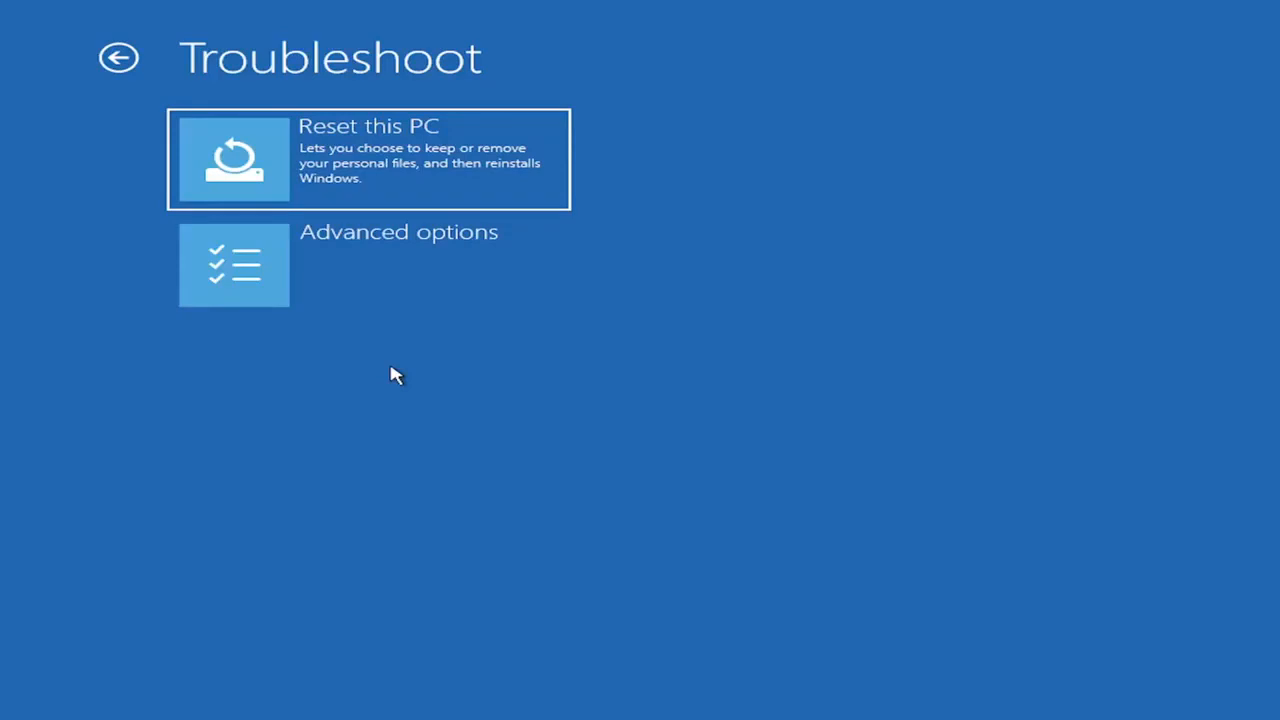
mouse_move(340, 312)
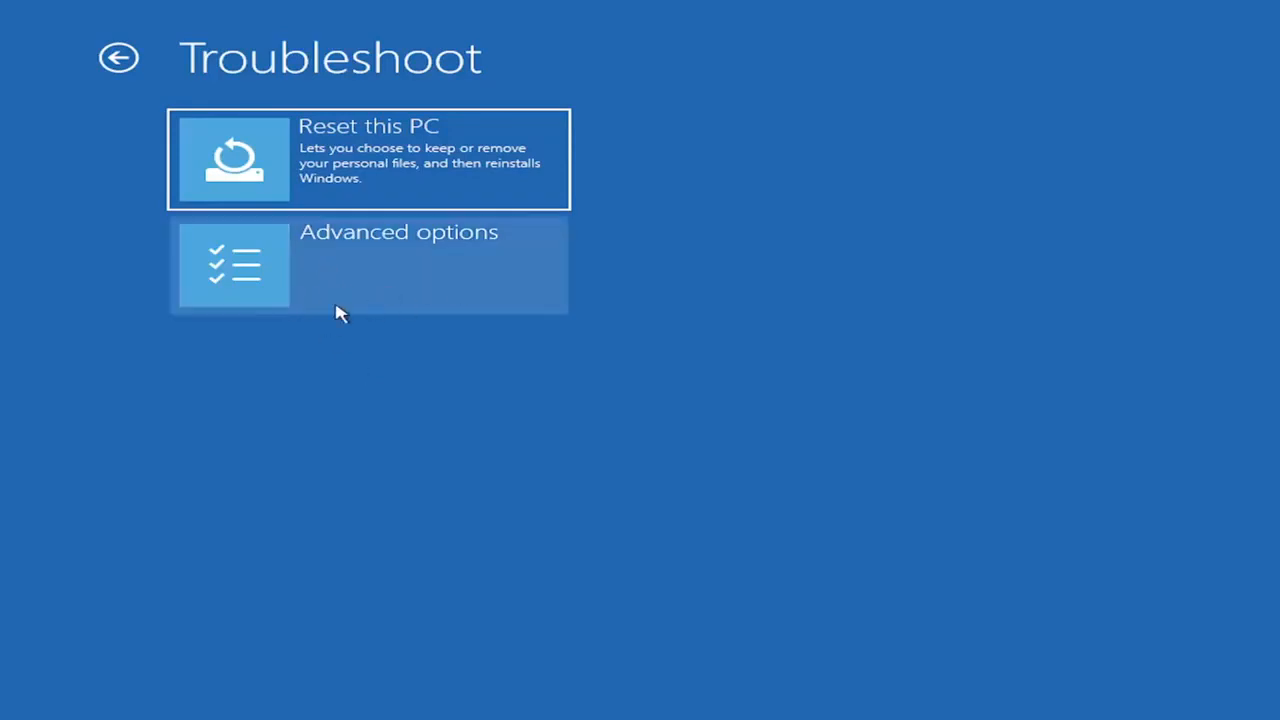
- Enter Advanced options and launch the recovery Command Prompt at X:\windows\system32
left_click(368, 264)
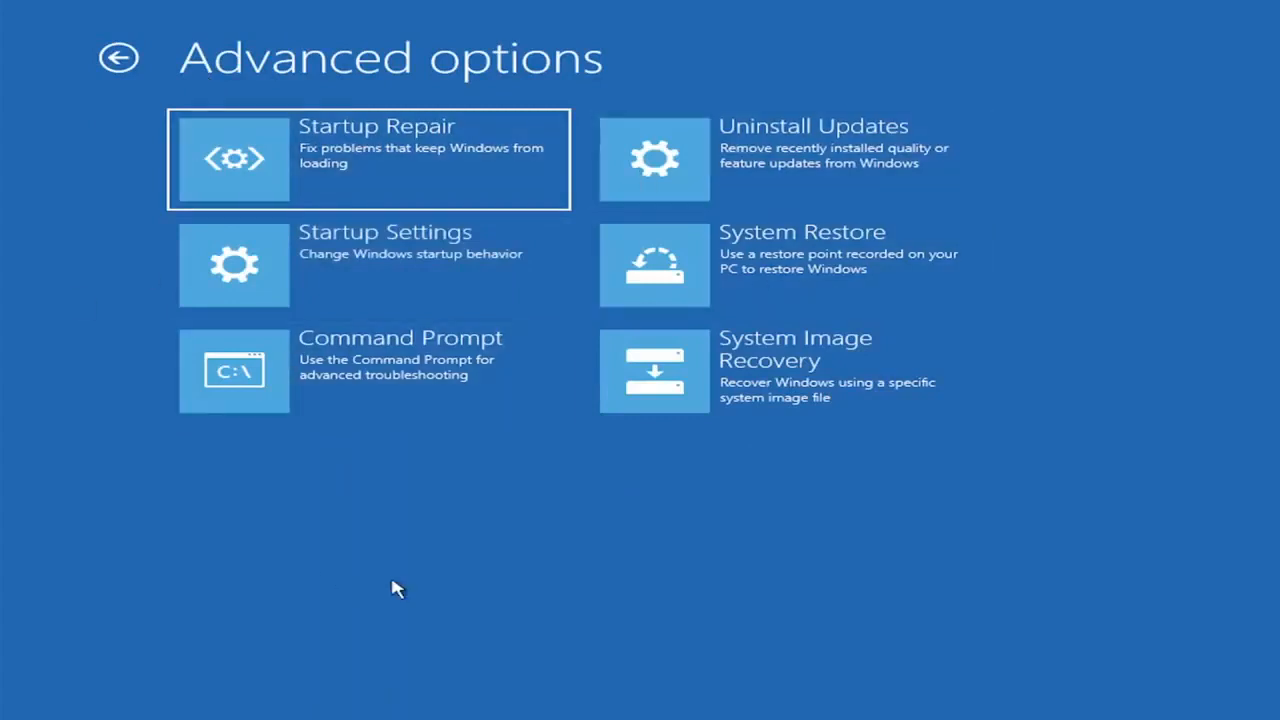
mouse_move(510, 542)
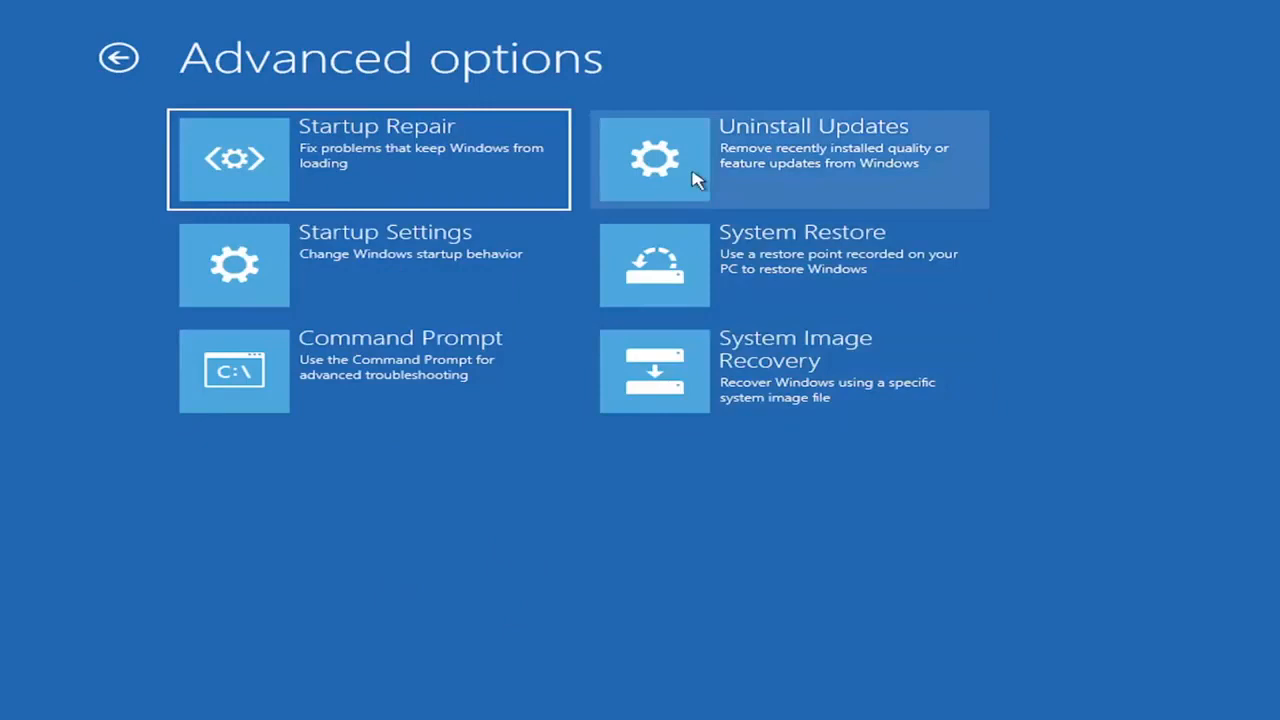
mouse_move(680, 208)
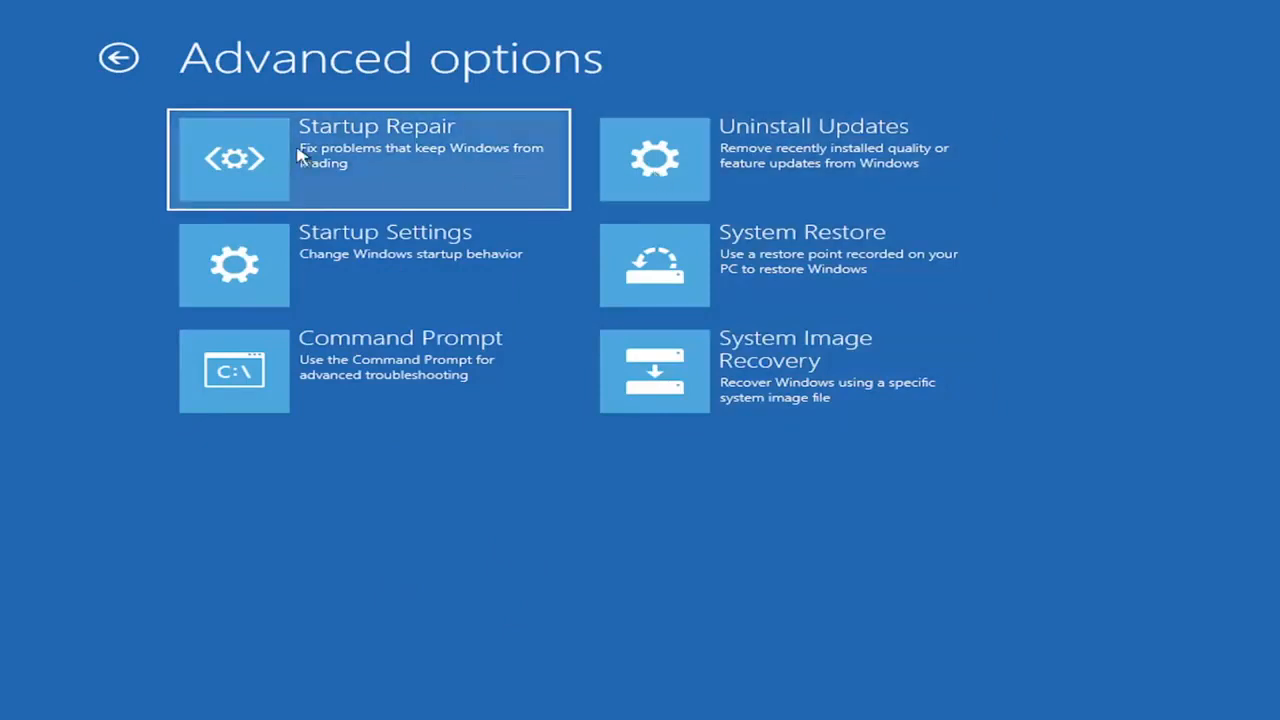
mouse_move(282, 152)
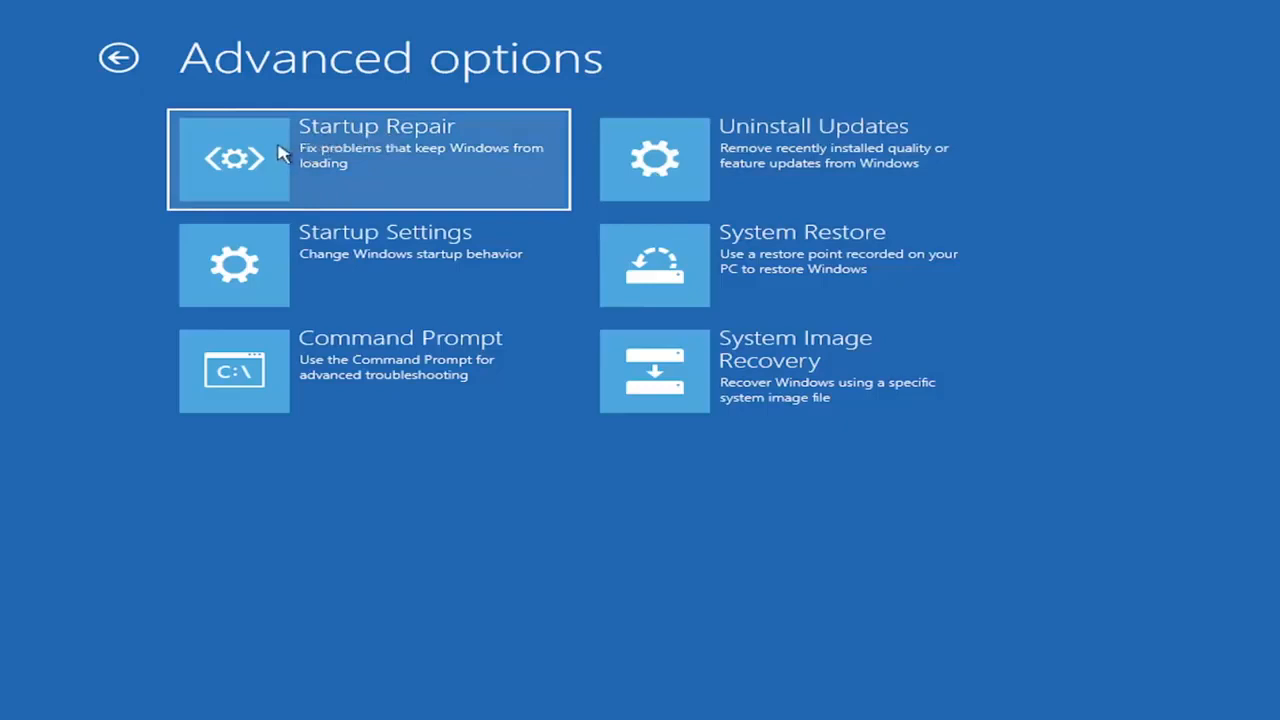
mouse_move(356, 140)
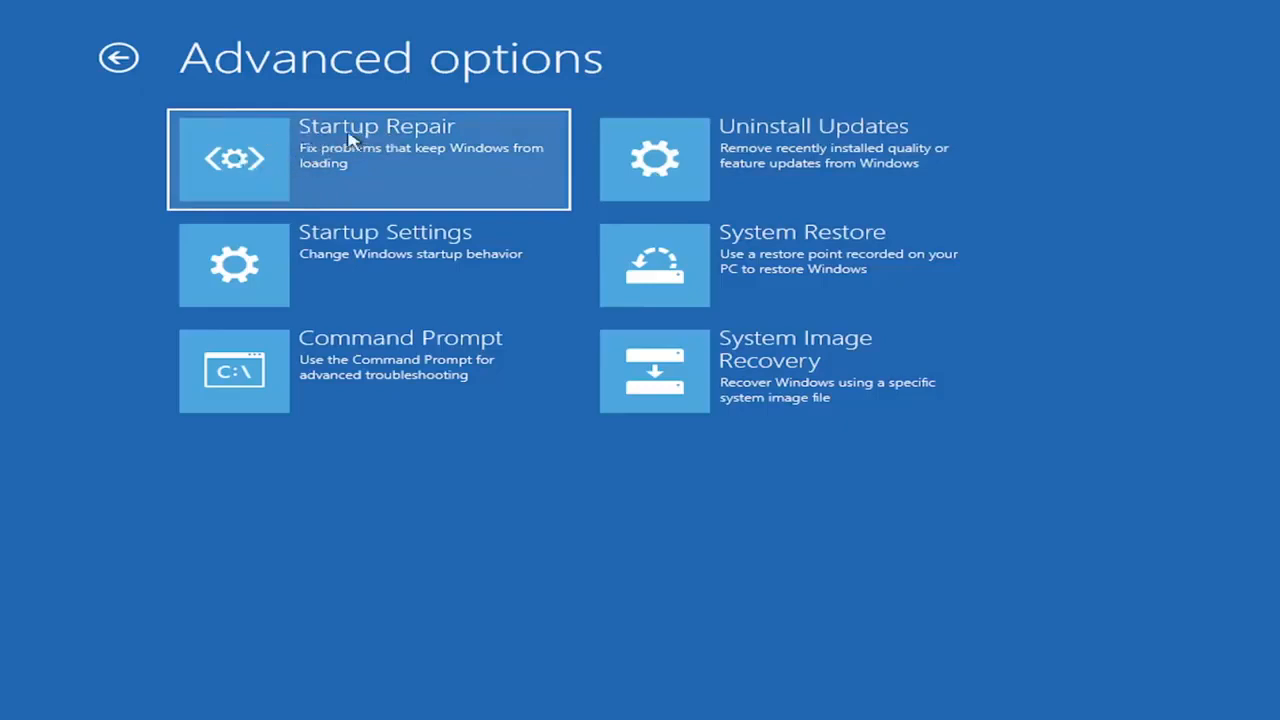
mouse_move(308, 168)
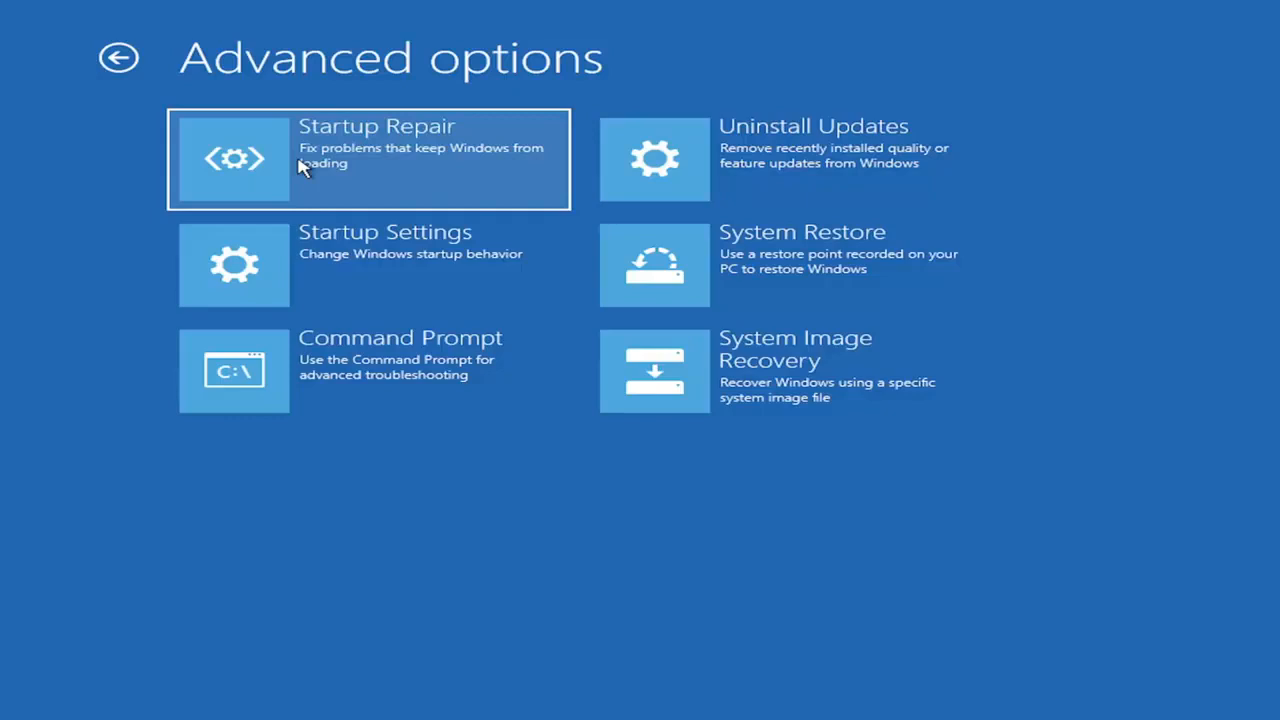
mouse_move(744, 182)
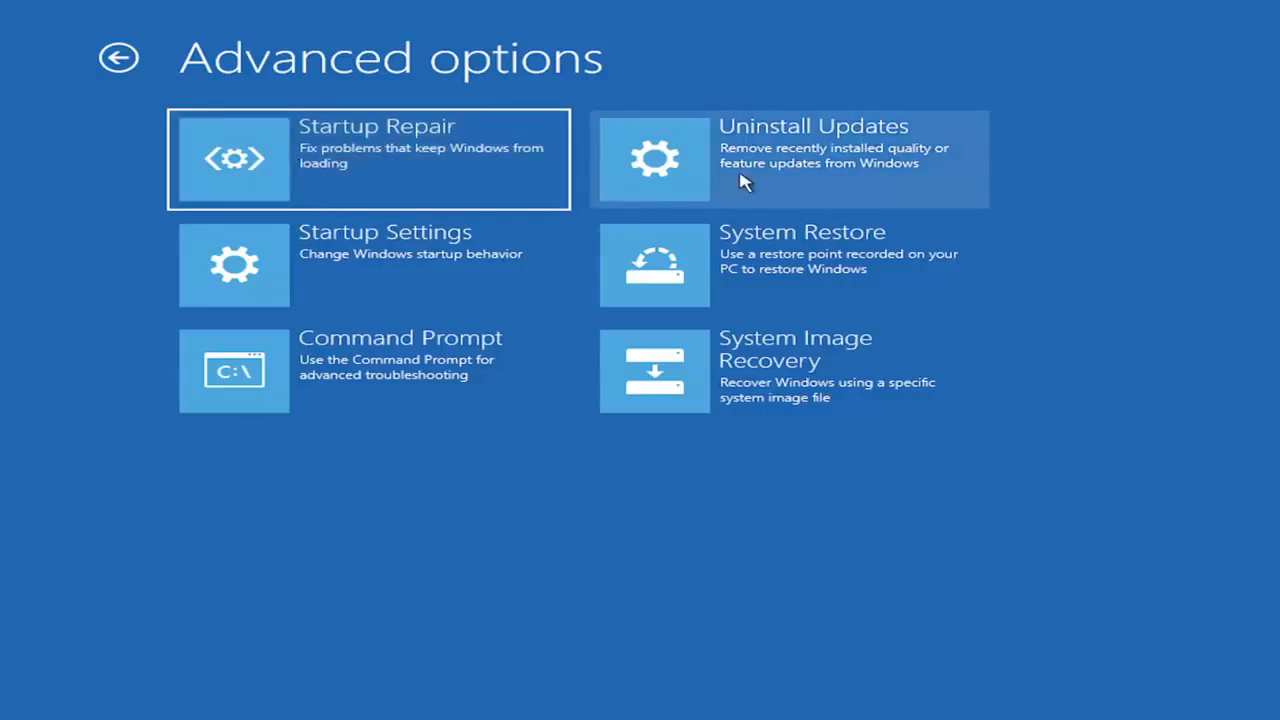
mouse_move(804, 172)
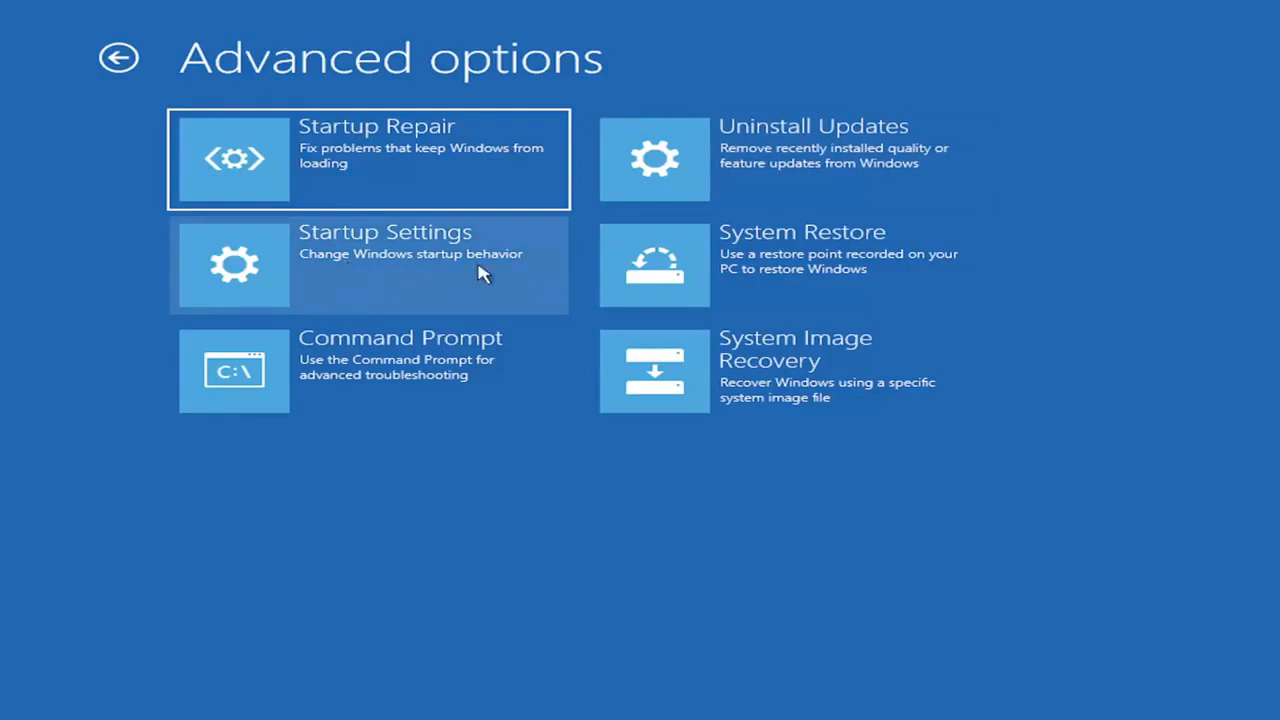
mouse_move(430, 252)
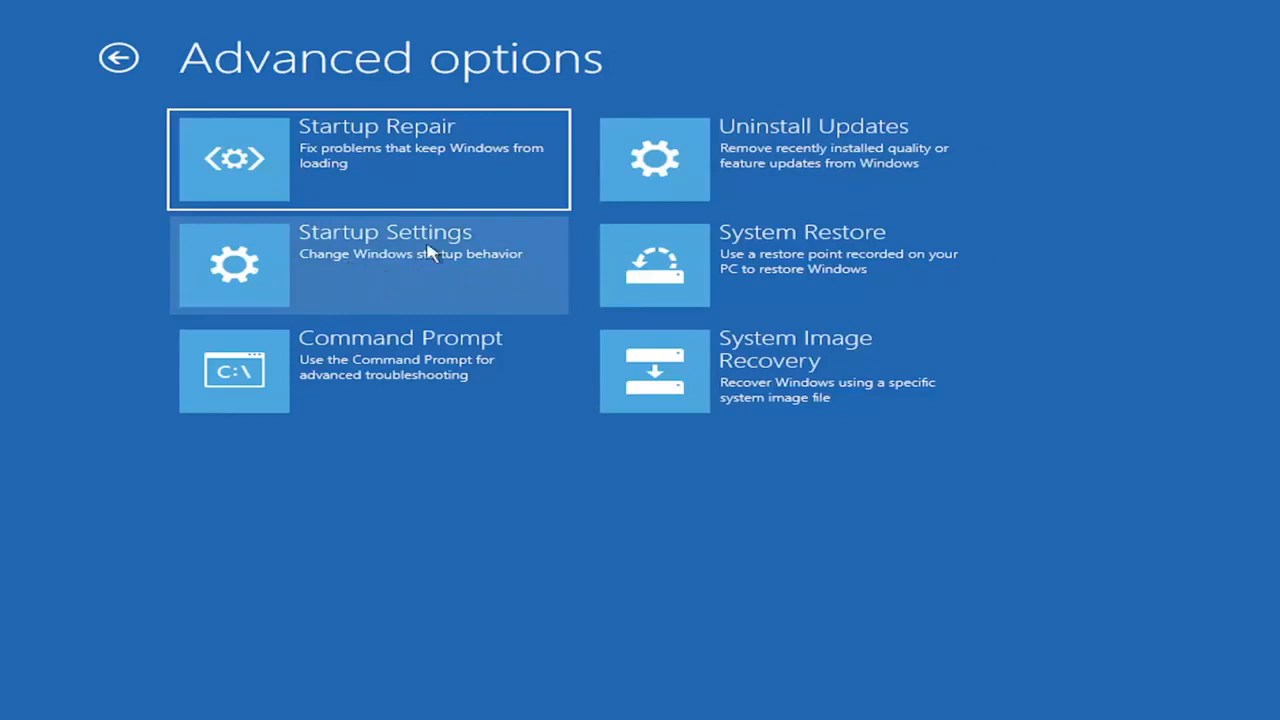
mouse_move(360, 380)
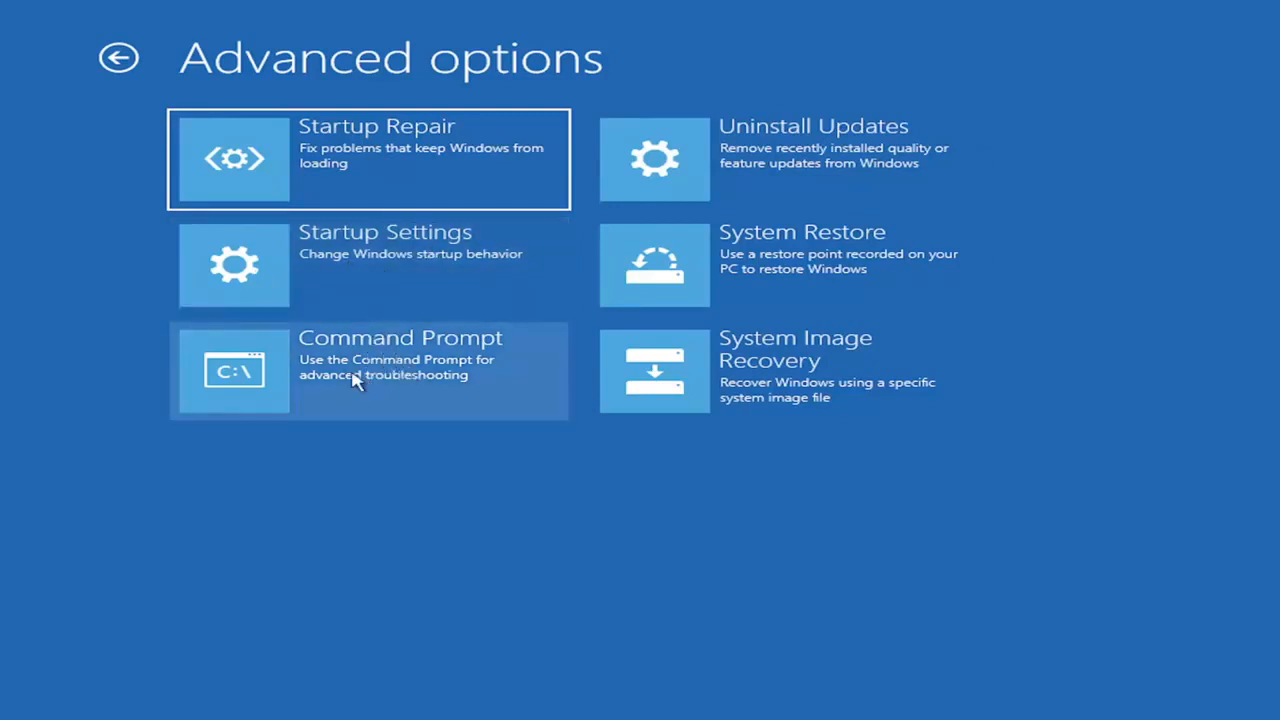
mouse_move(756, 264)
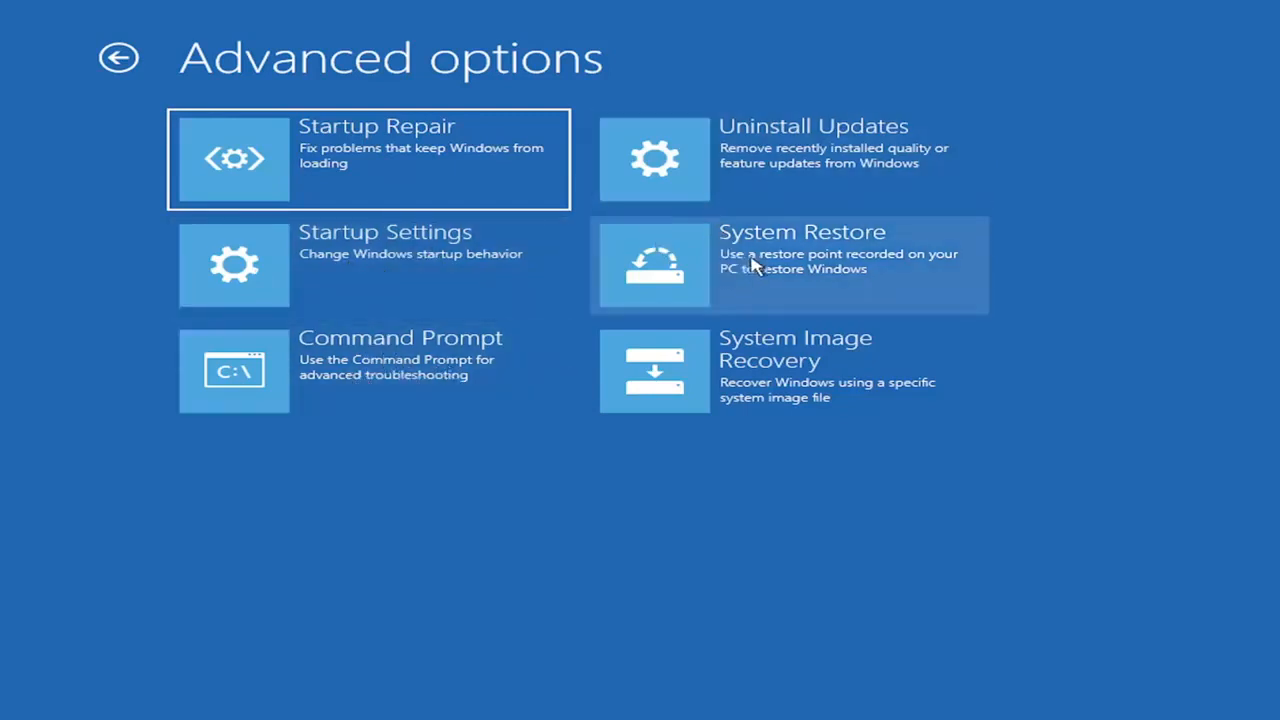
mouse_move(764, 288)
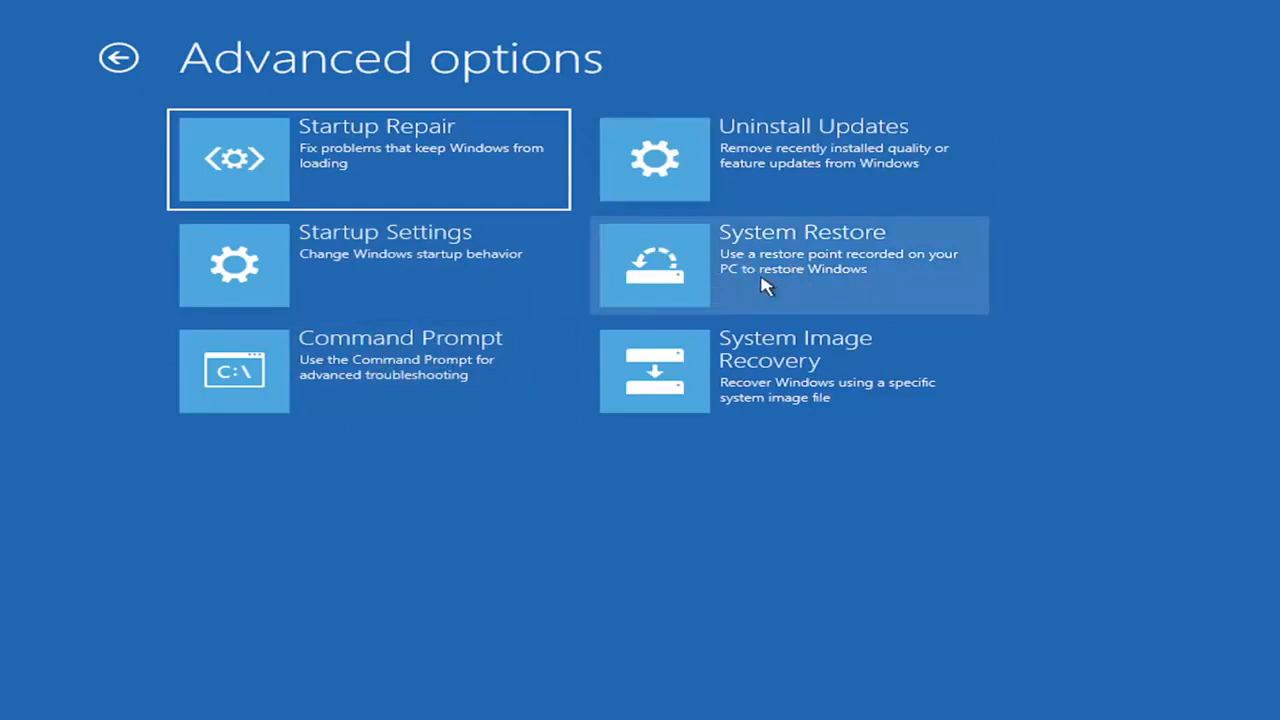
mouse_move(756, 258)
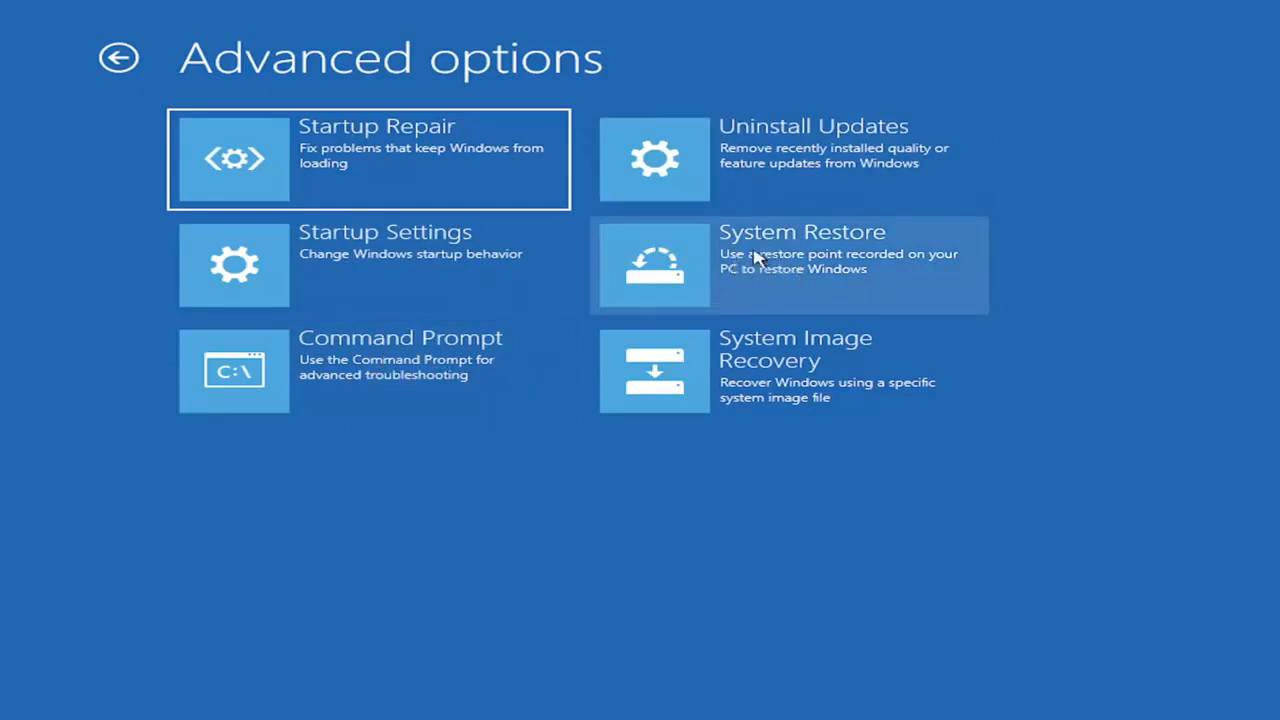
mouse_move(770, 244)
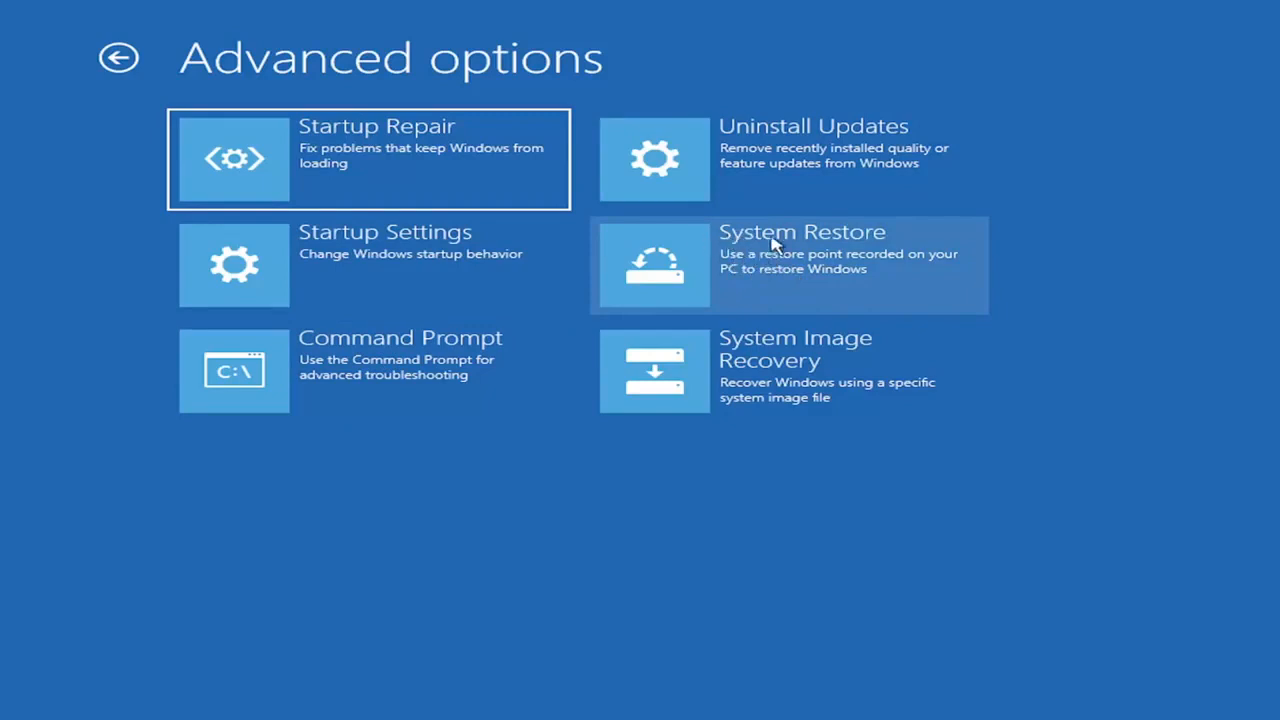
mouse_move(784, 264)
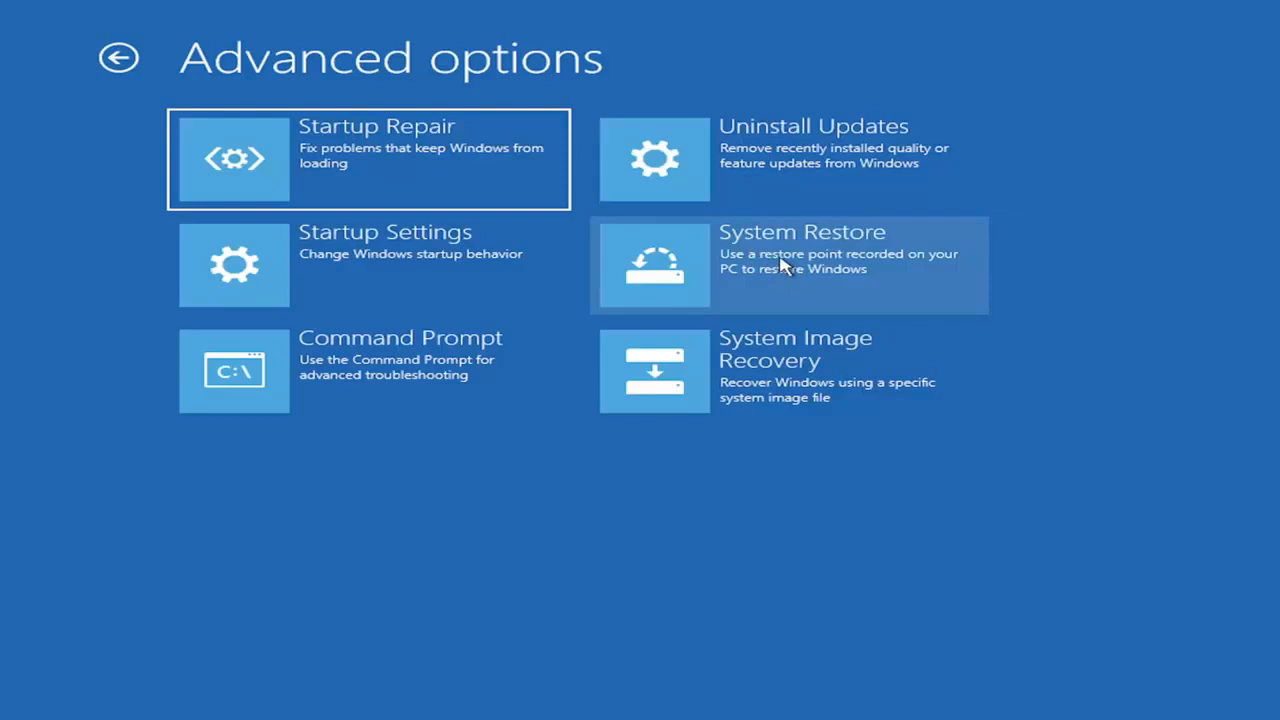
mouse_move(650, 222)
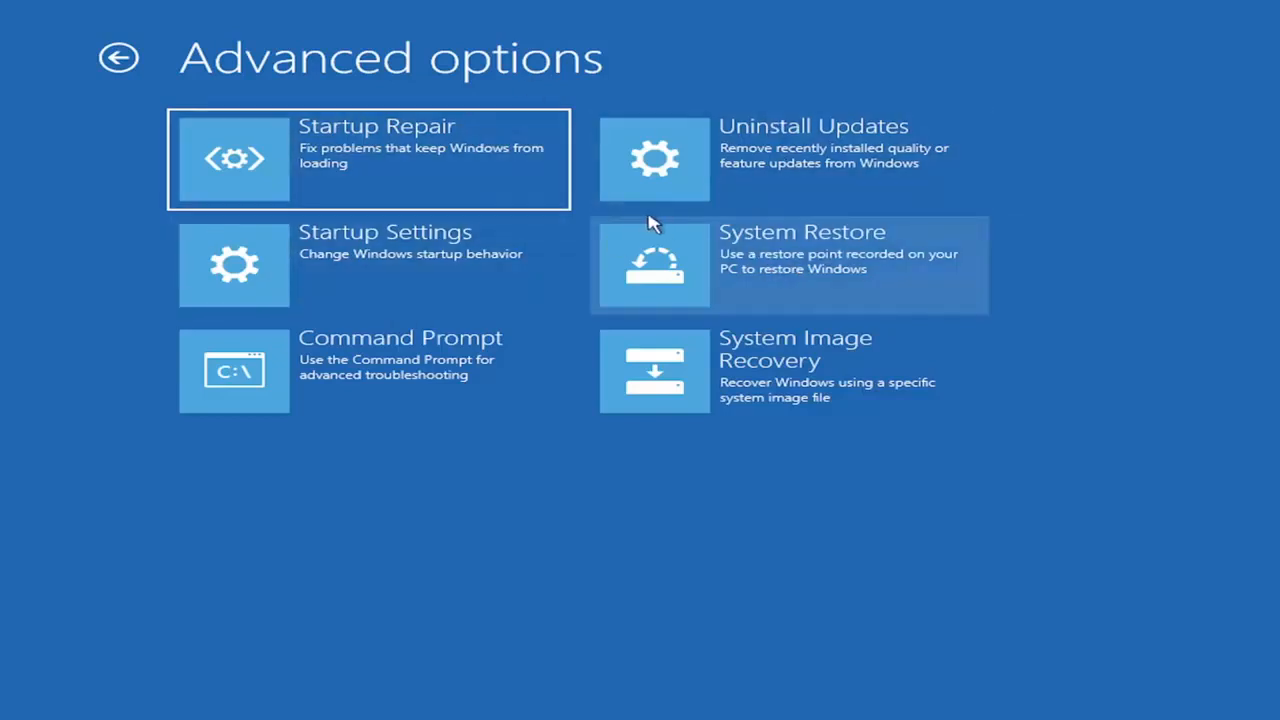
mouse_move(918, 358)
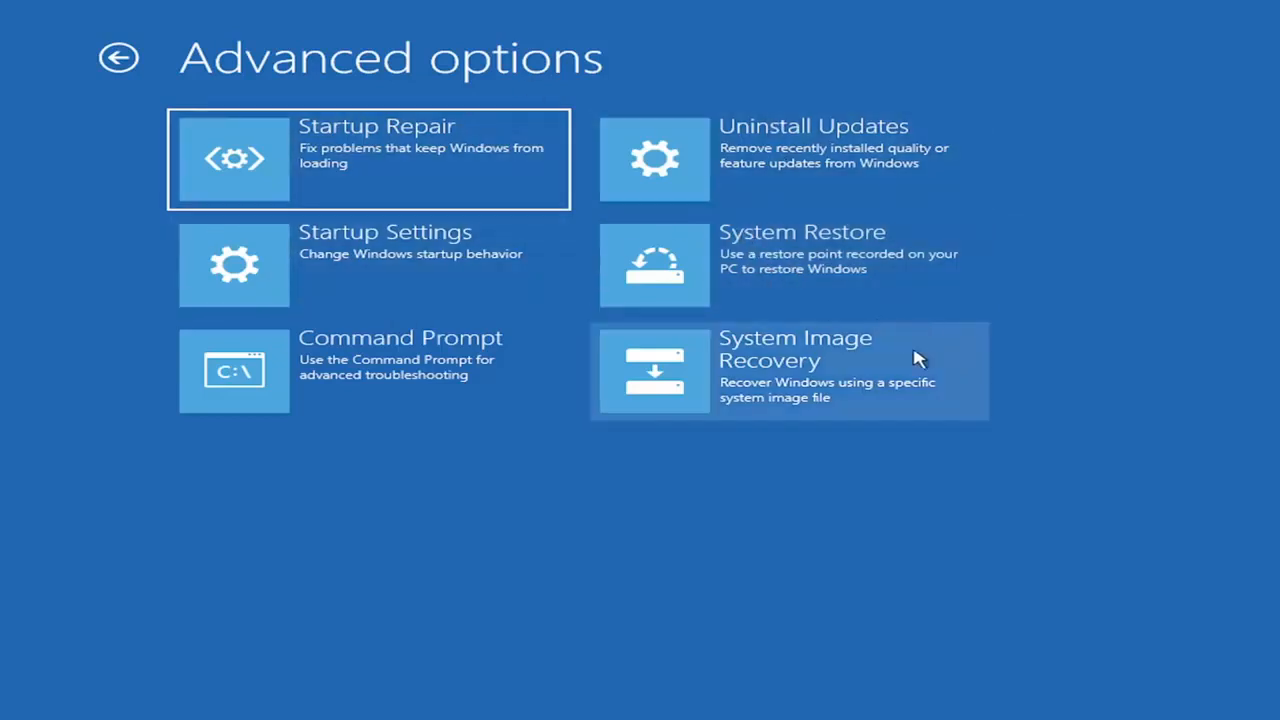
mouse_move(910, 360)
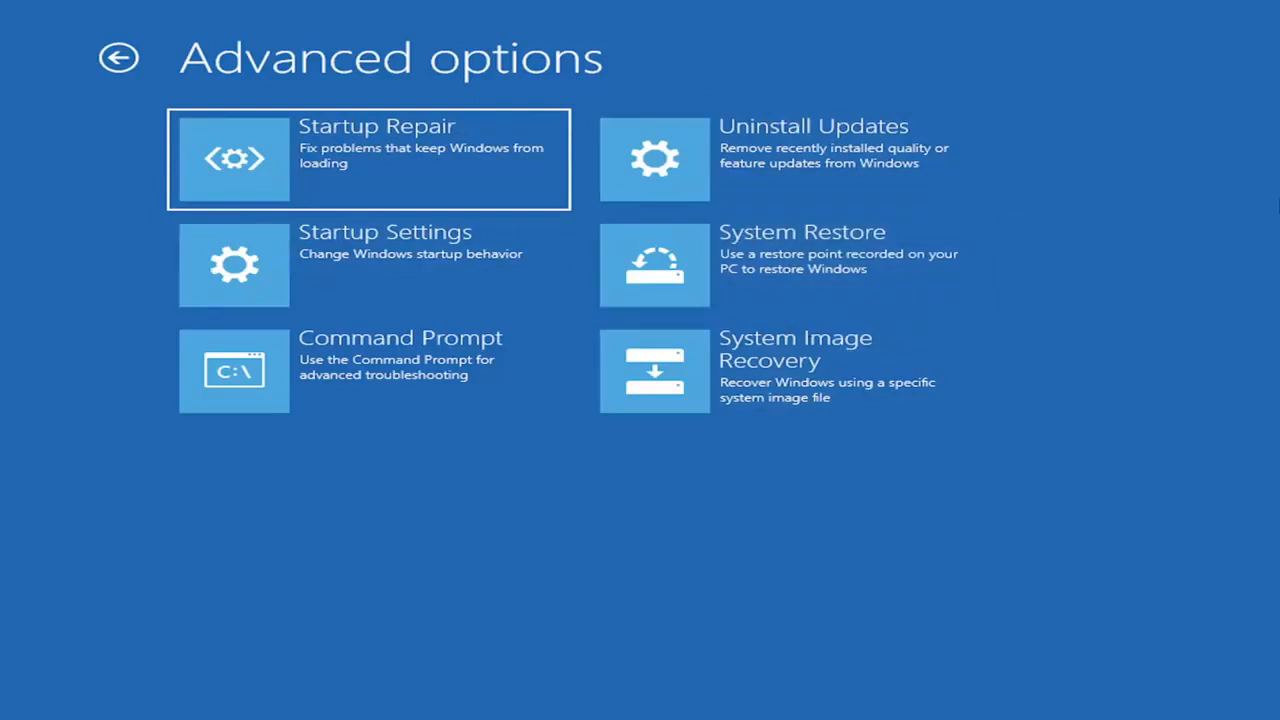
mouse_move(300, 358)
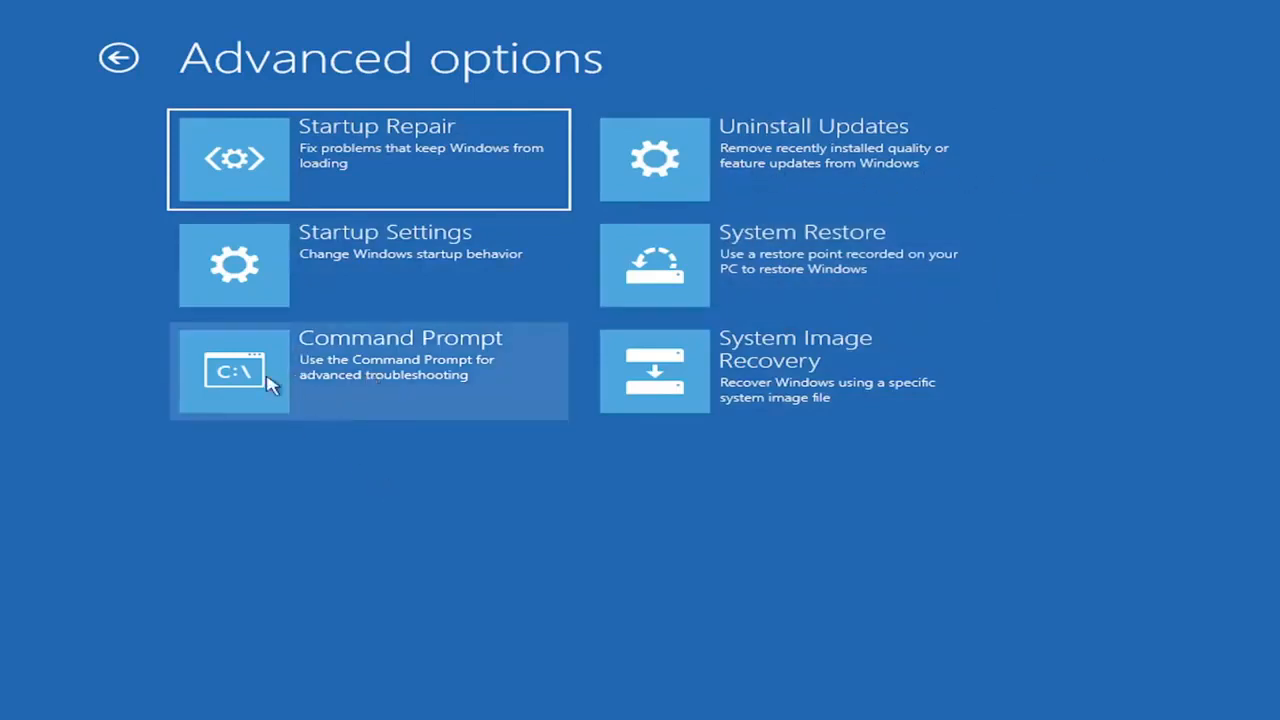
left_click(368, 370)
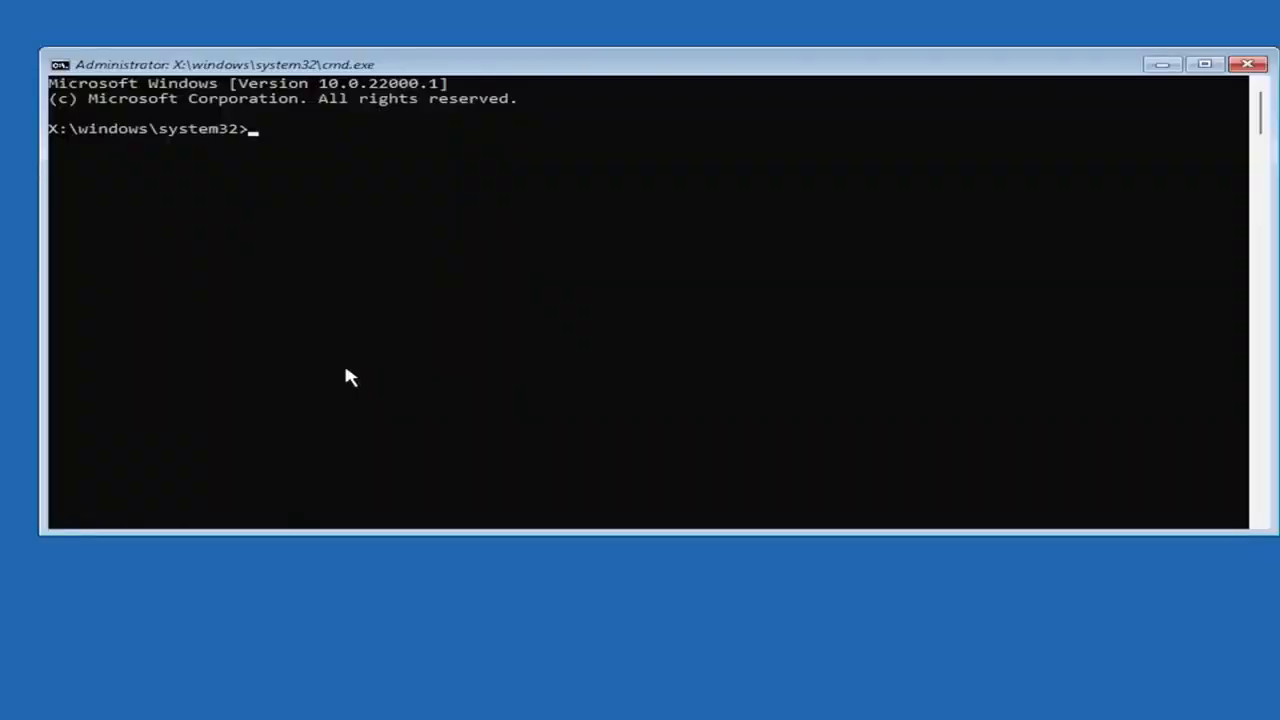
mouse_move(1272, 362)
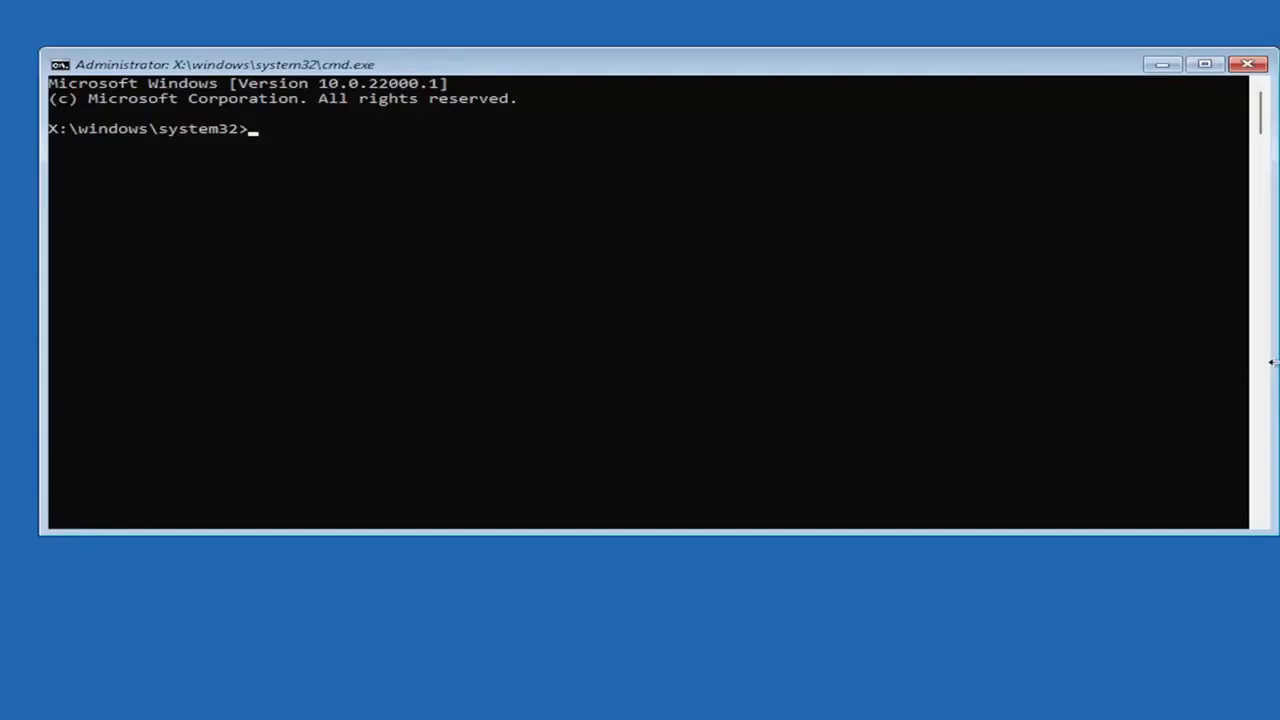
mouse_move(1272, 478)
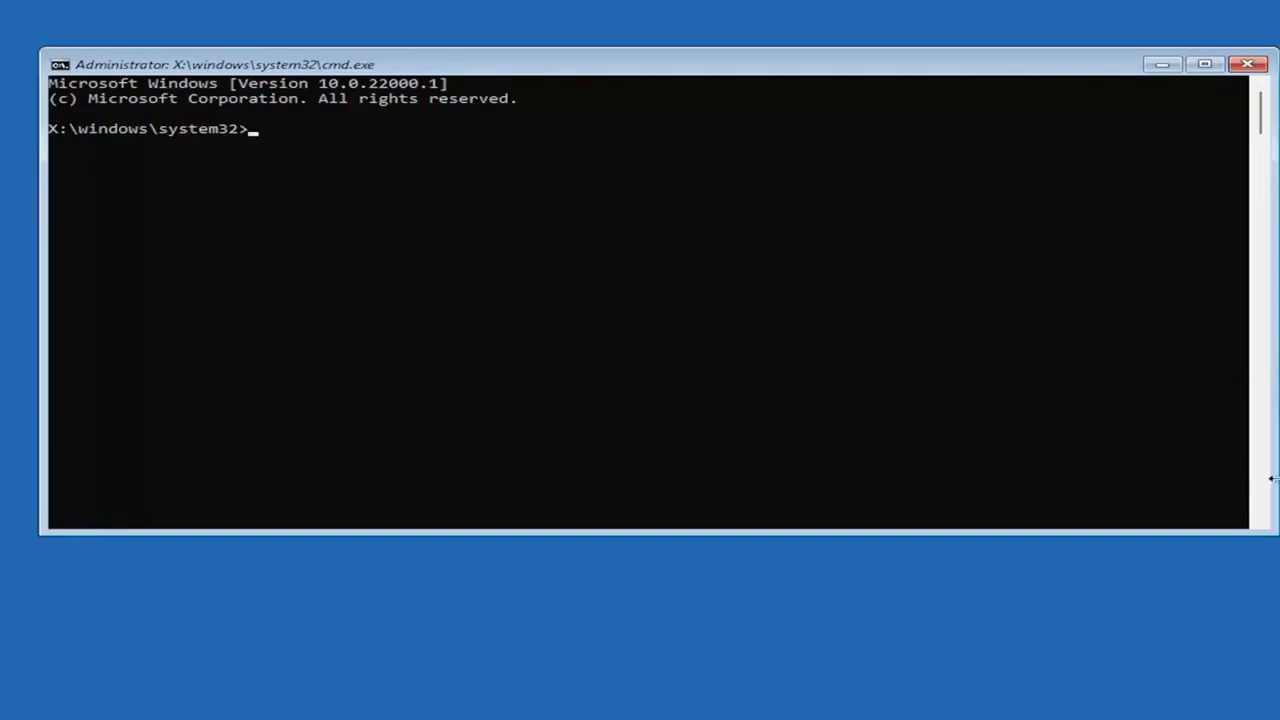
mouse_move(64, 348)
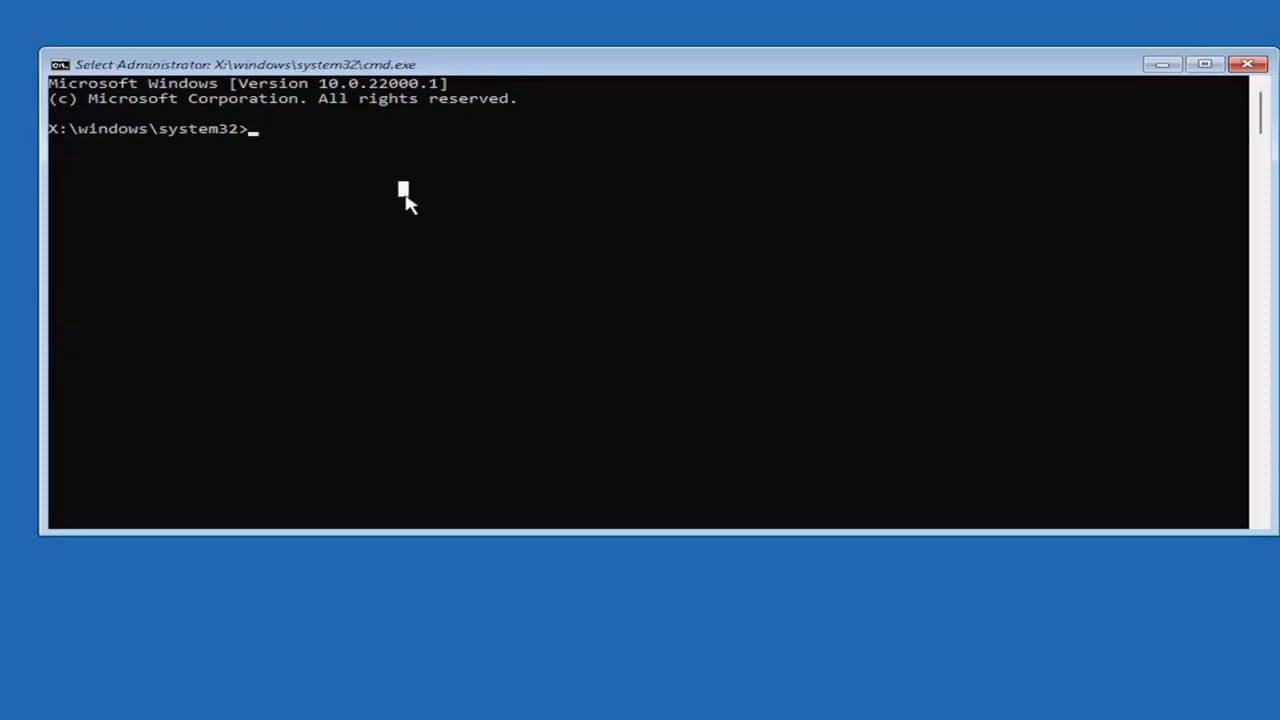
- Run Bootrec /fixmbr to repair the master boot record successfully
type("Boo")
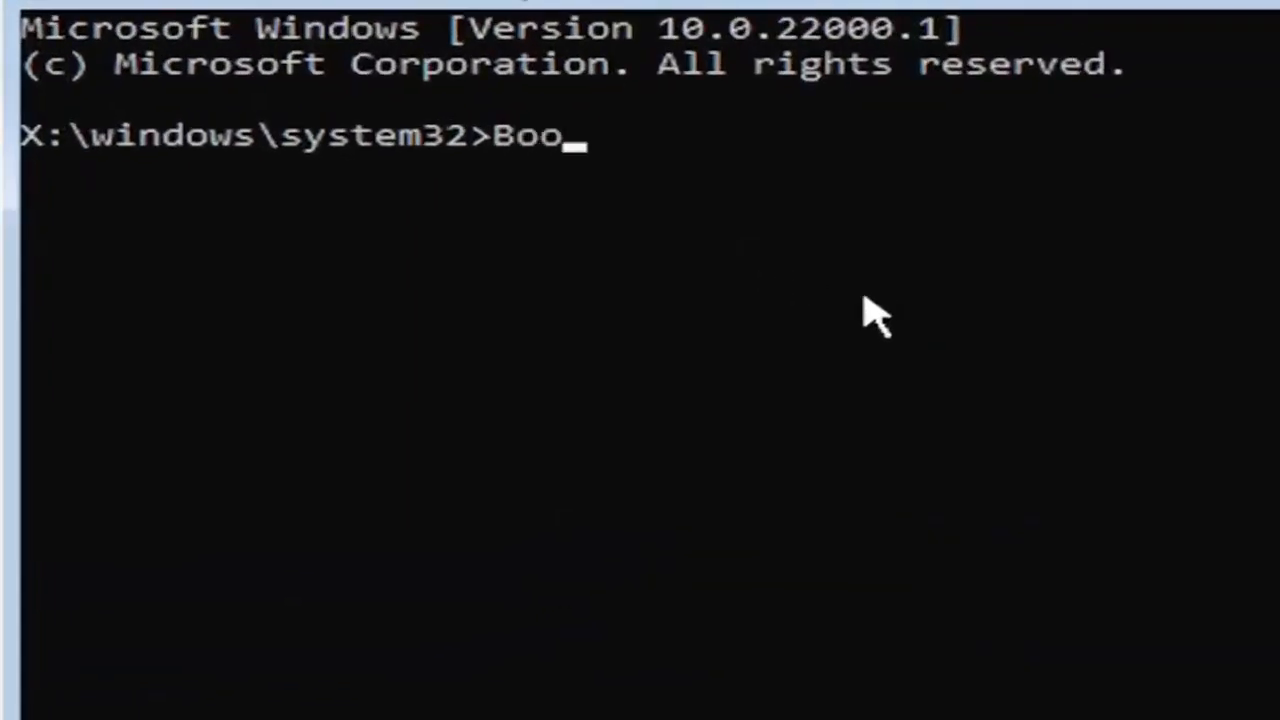
type("trec")
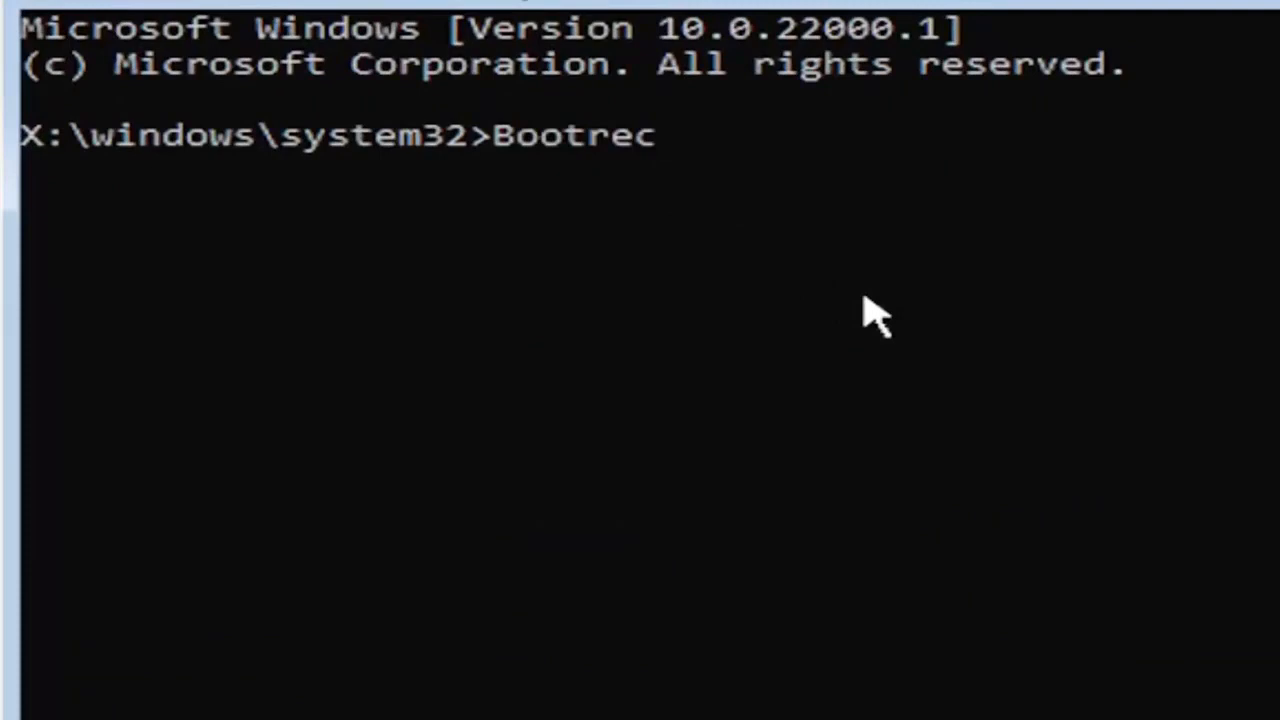
type("/fix")
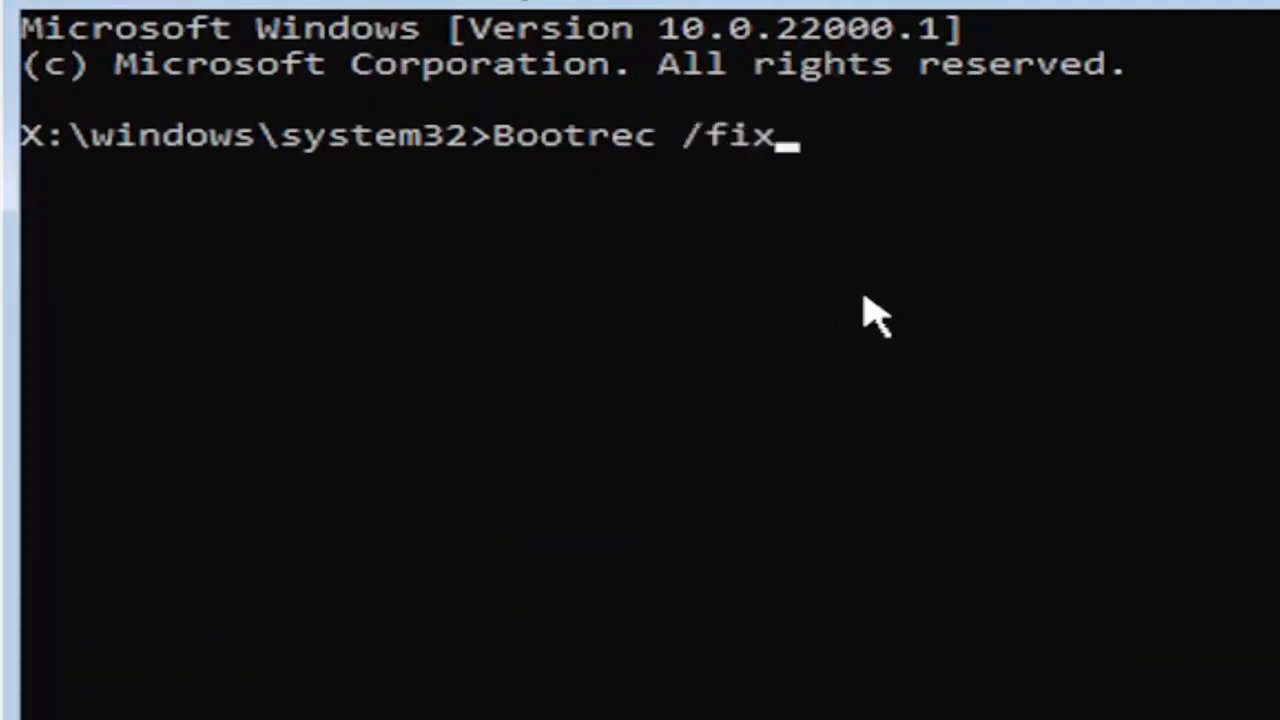
type("mbr")
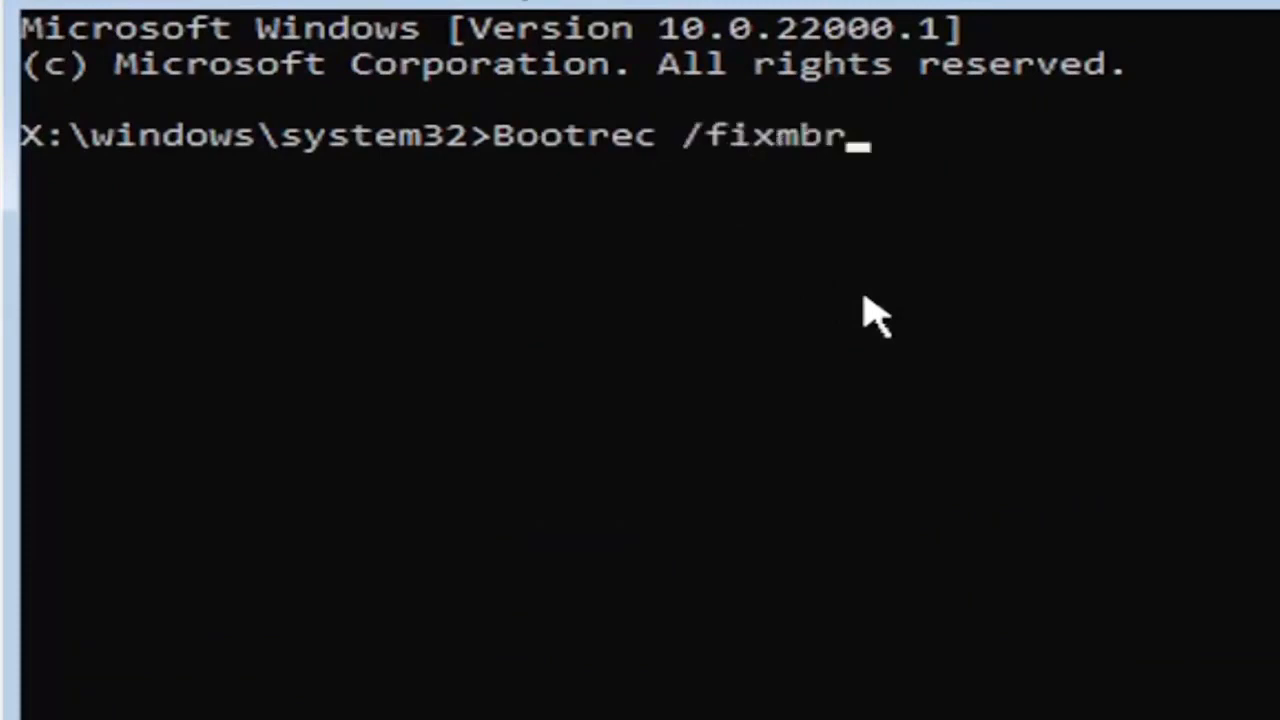
mouse_move(596, 160)
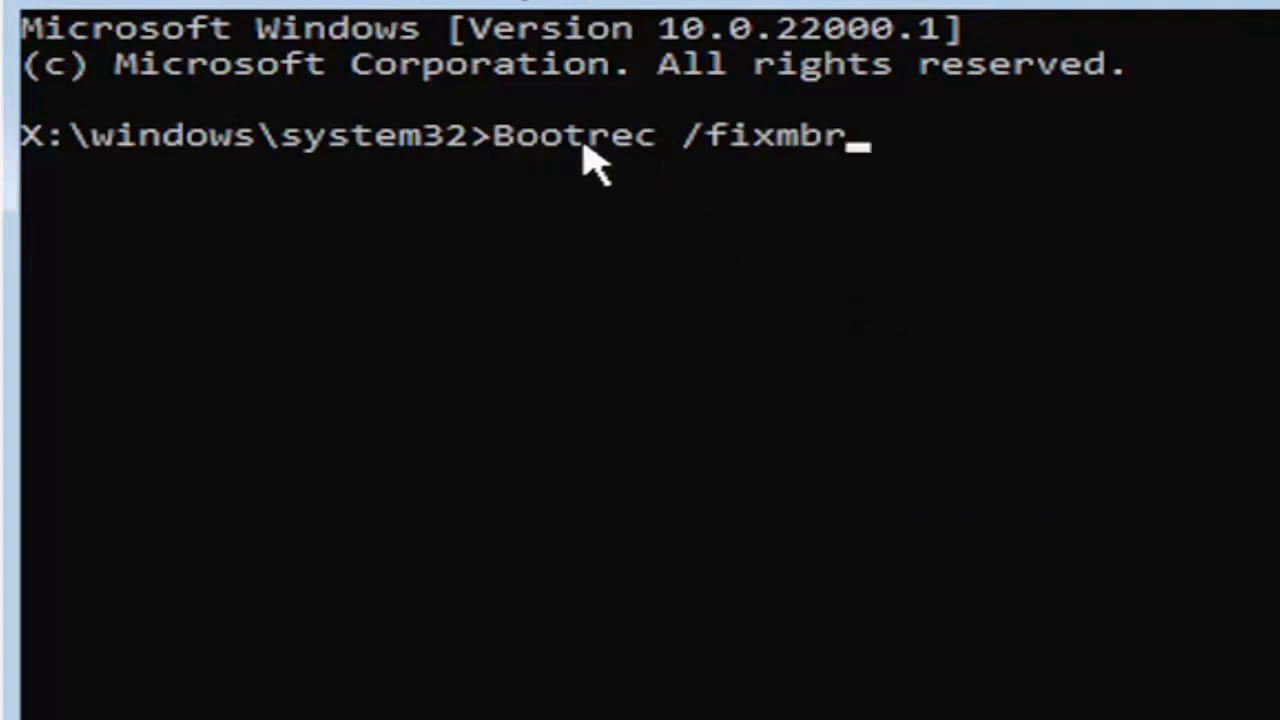
mouse_move(776, 196)
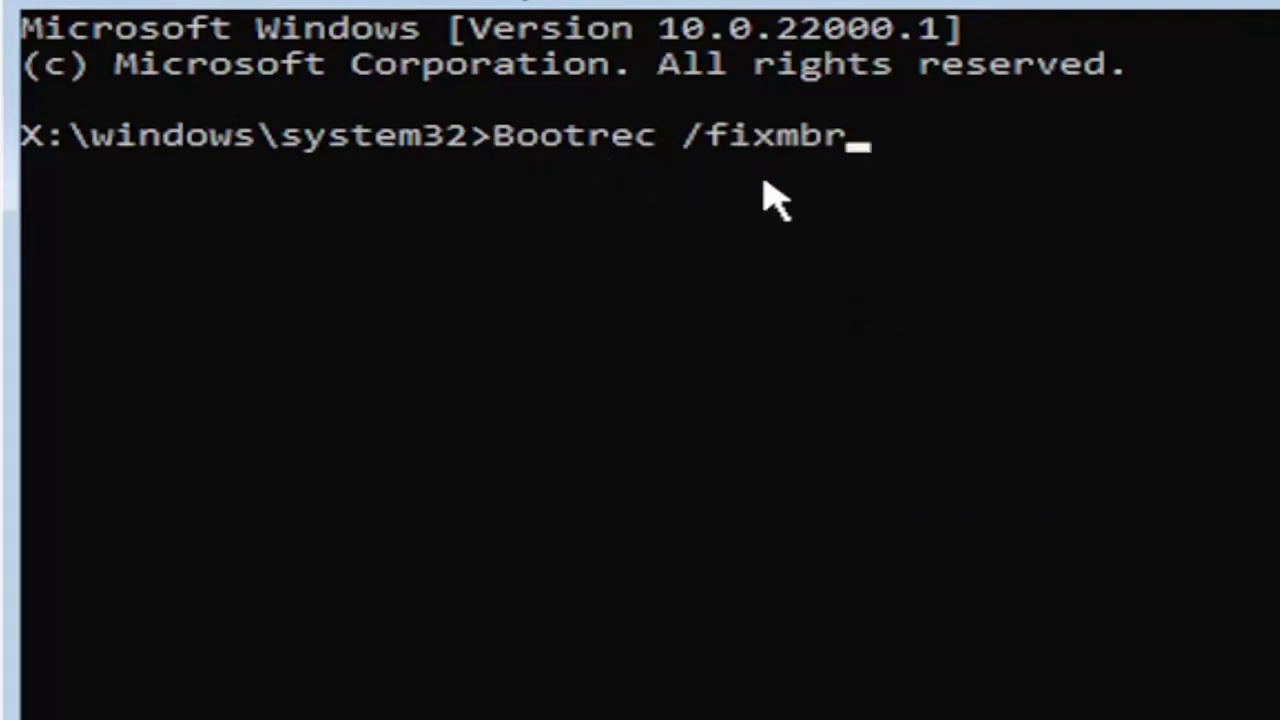
mouse_move(940, 260)
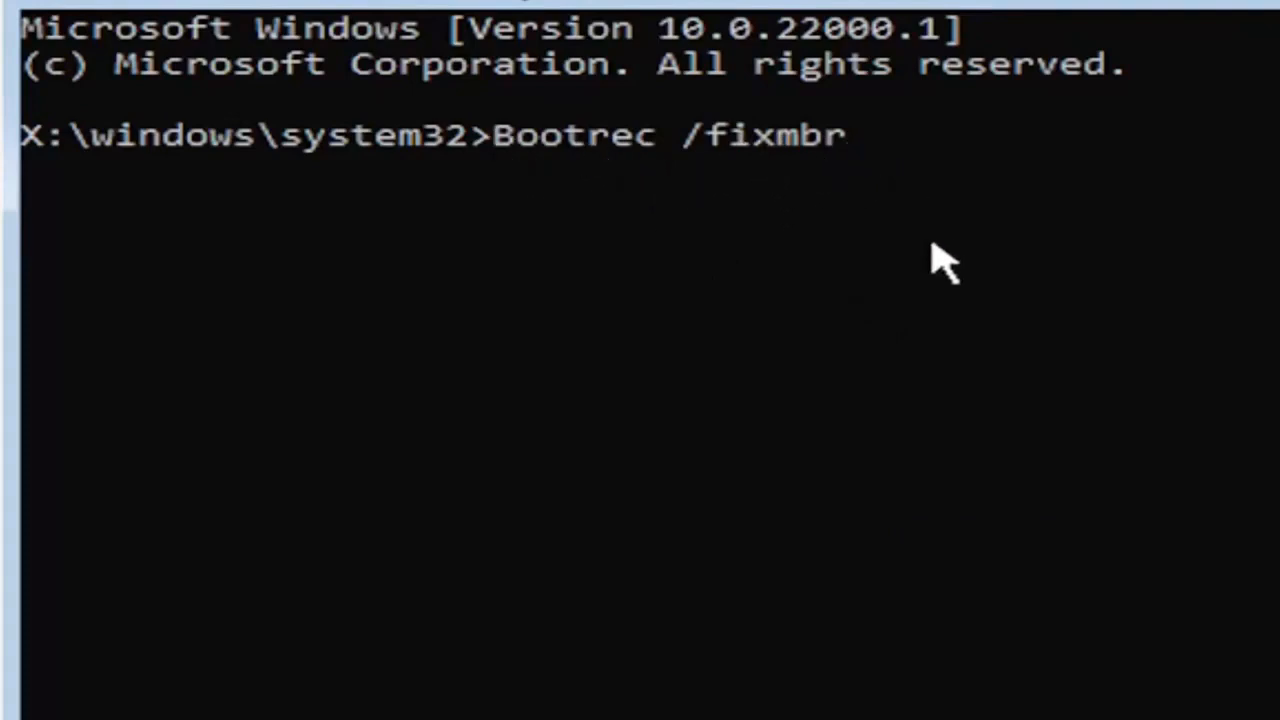
key("Return")
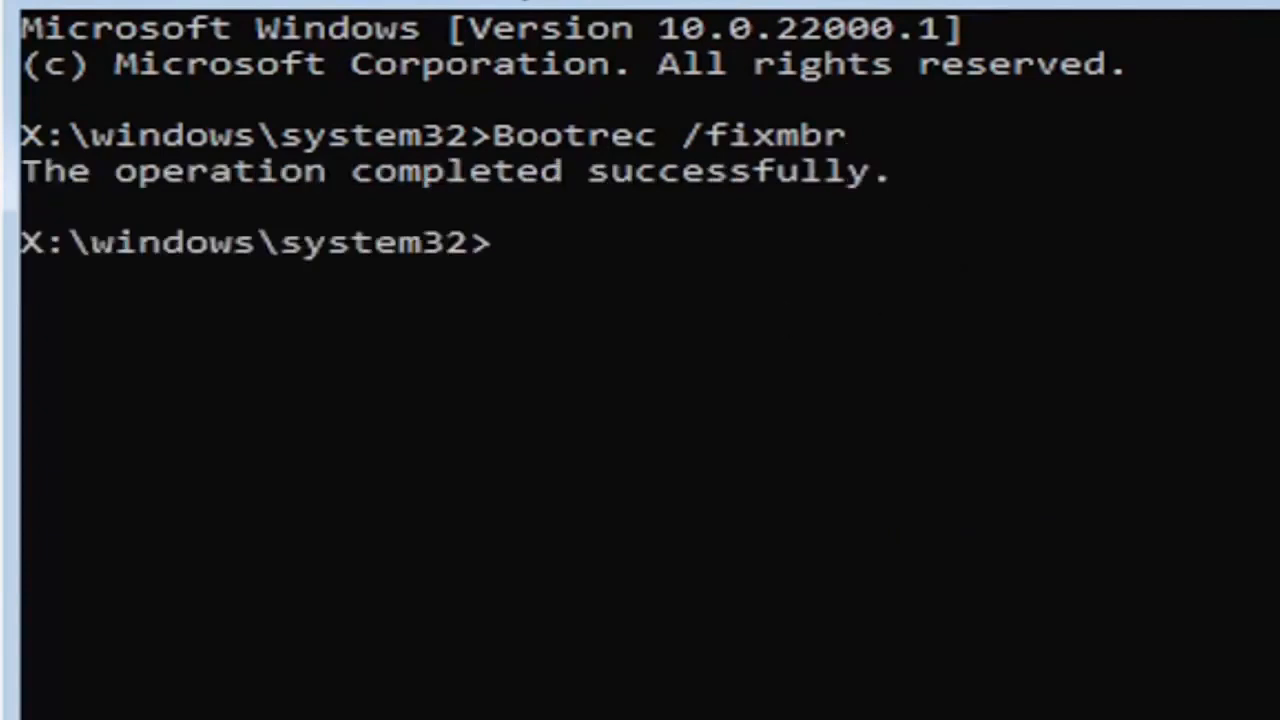
mouse_move(570, 276)
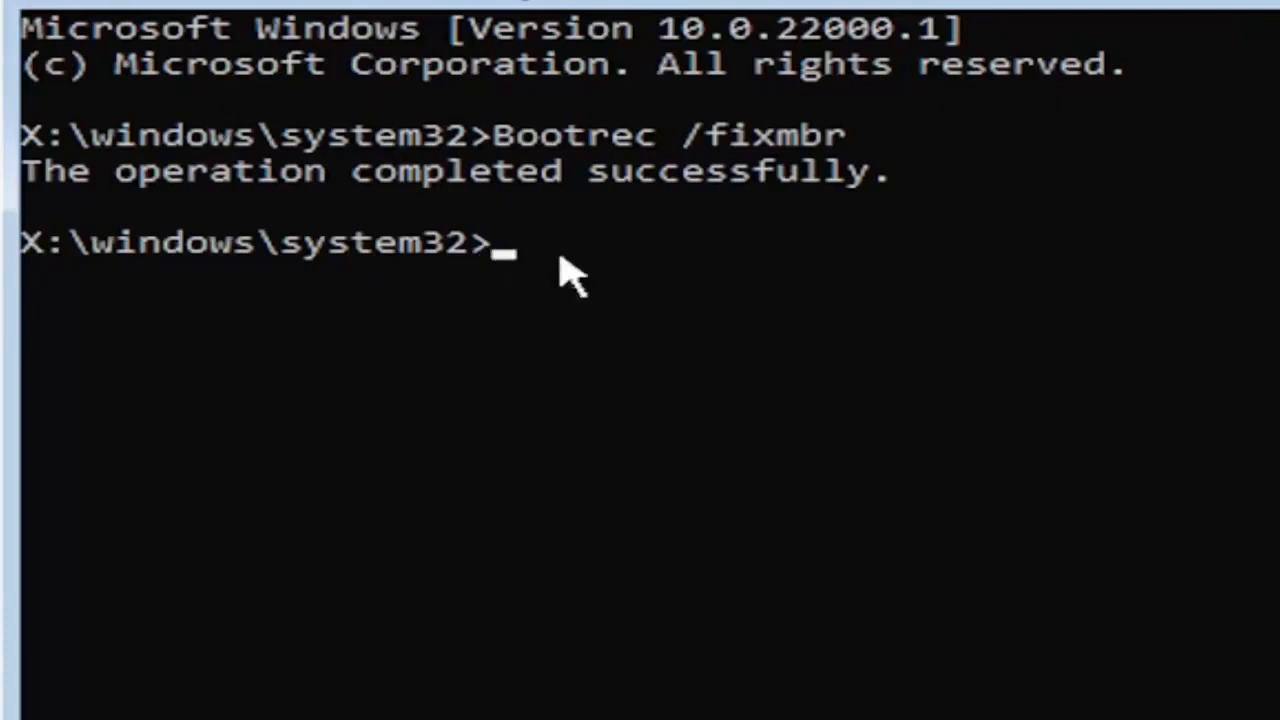
mouse_move(556, 696)
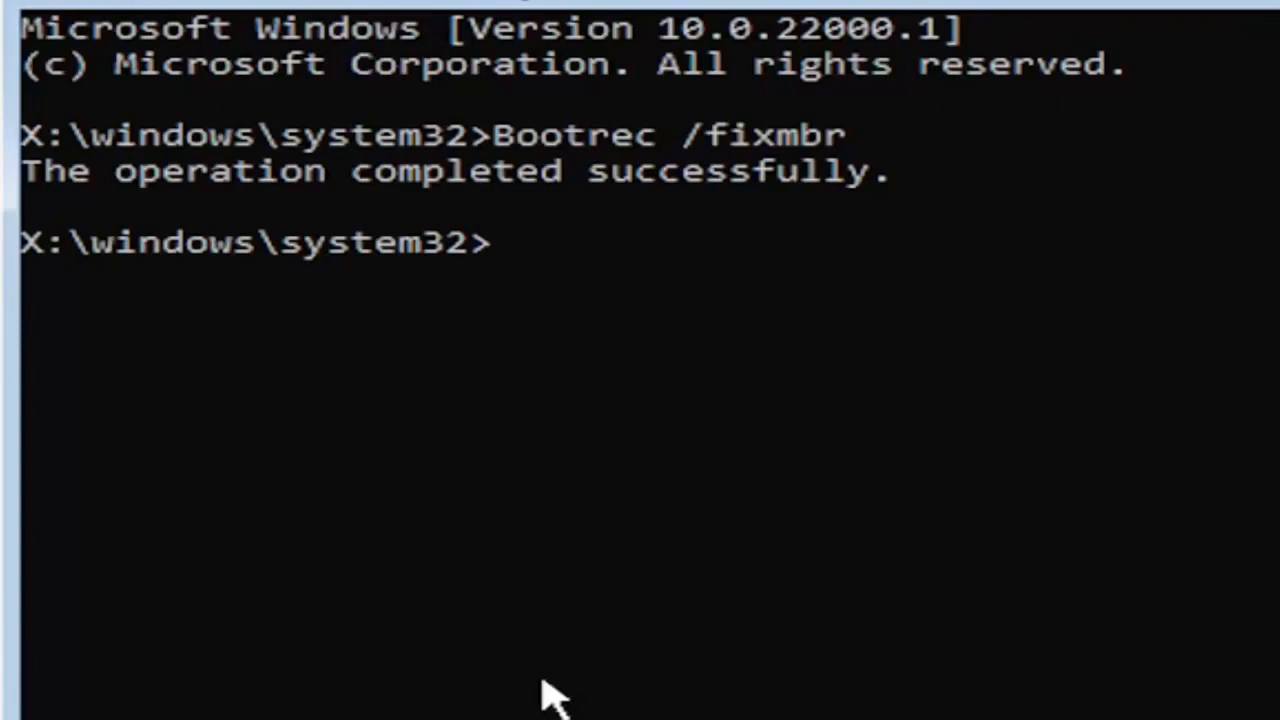
- Enter bcdedit /export c:\bcdbackup at the prompt without running it yet
type("bcde")
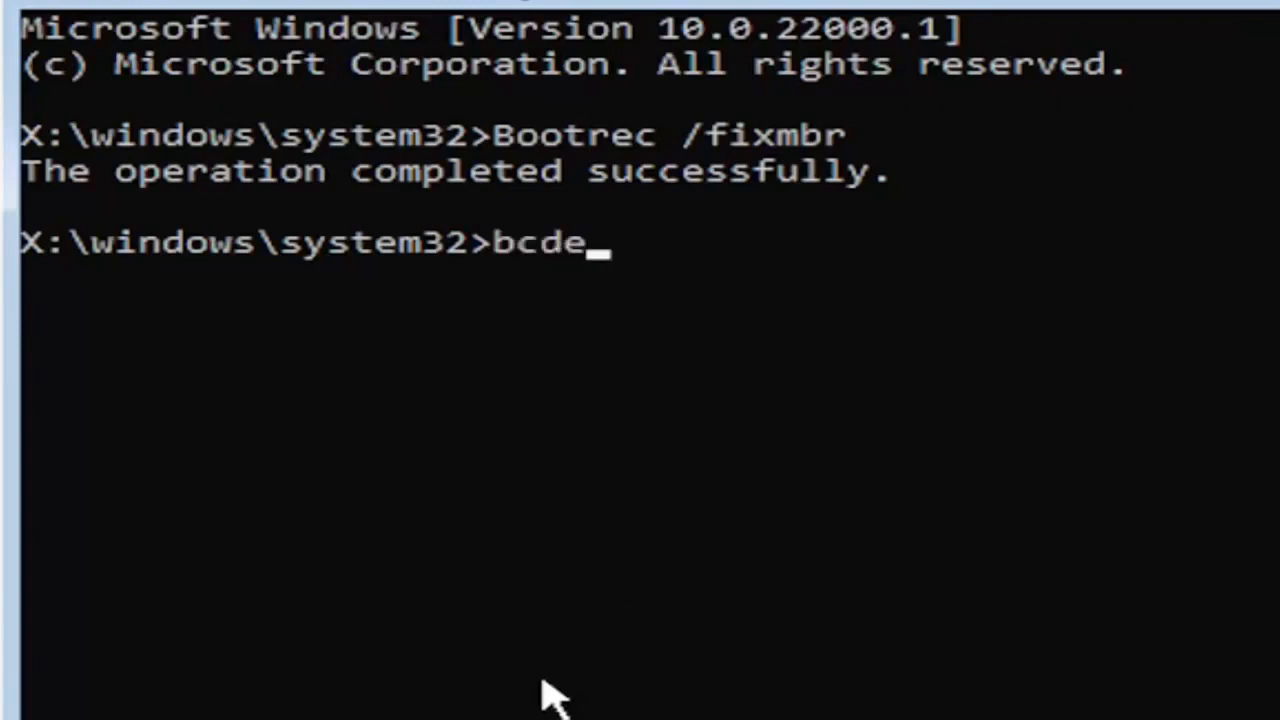
type("dit")
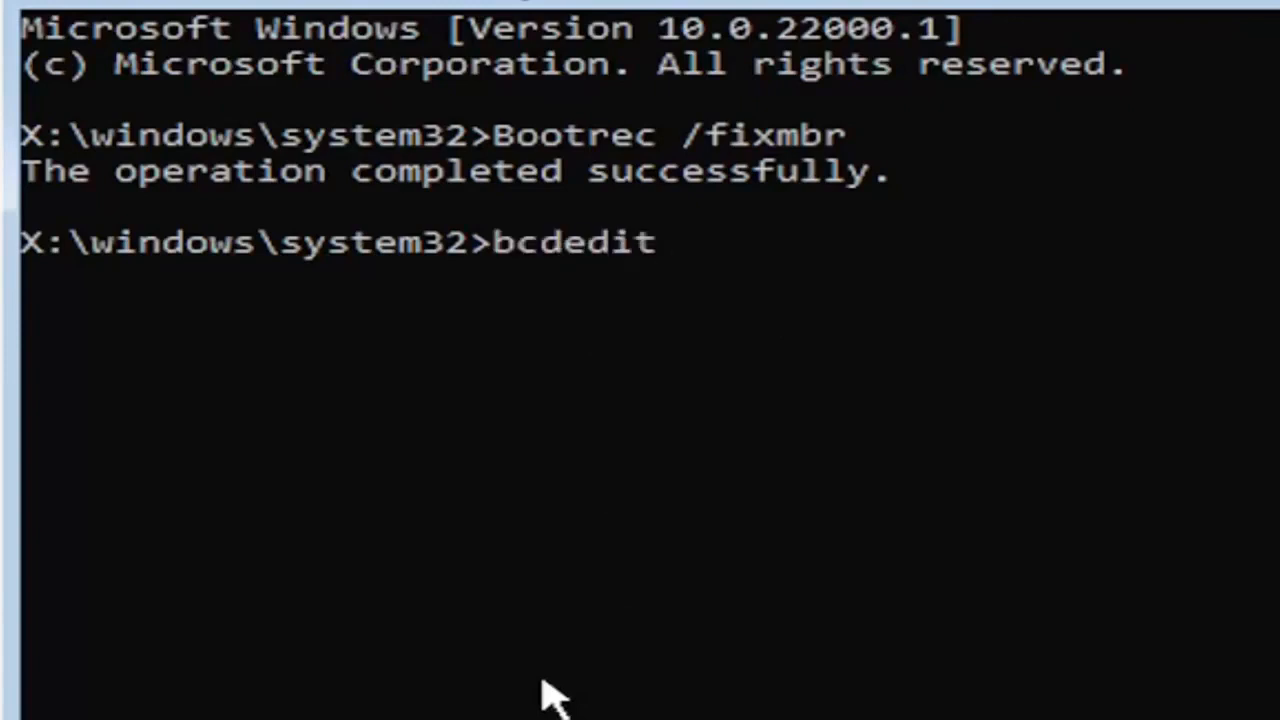
type("/e")
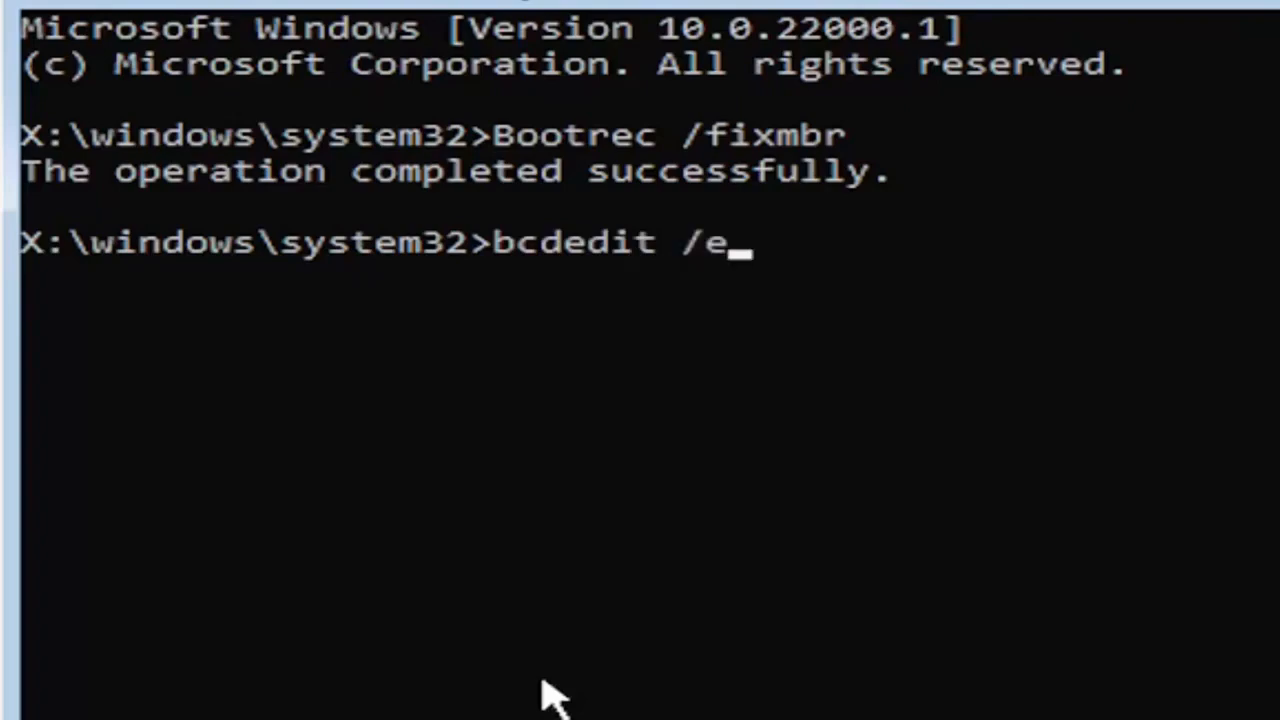
type("xport")
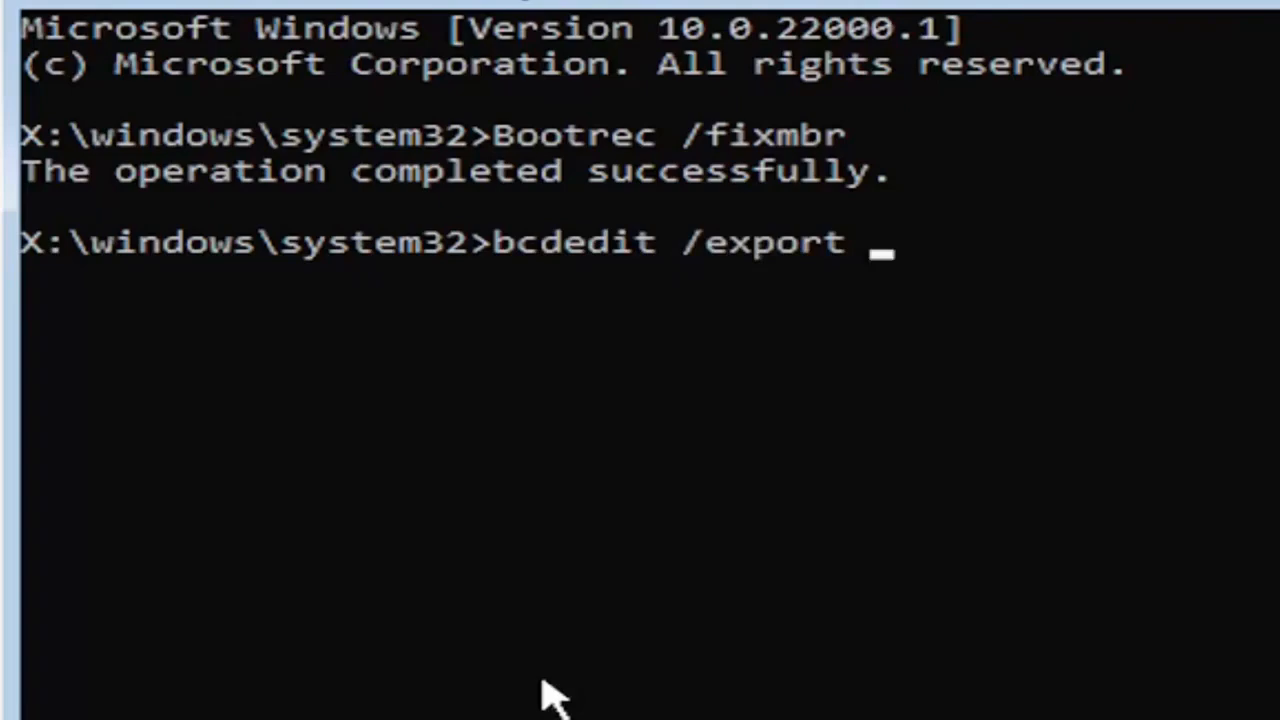
type("c")
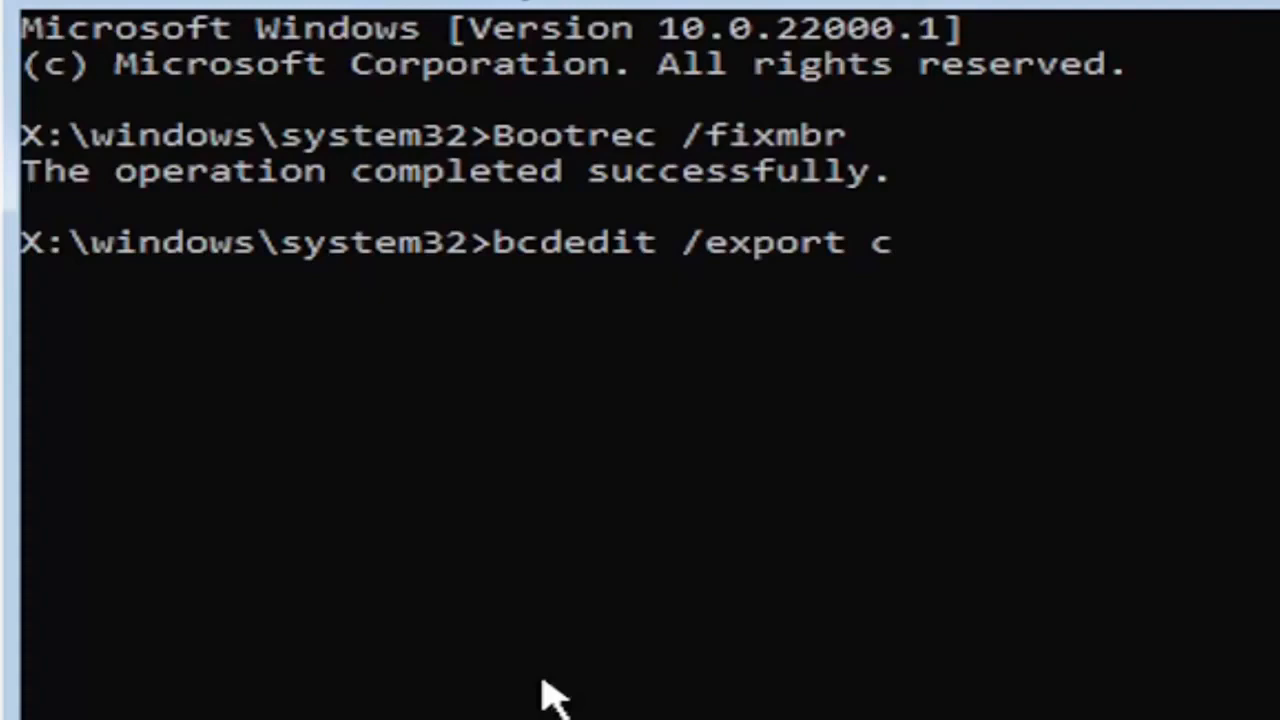
type(":")
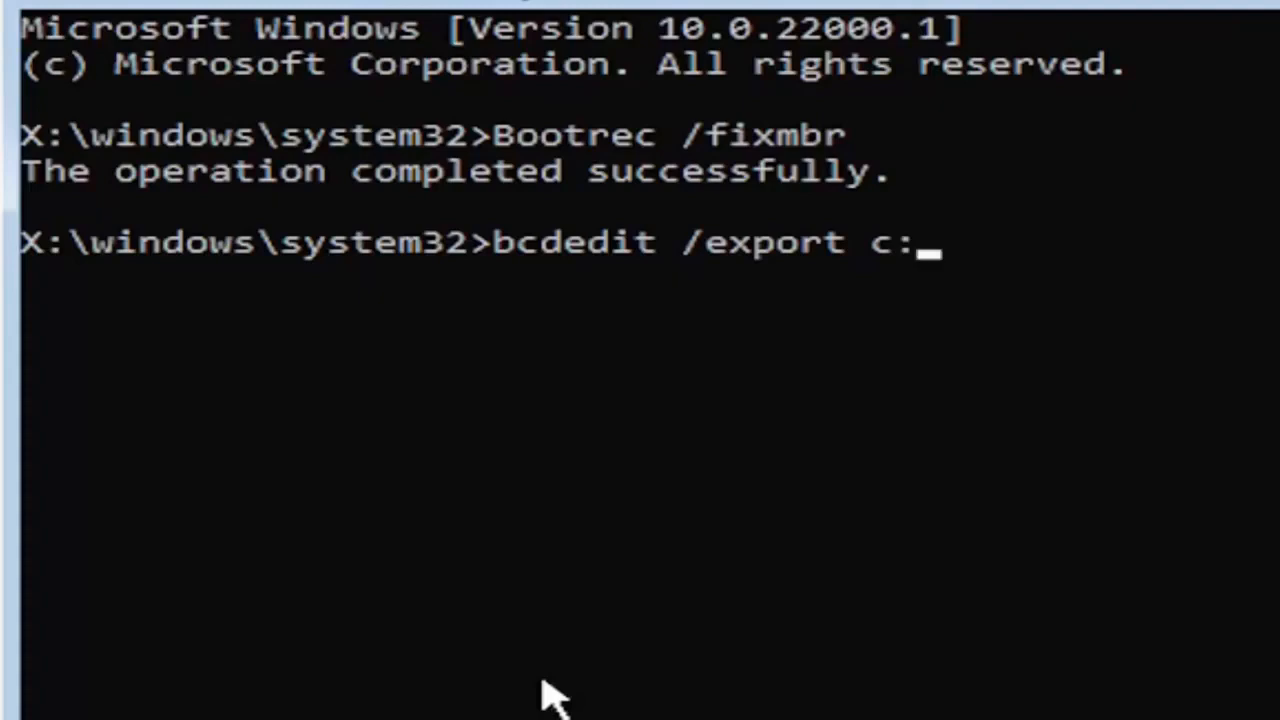
type("\\")
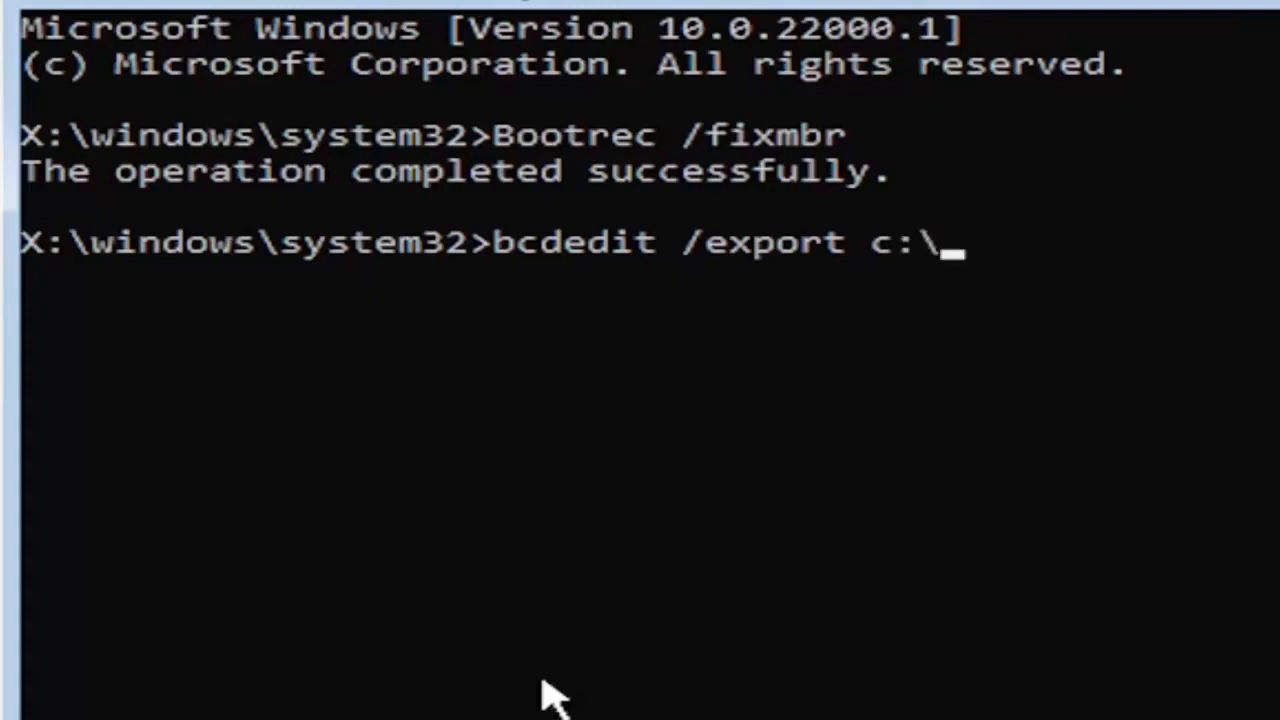
type("bcdb")
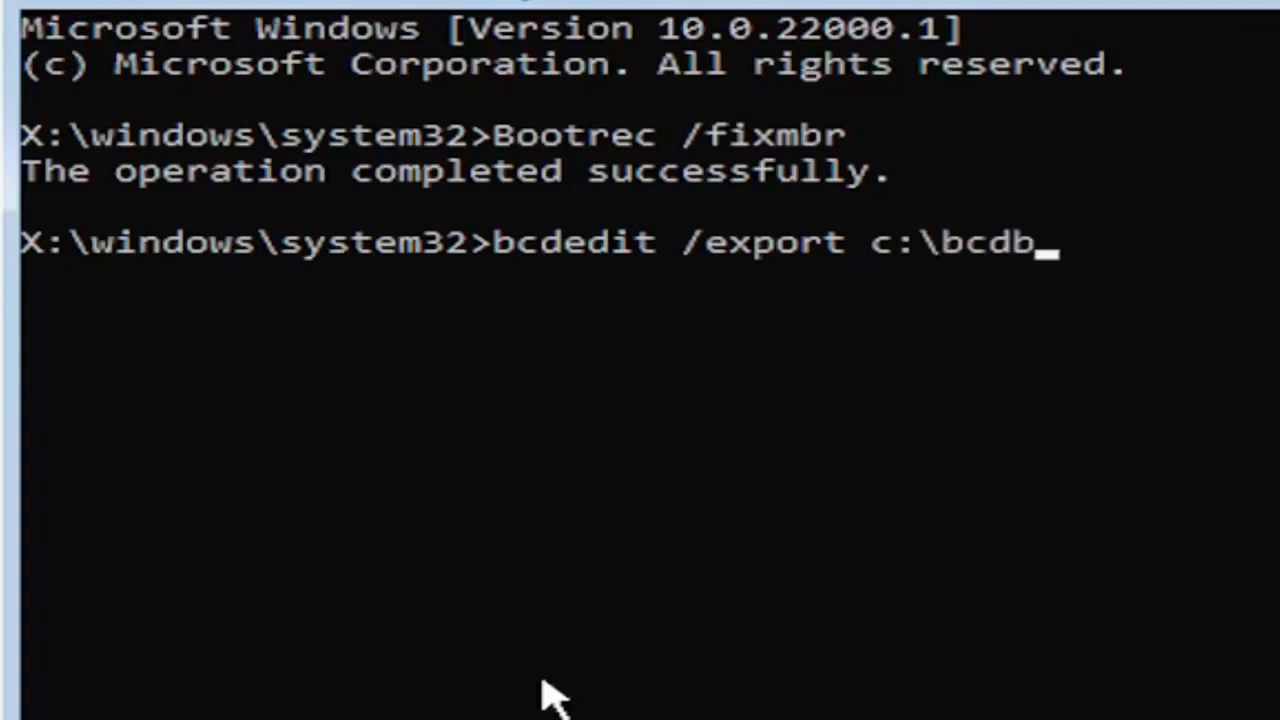
type("ackup")
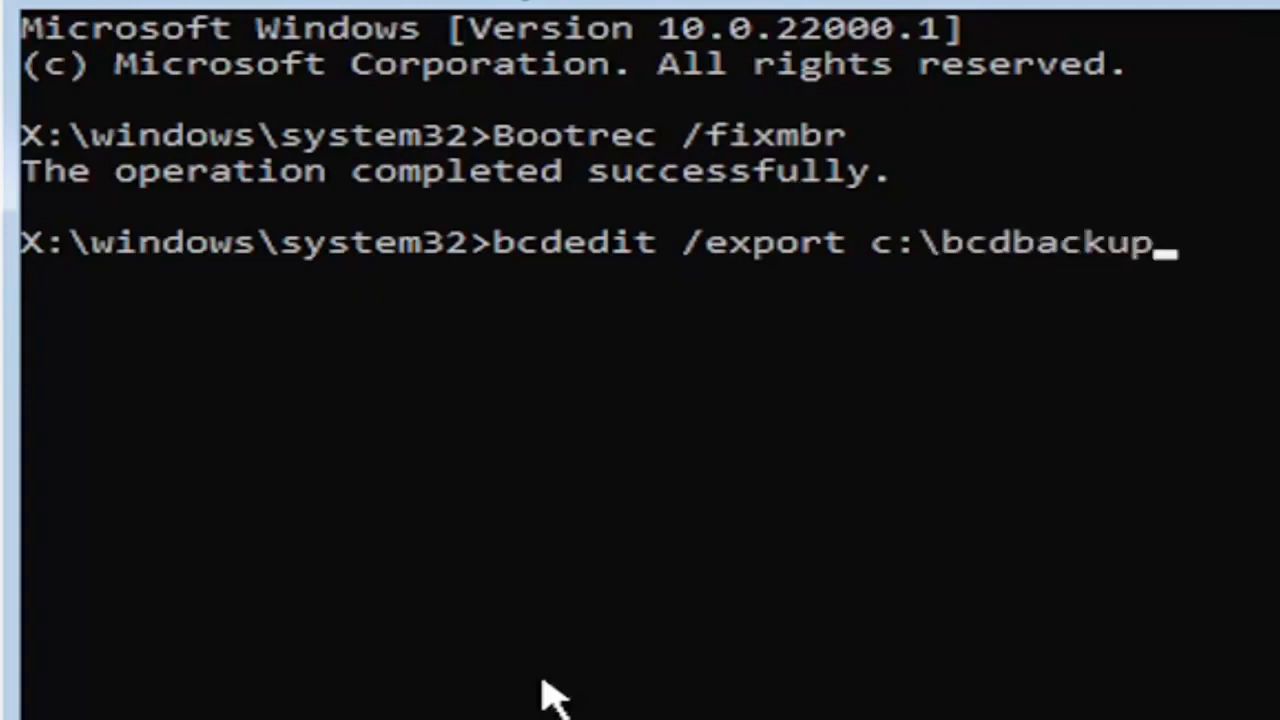
mouse_move(460, 210)
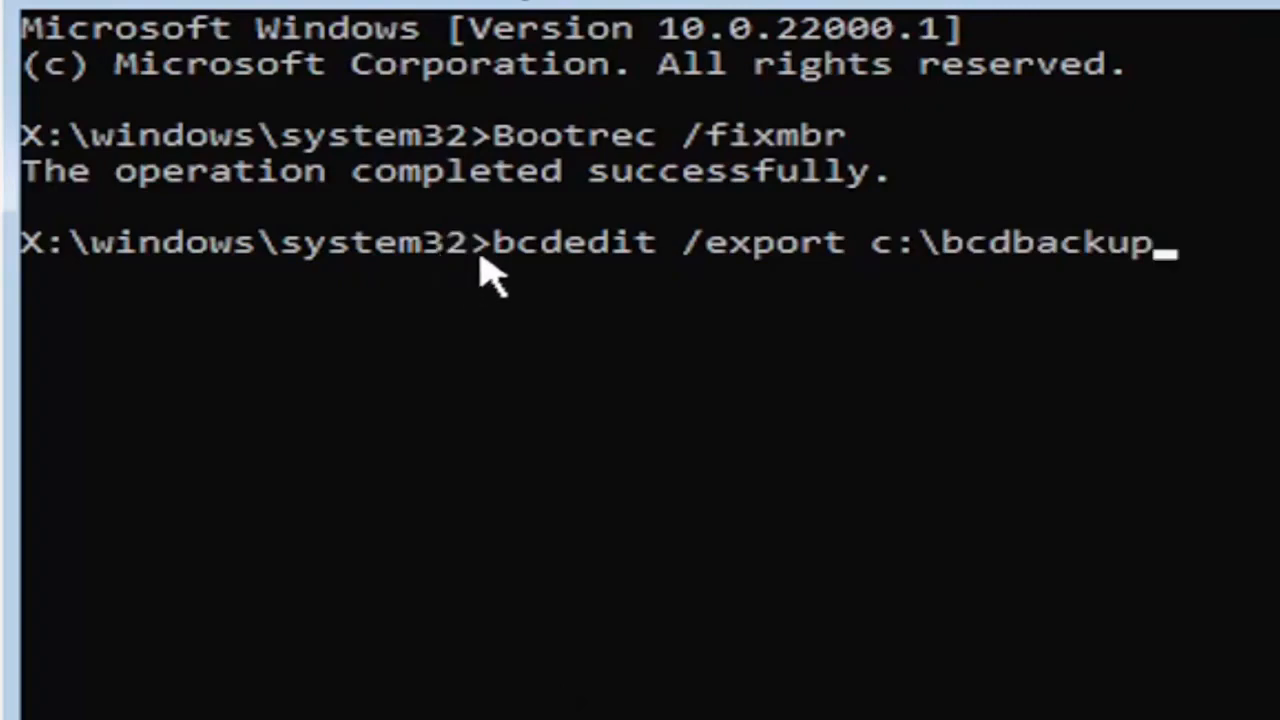
mouse_move(636, 324)
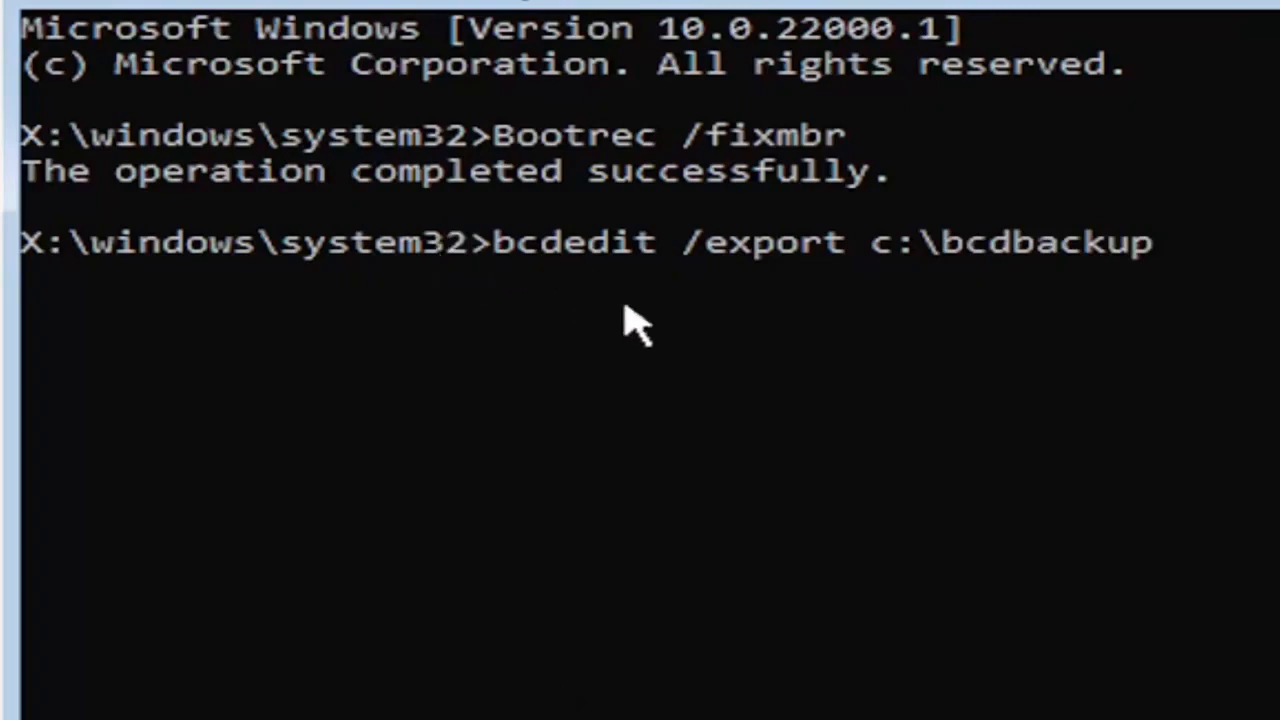
mouse_move(650, 284)
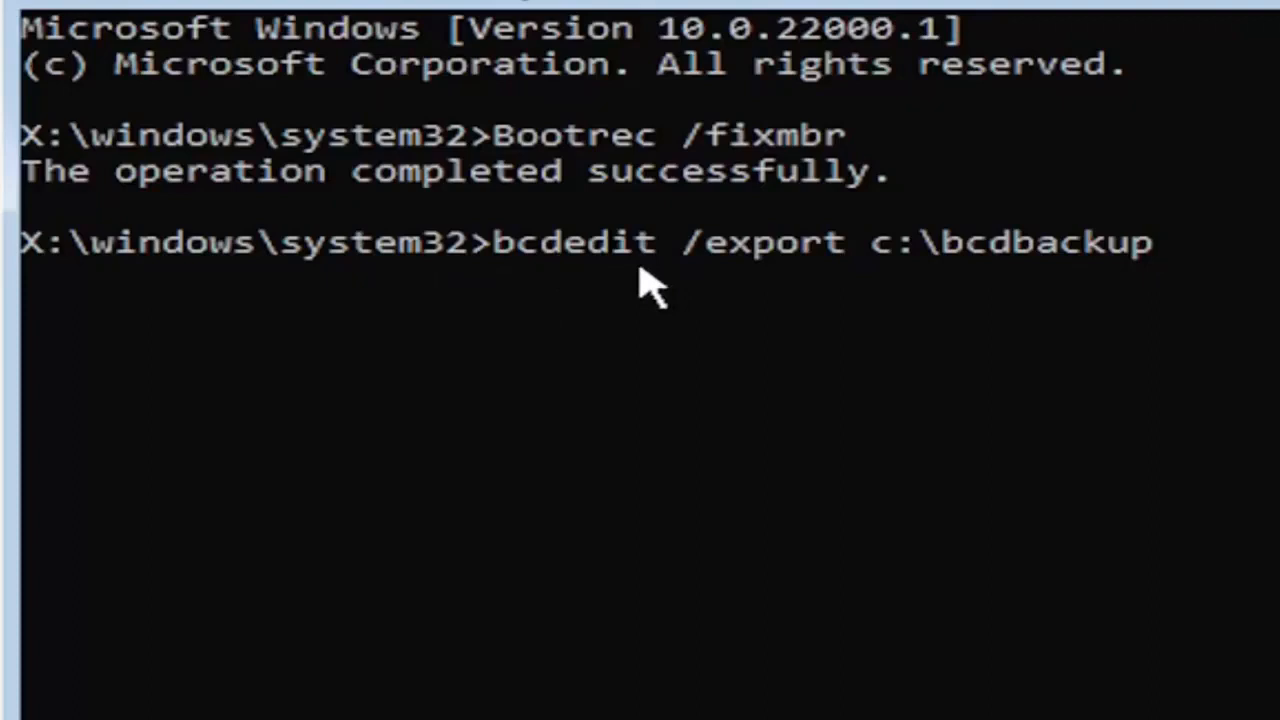
mouse_move(684, 296)
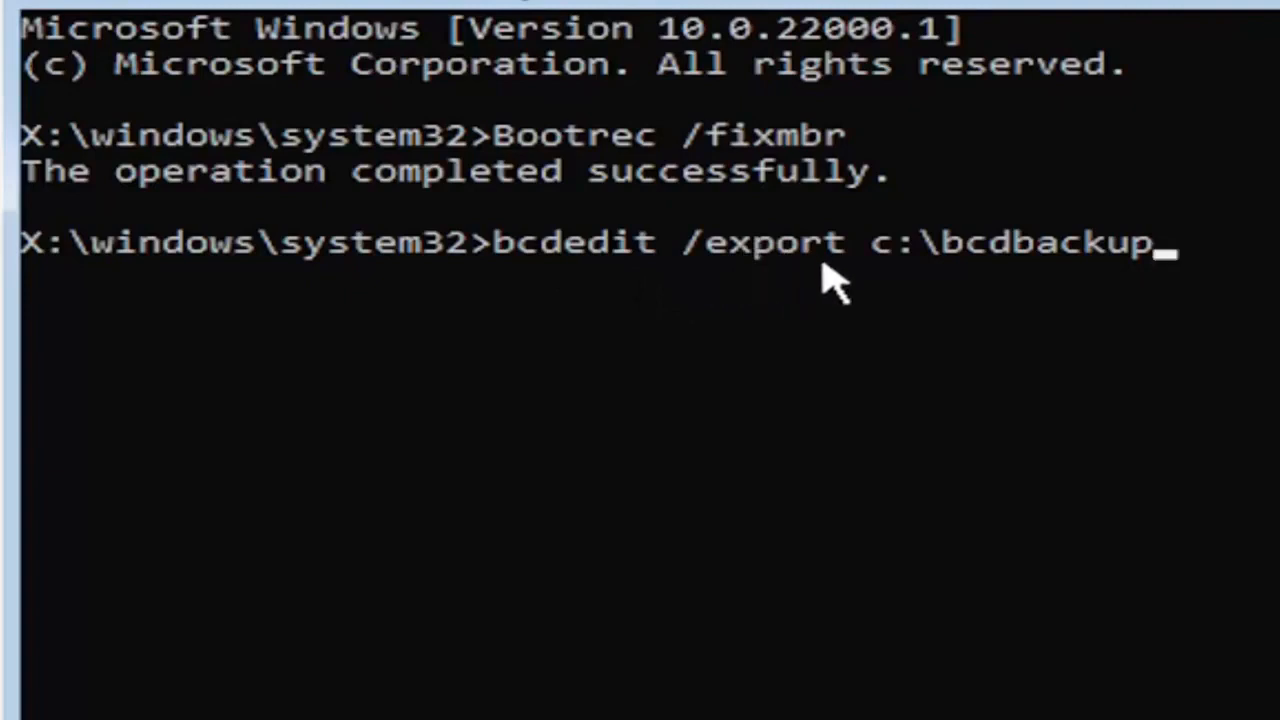
mouse_move(884, 290)
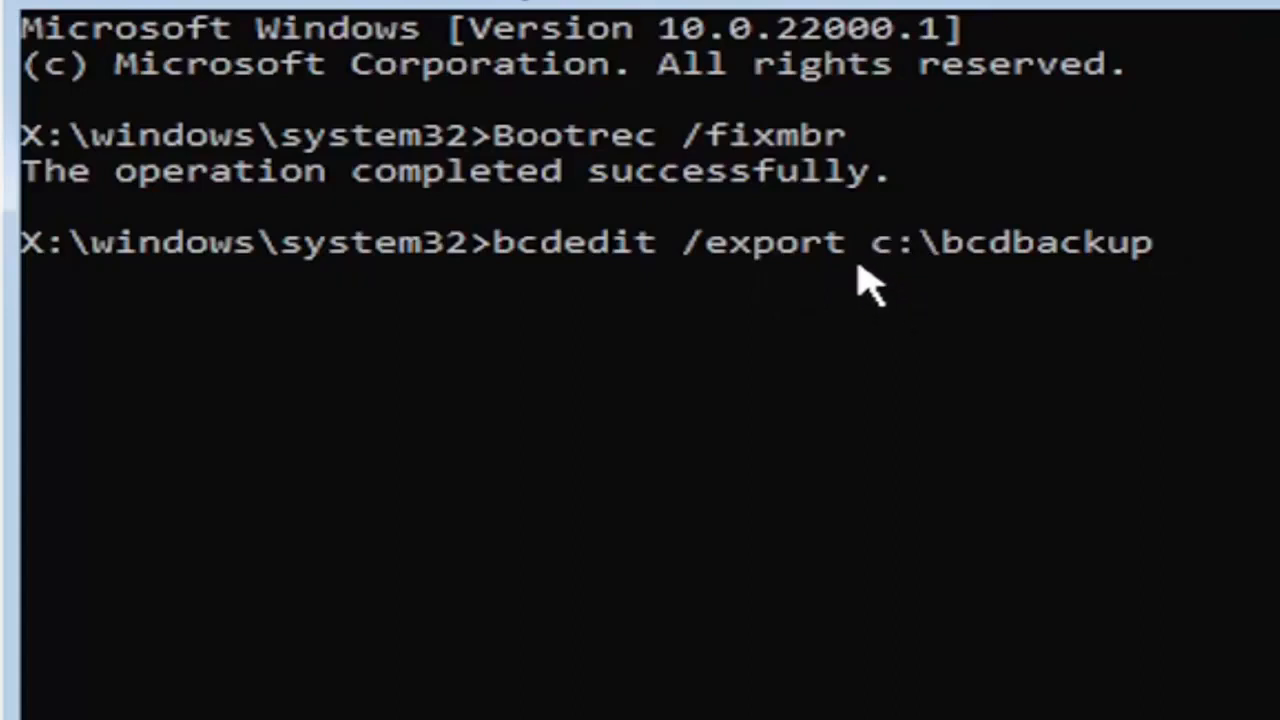
mouse_move(864, 338)
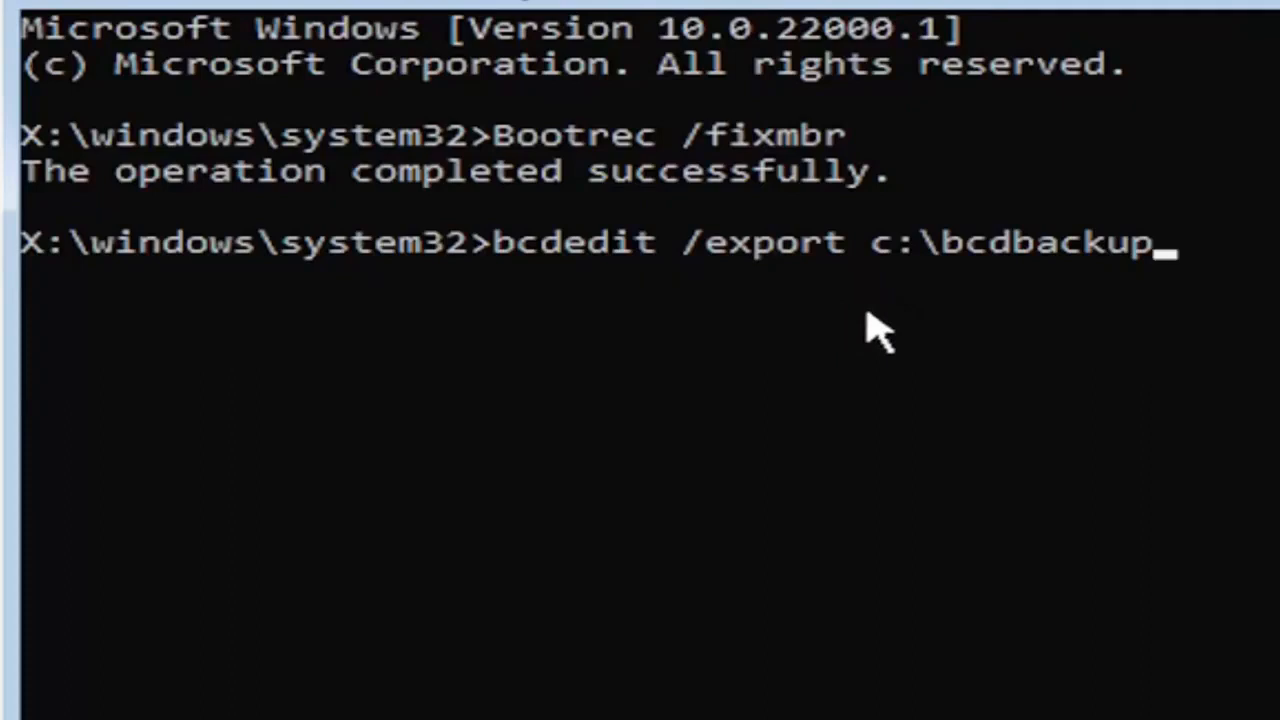
mouse_move(850, 344)
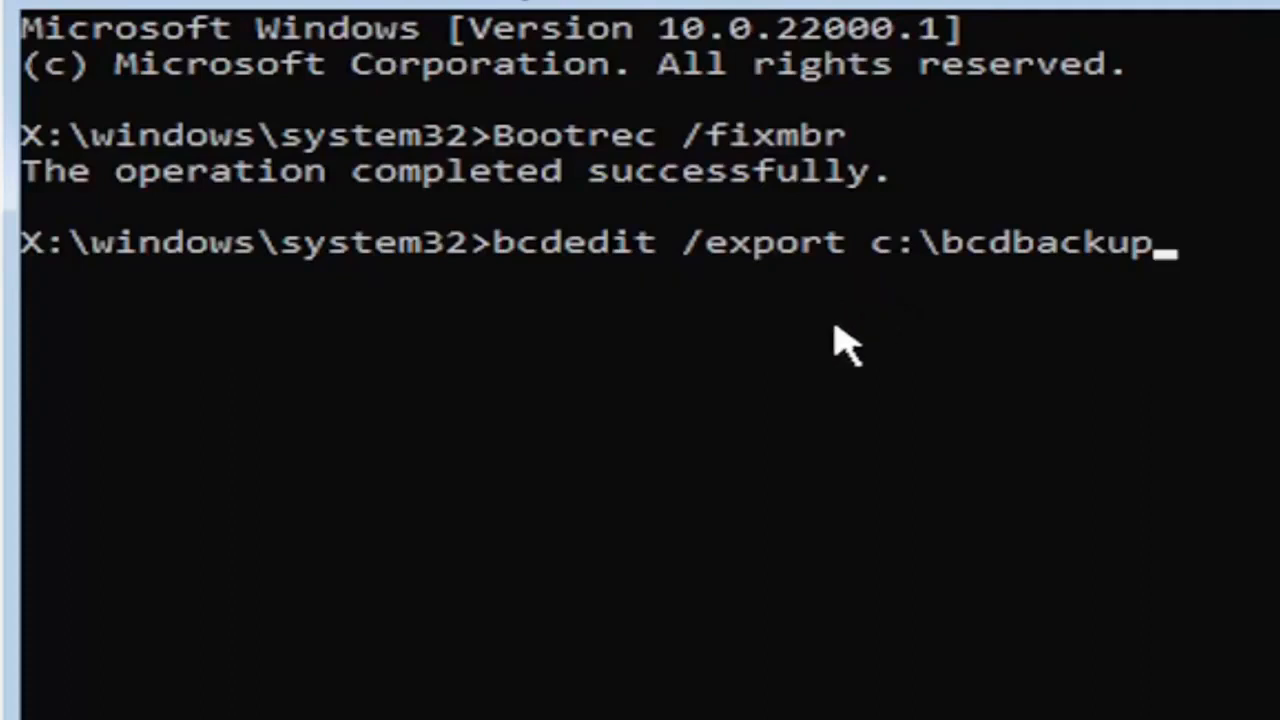
mouse_move(740, 588)
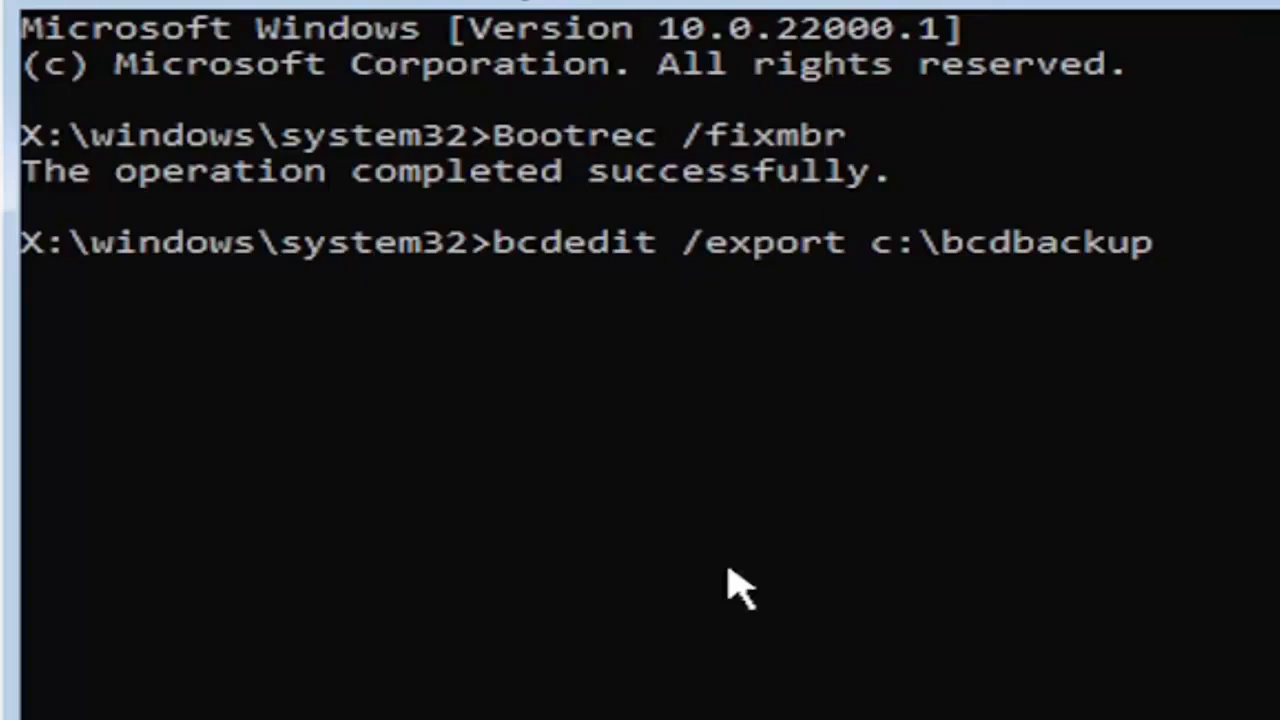
- Run the bcdedit export so the boot configuration is backed up to c:\bcdbackup
key("Return")
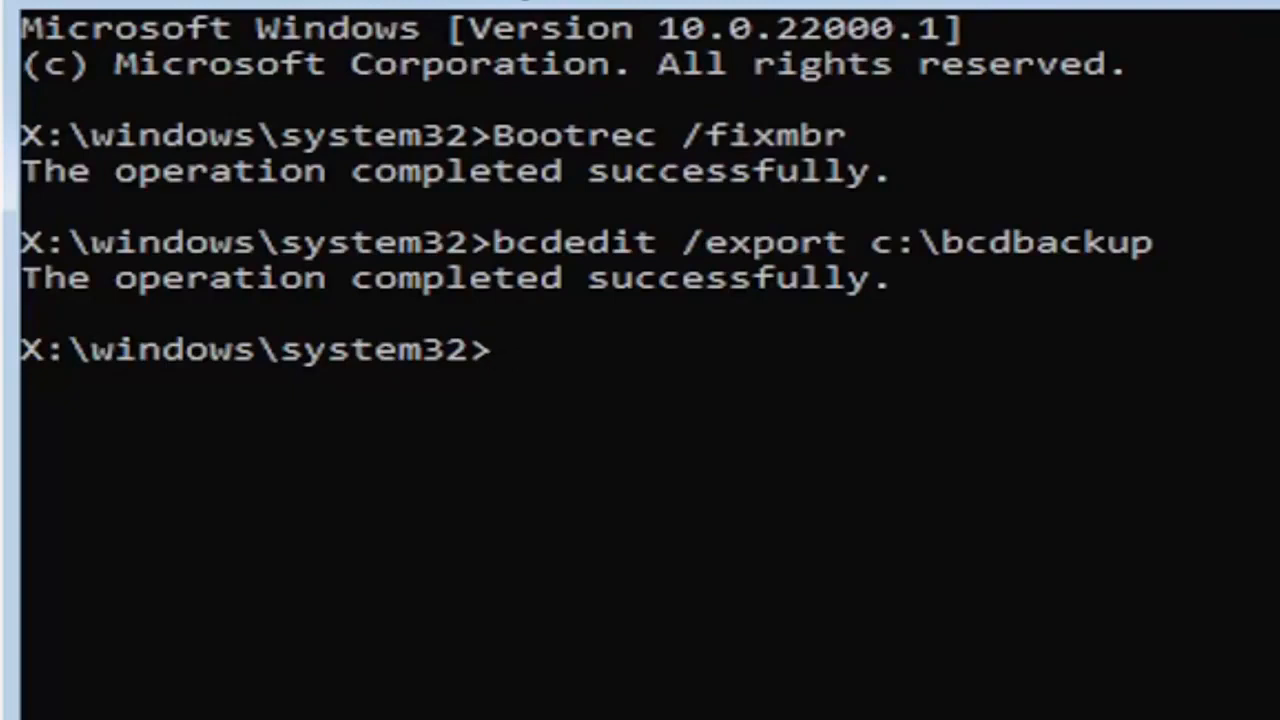
mouse_move(556, 414)
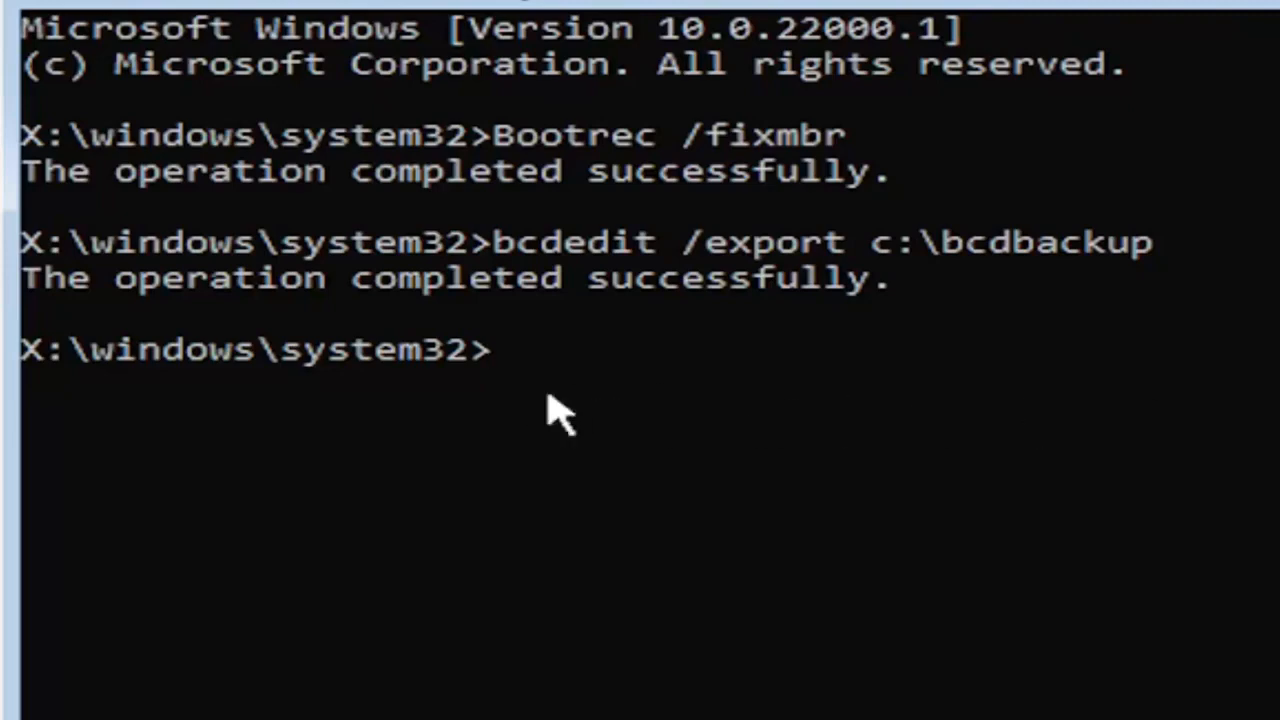
- Run attrib c:\boot\bcd -h -r -s to clear the hidden, read-only and system flags
type("a")
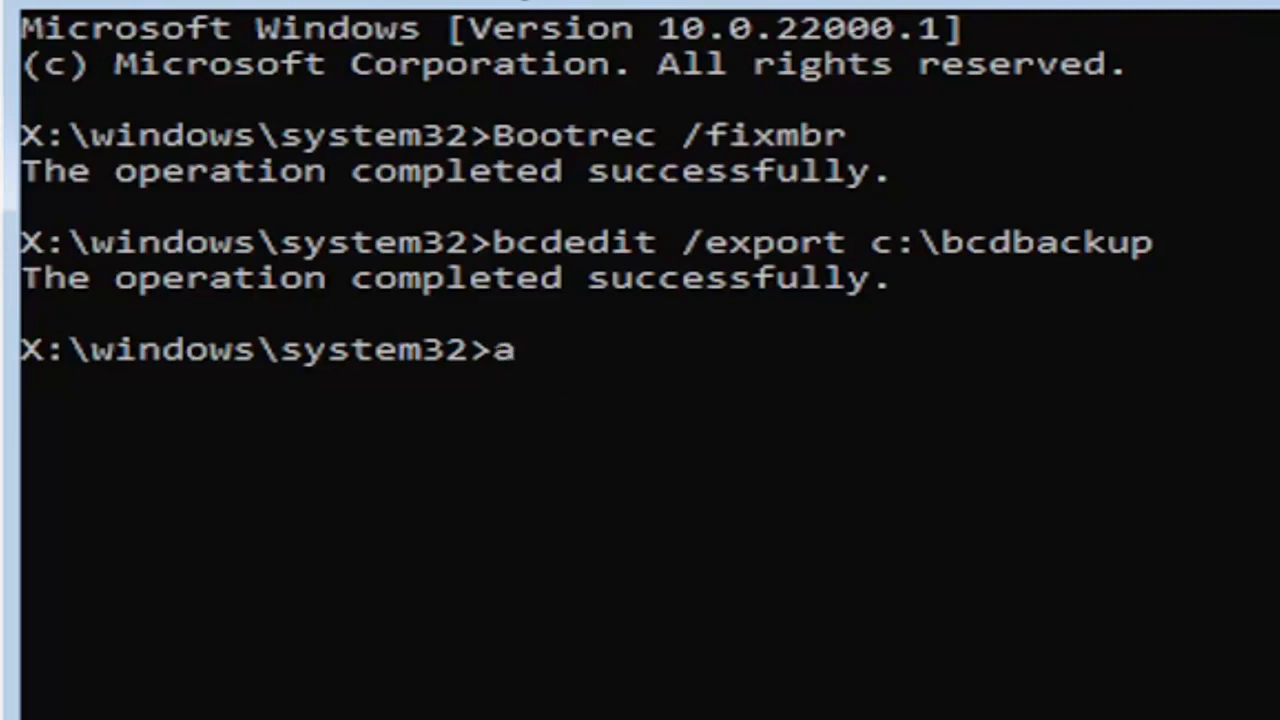
type("ttr")
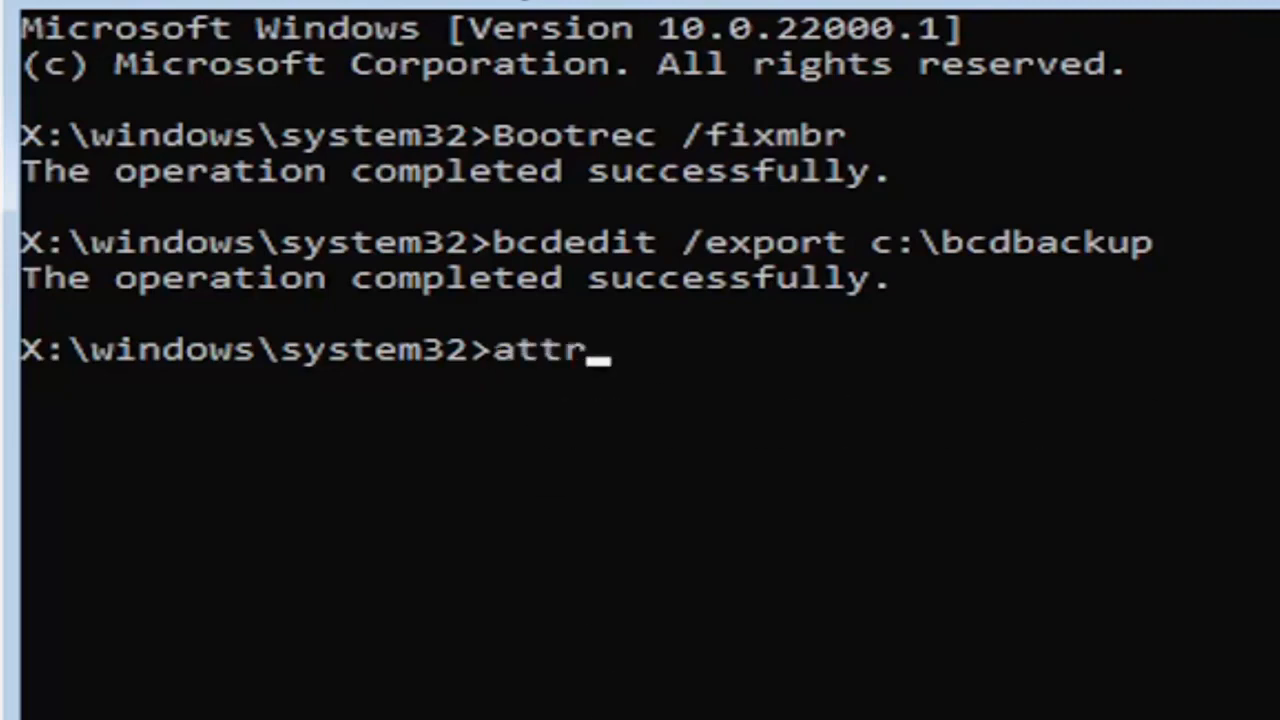
type("ib")
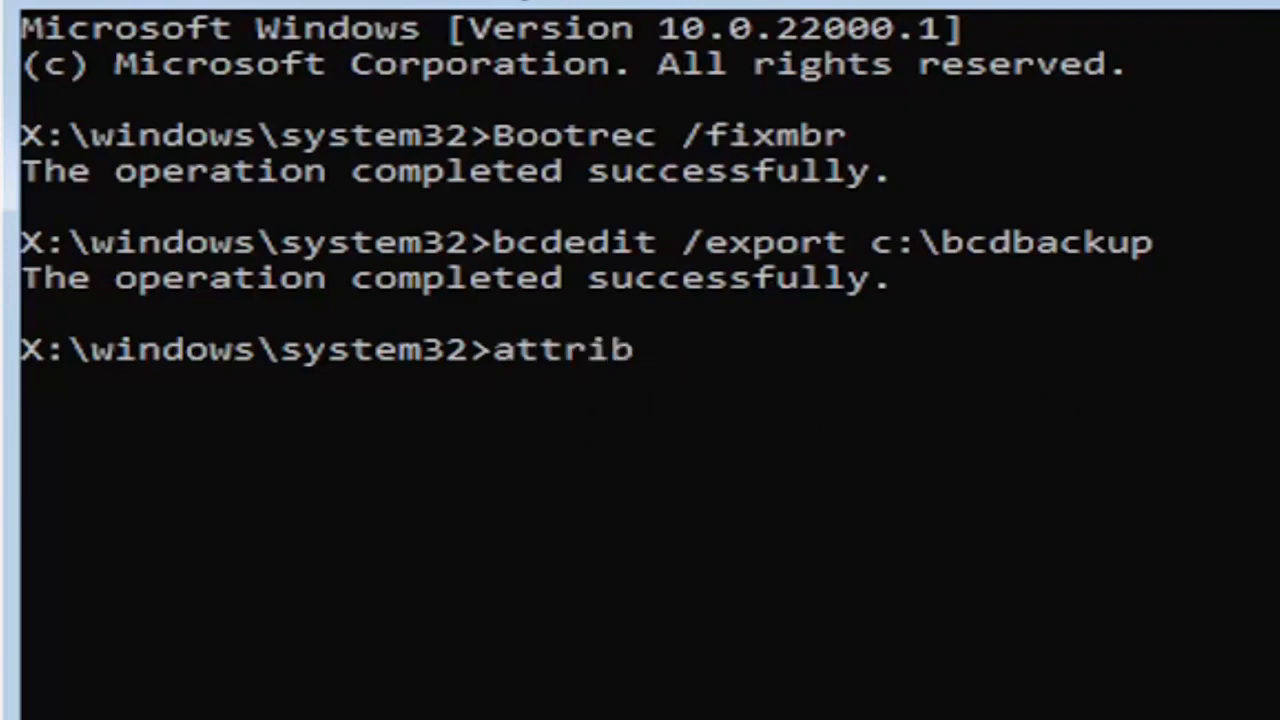
type("c")
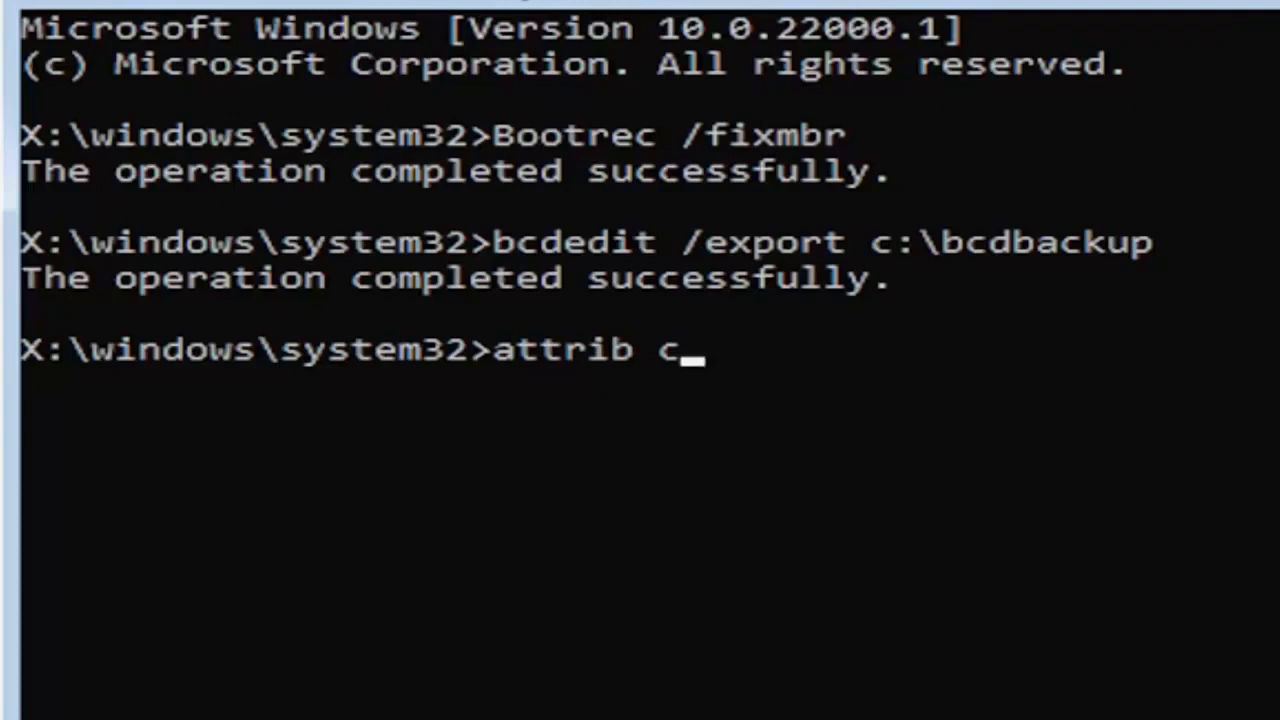
type(":")
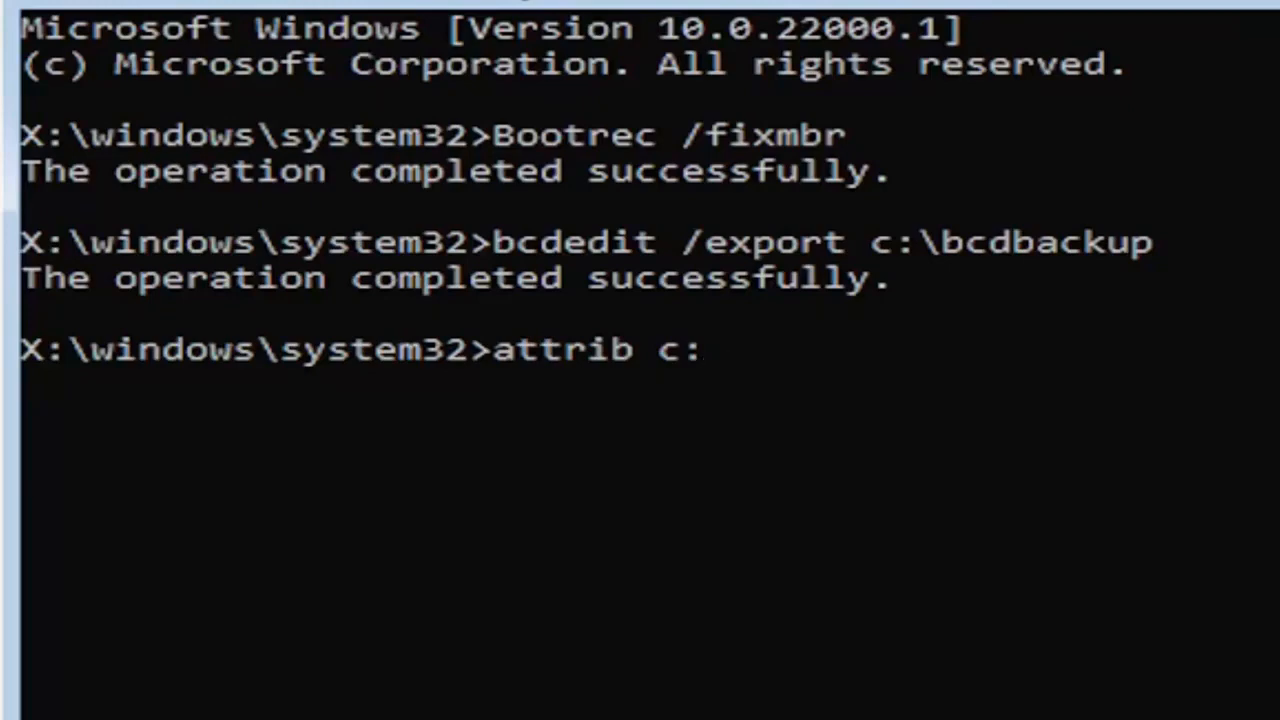
type("\\")
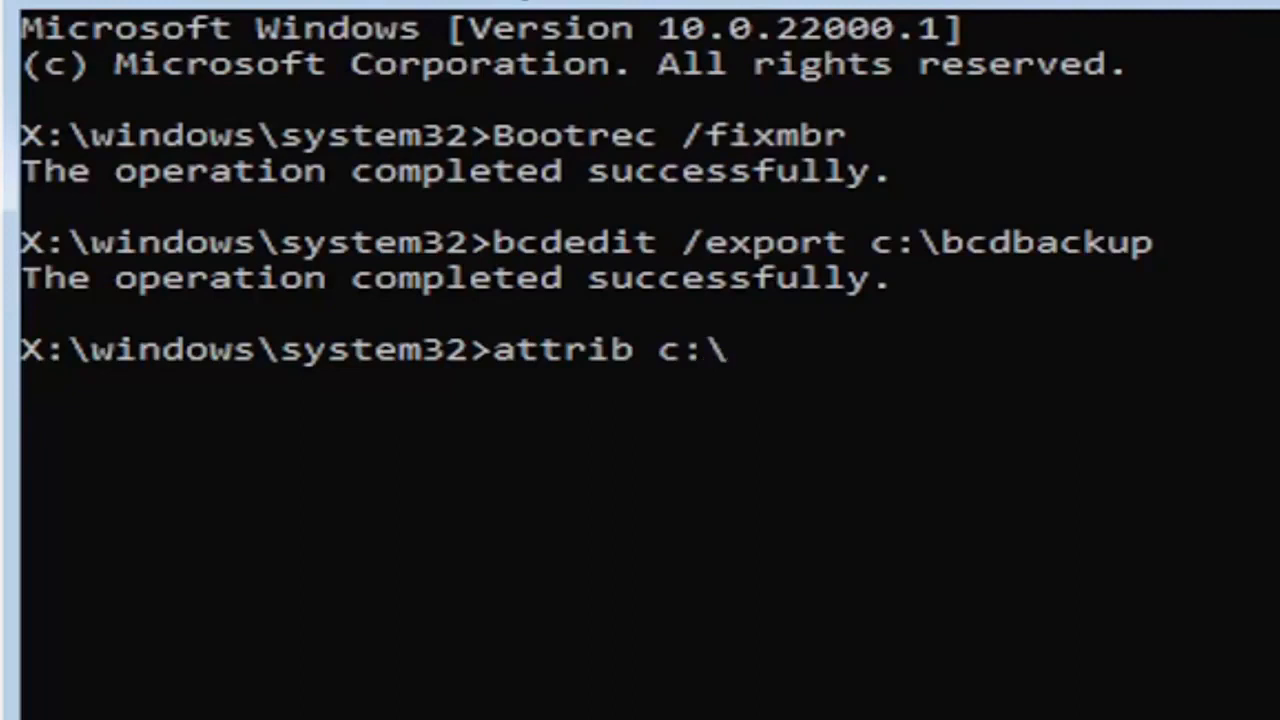
type("boot")
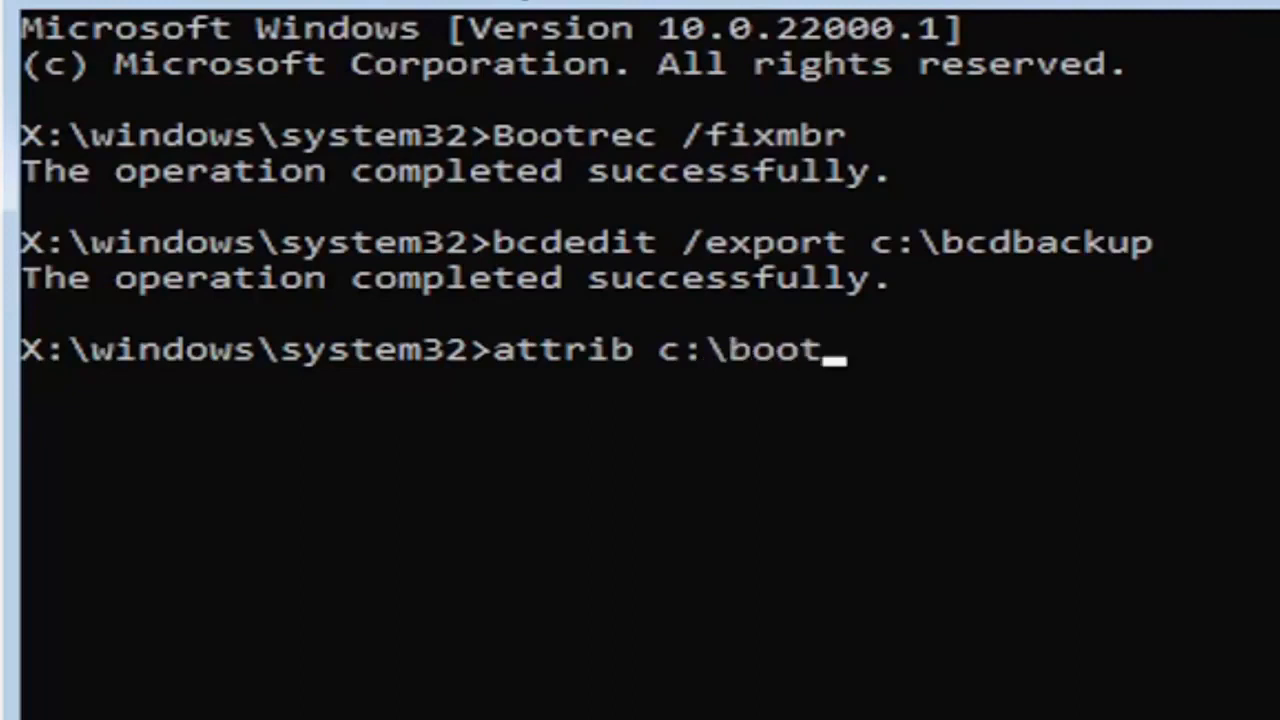
type("\\")
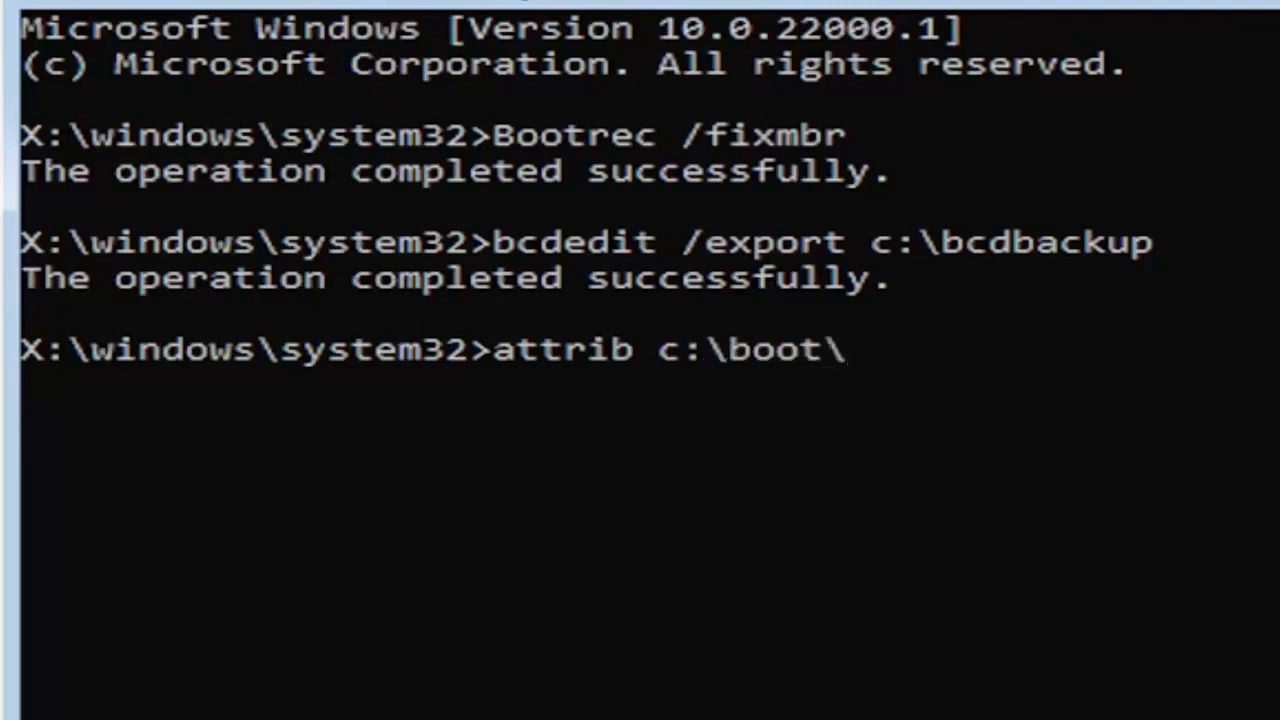
type("bcd -")
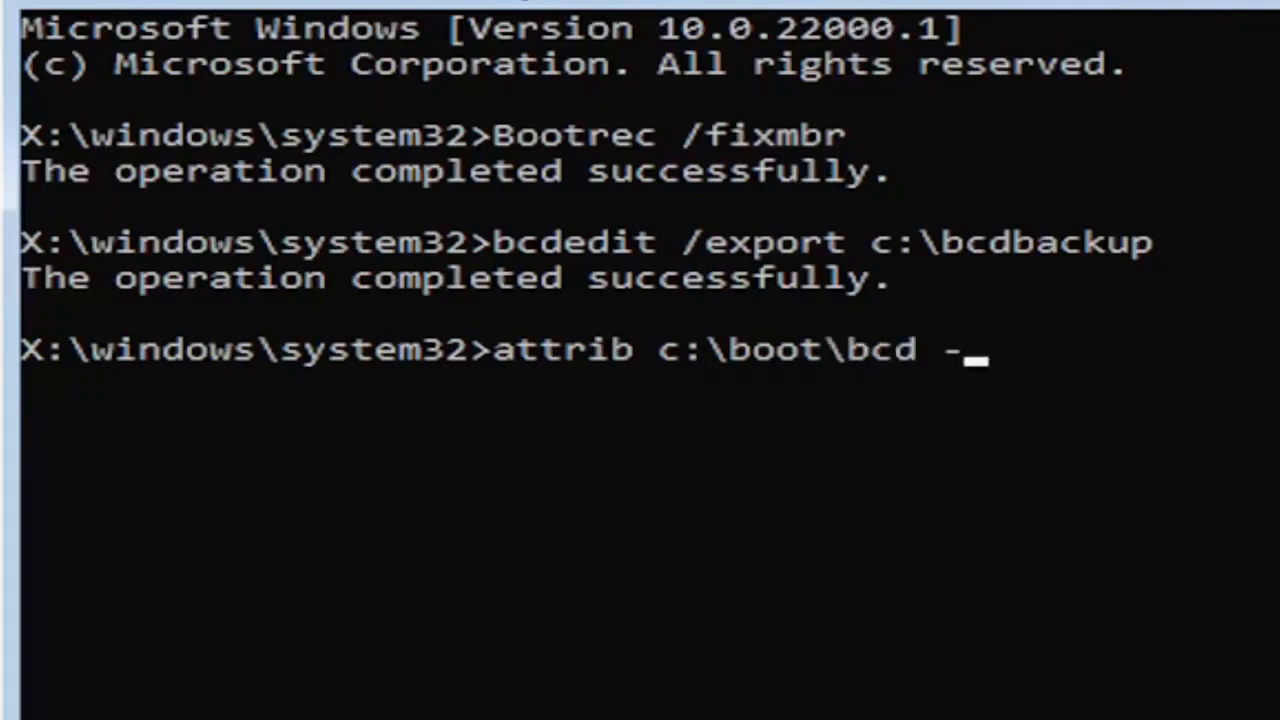
type("h")
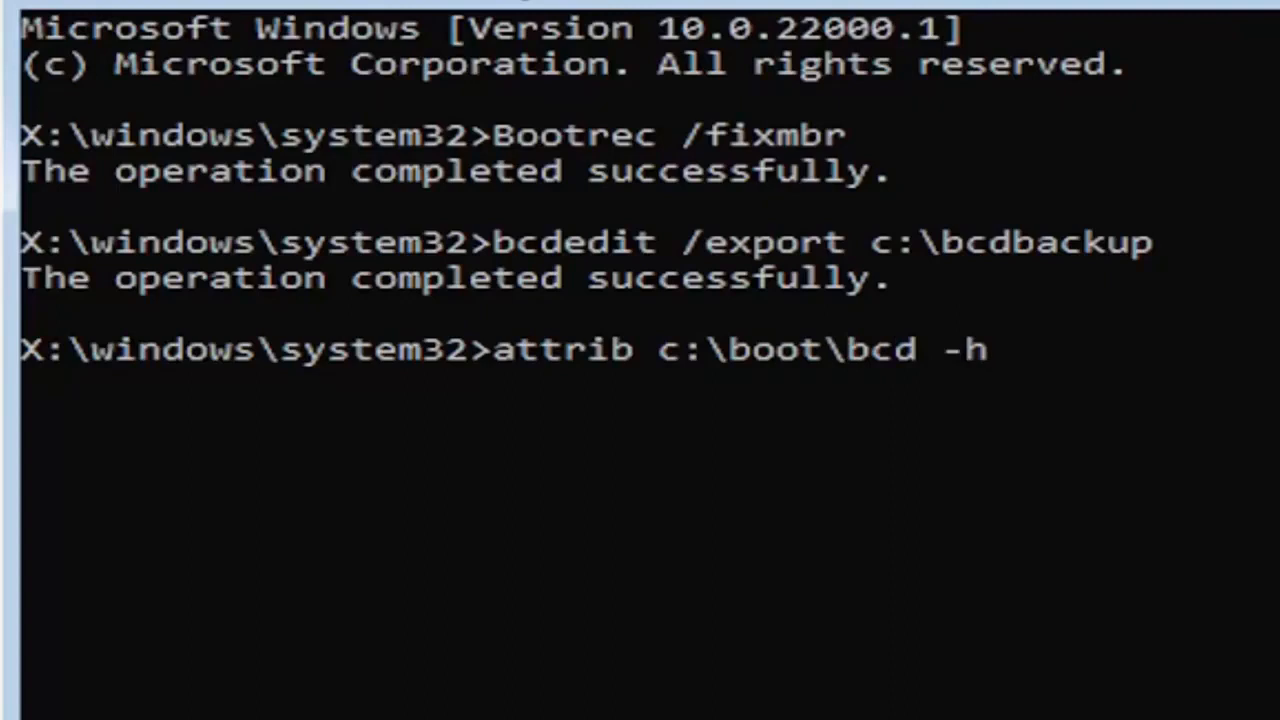
type("-r -")
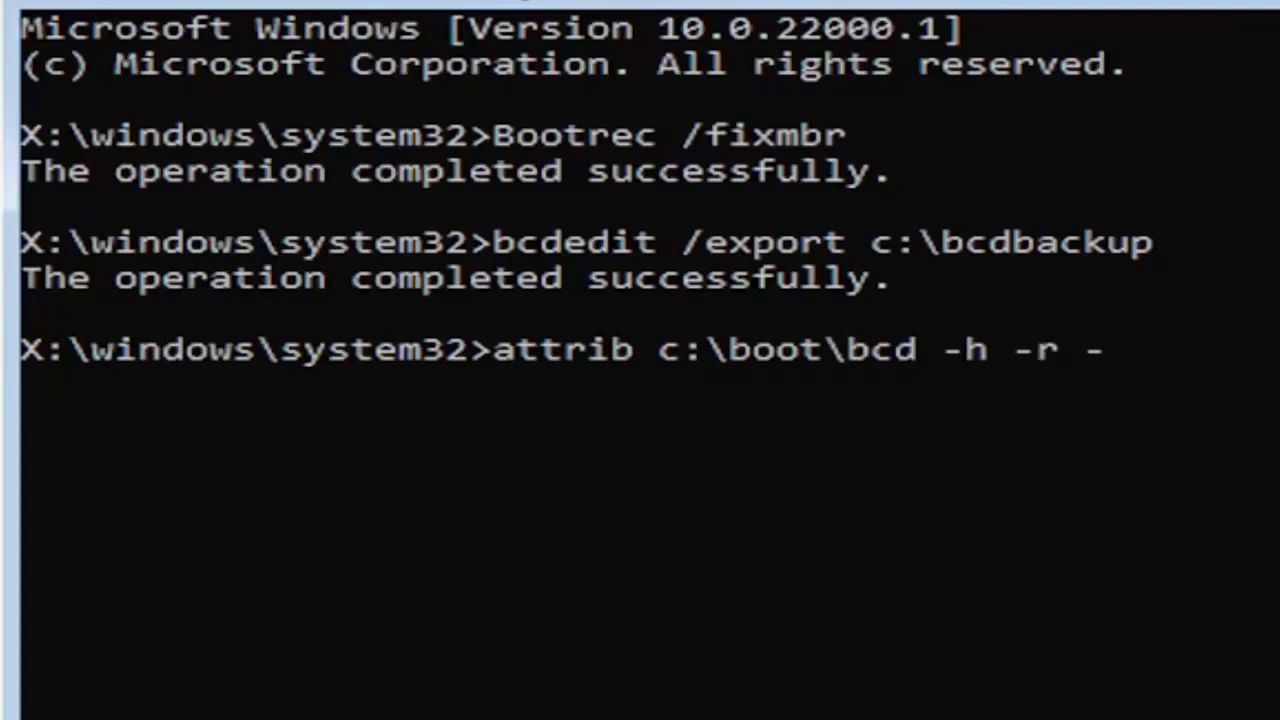
type("s")
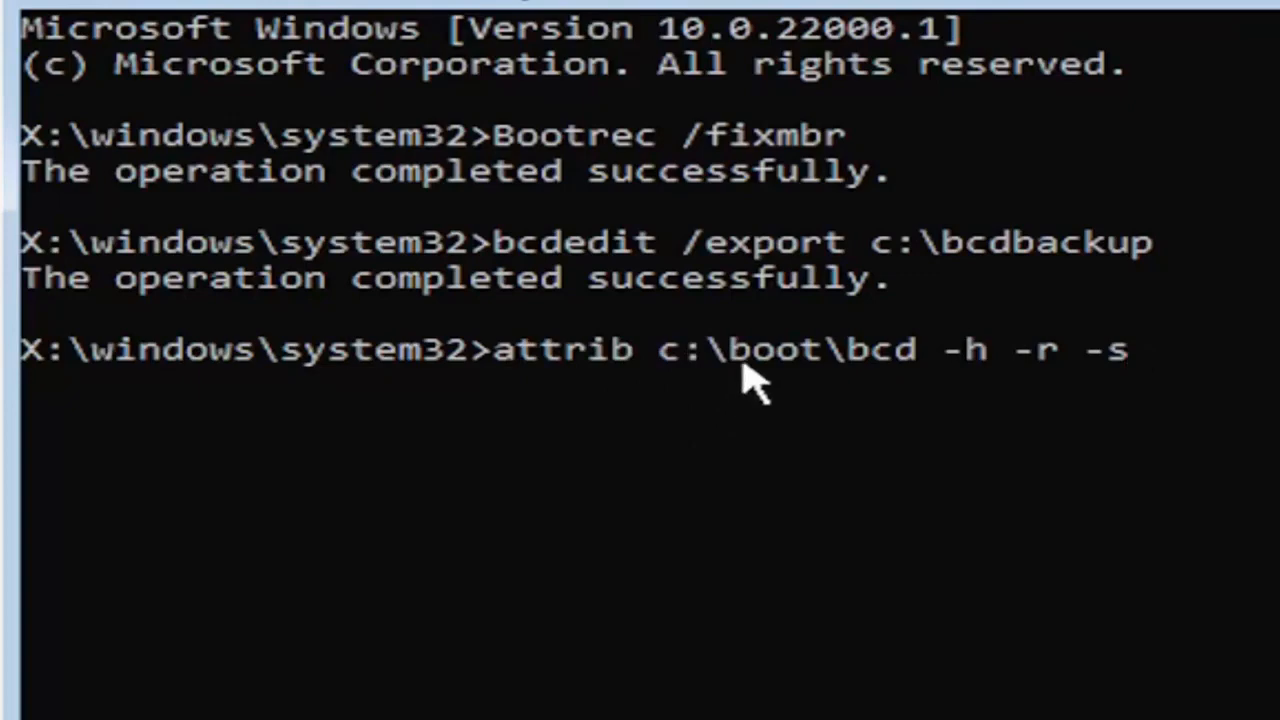
mouse_move(824, 330)
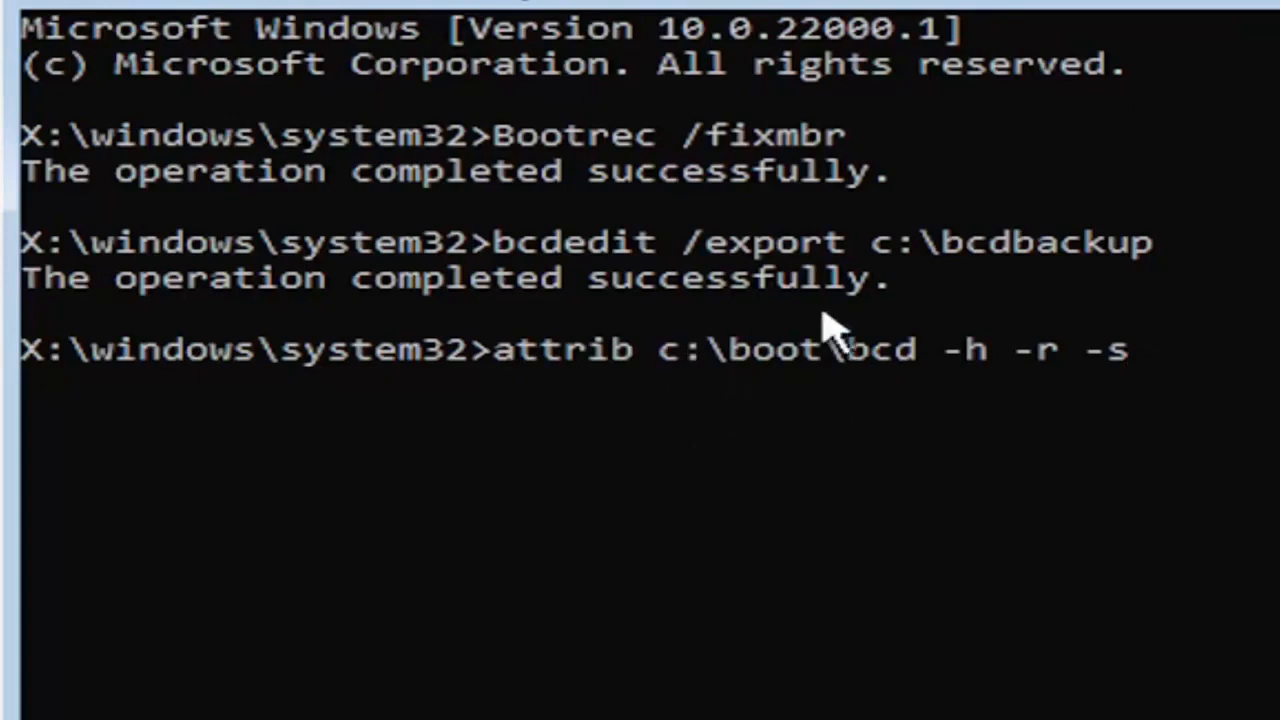
mouse_move(930, 410)
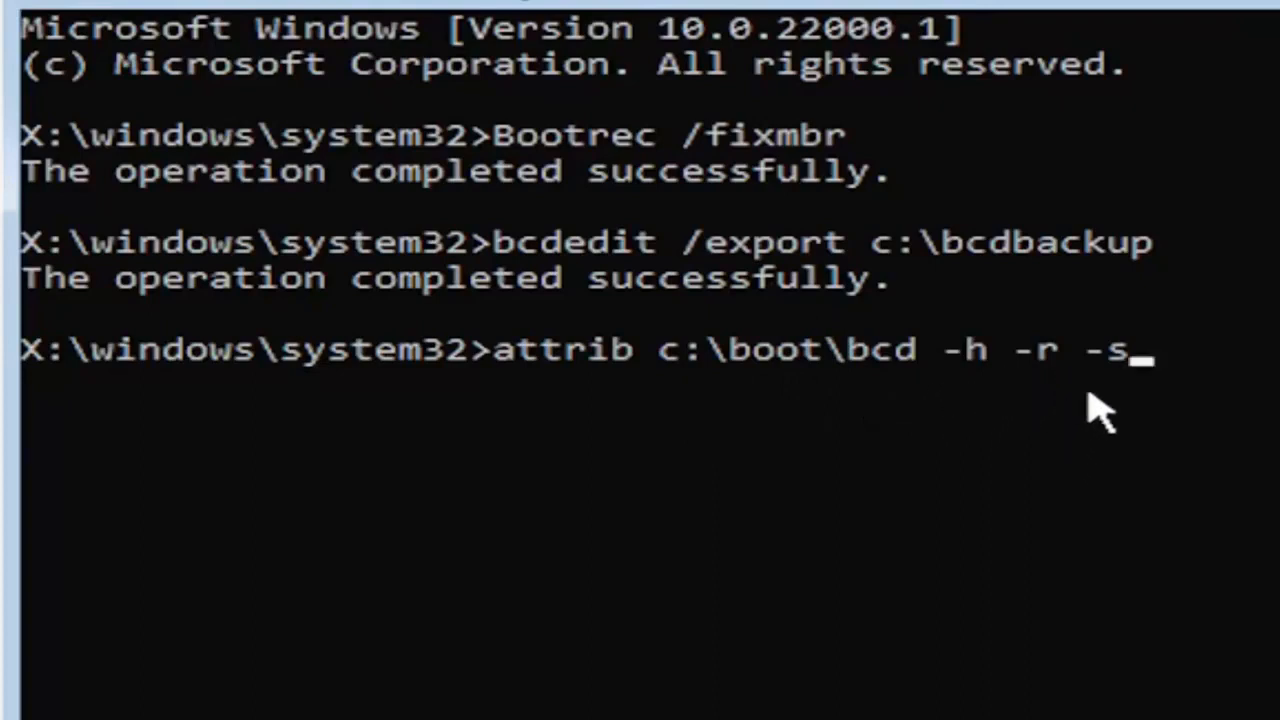
mouse_move(1064, 476)
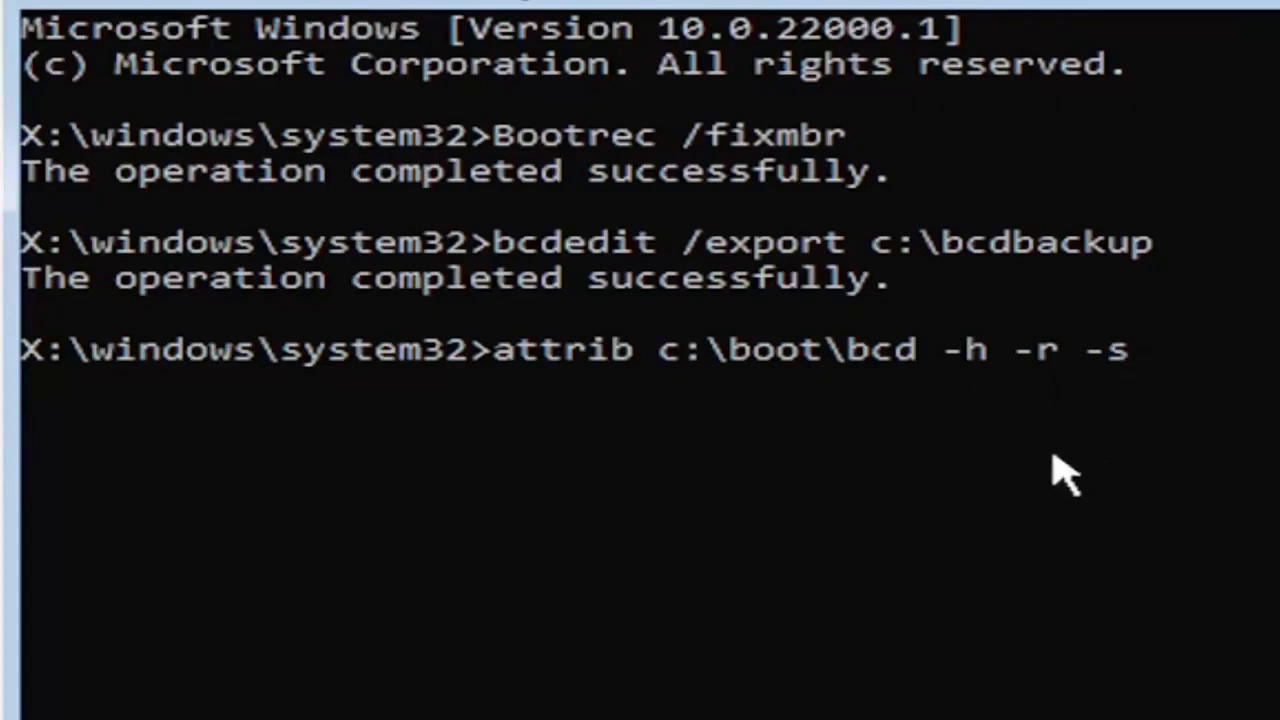
mouse_move(1012, 470)
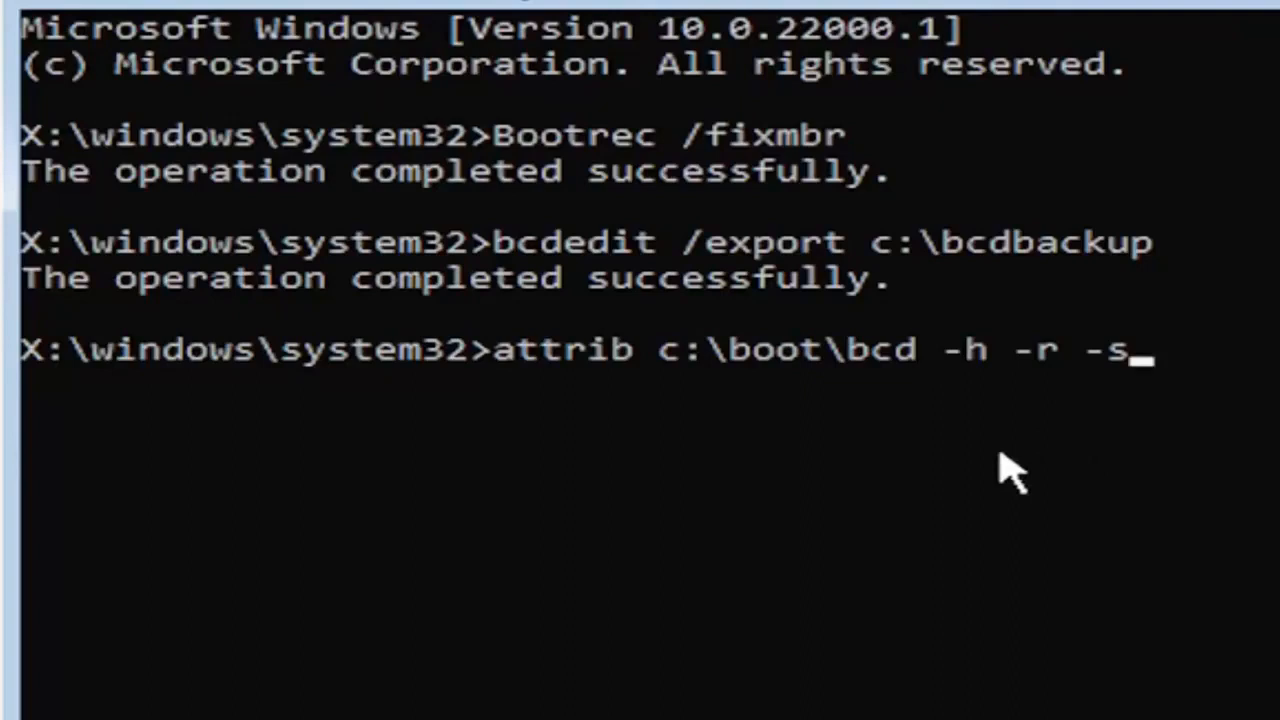
key("Return")
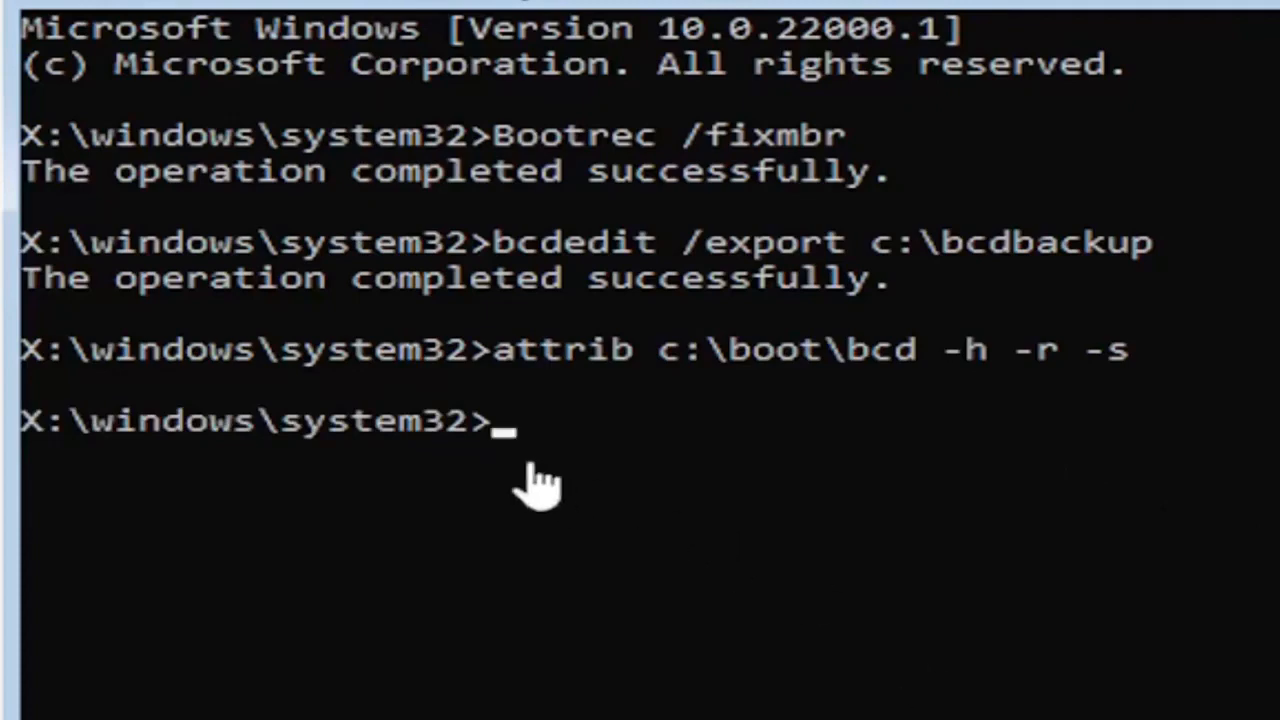
mouse_move(490, 664)
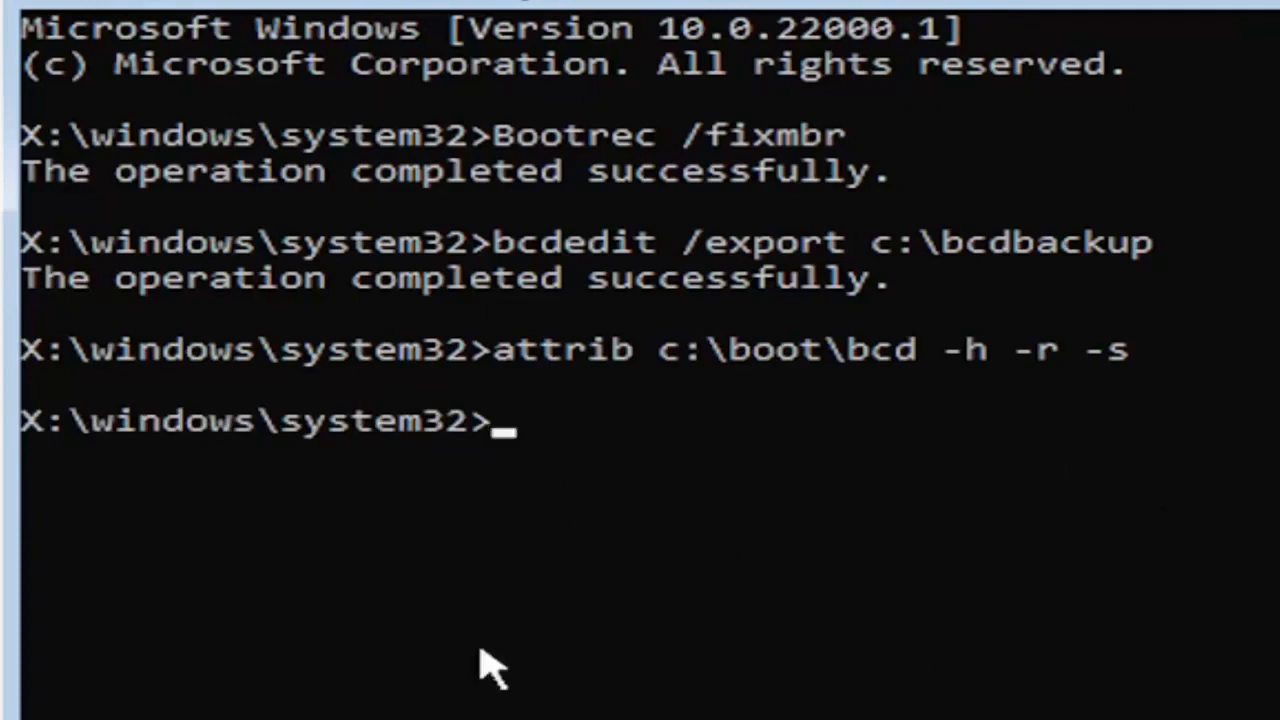
- Enter ren c:\boot\bcd bcd.old to rename the old boot configuration file
type("re")
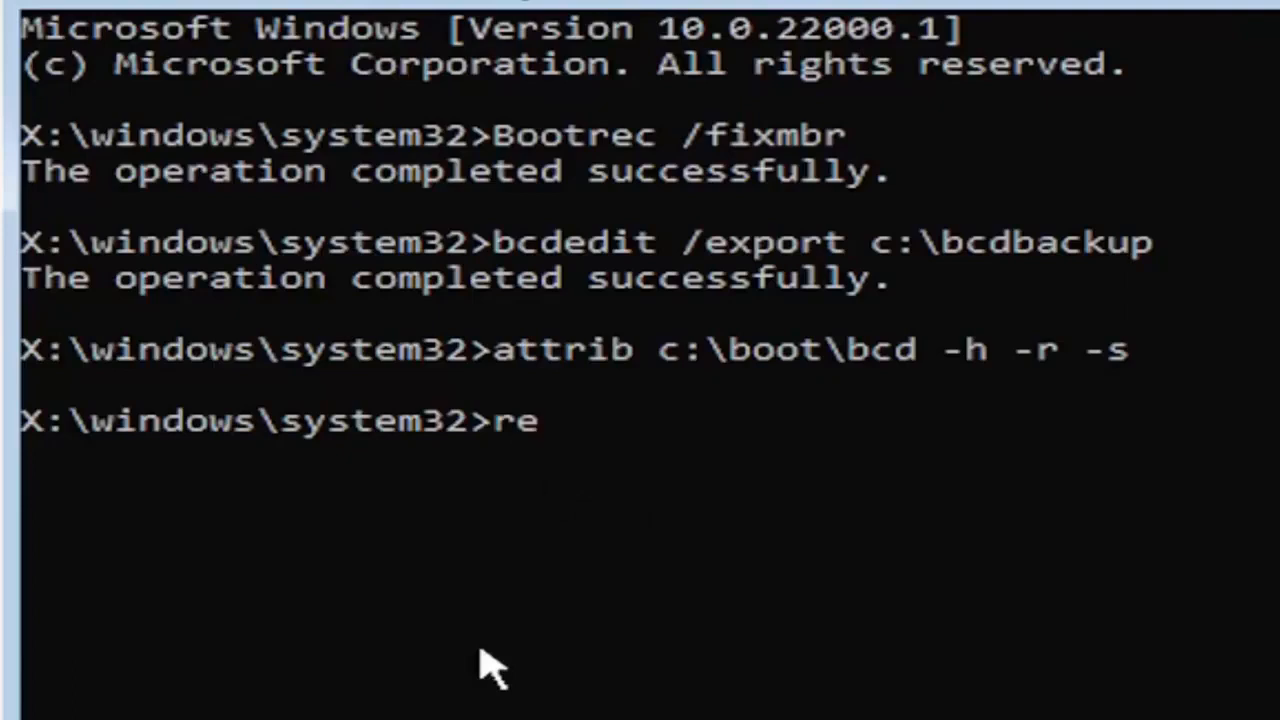
type("n")
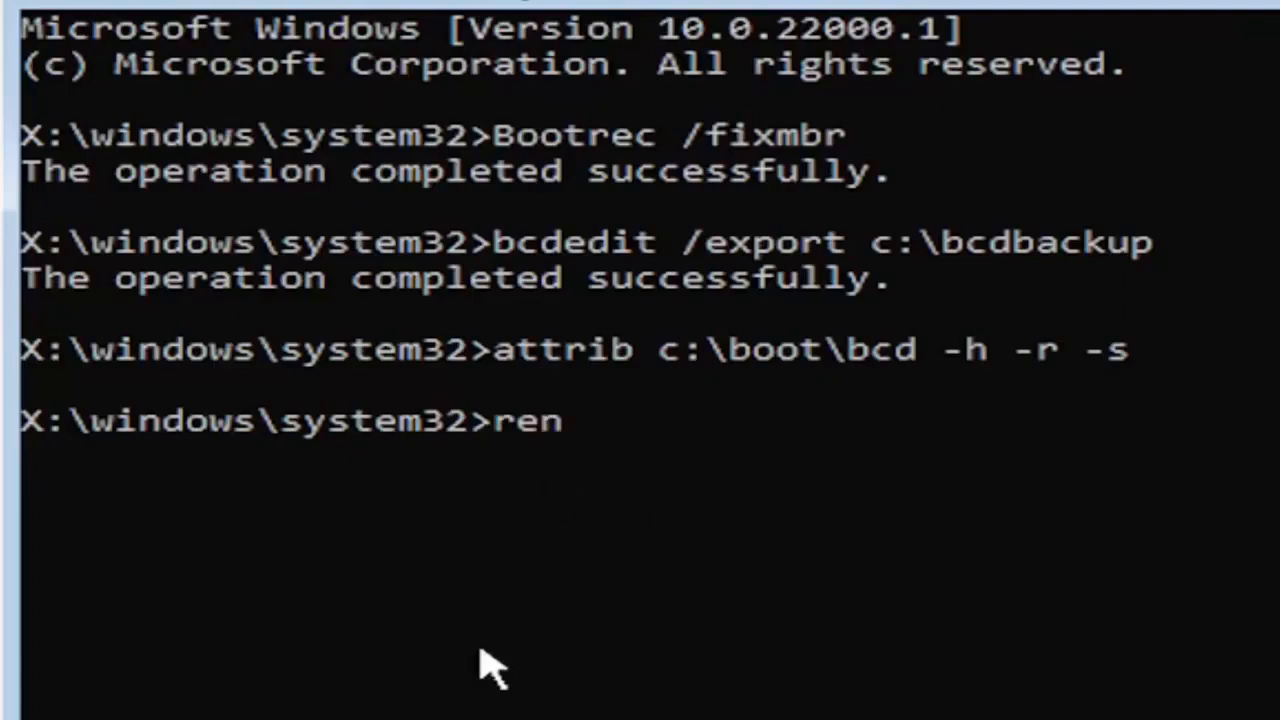
type("c")
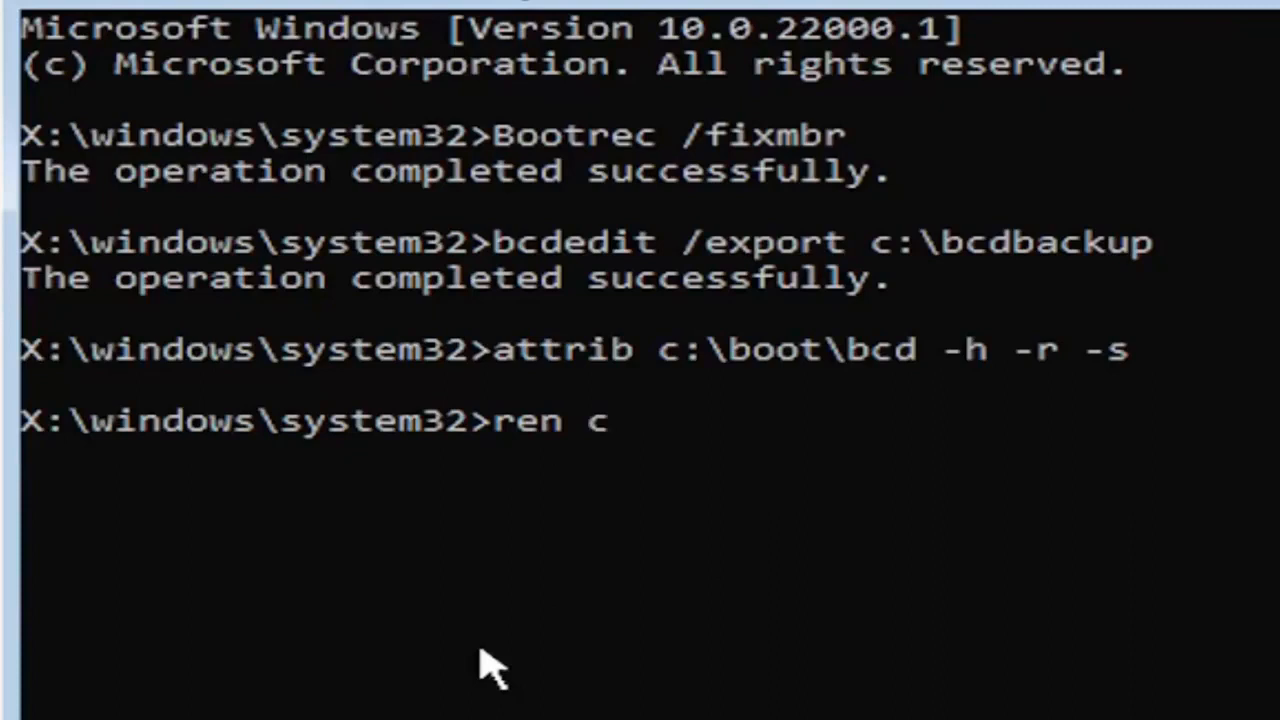
type(":")
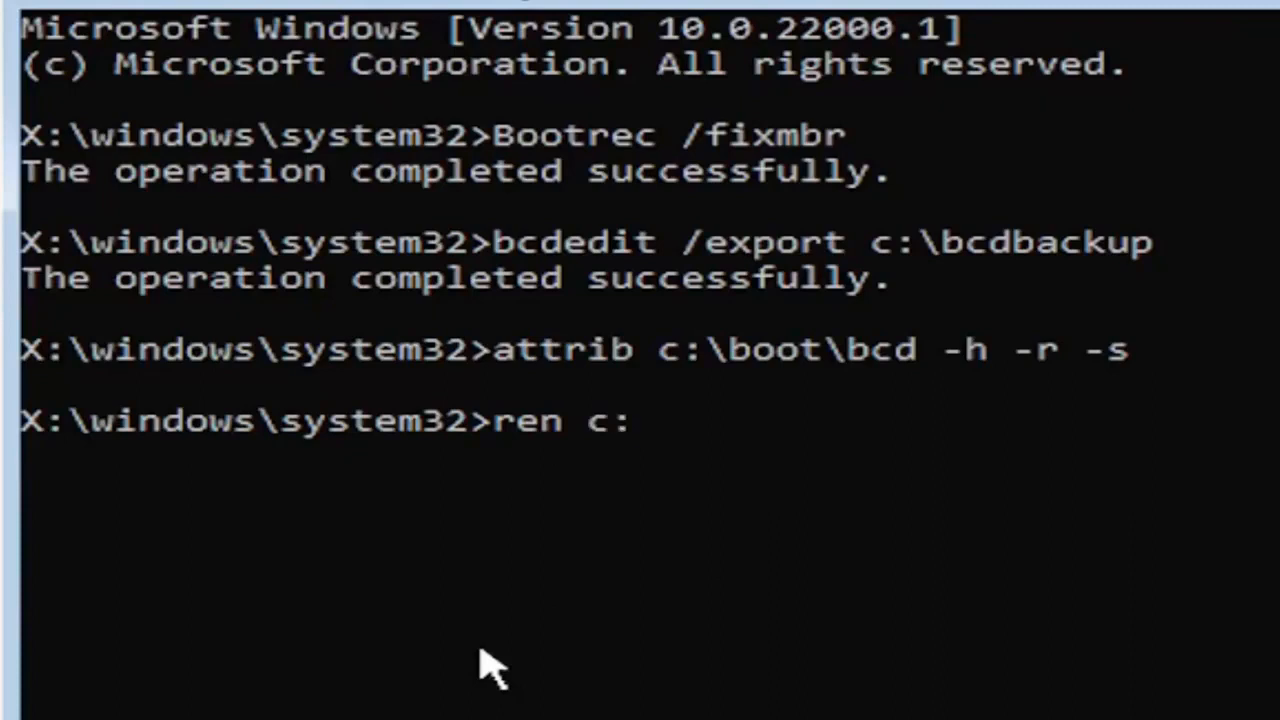
type("\\boot")
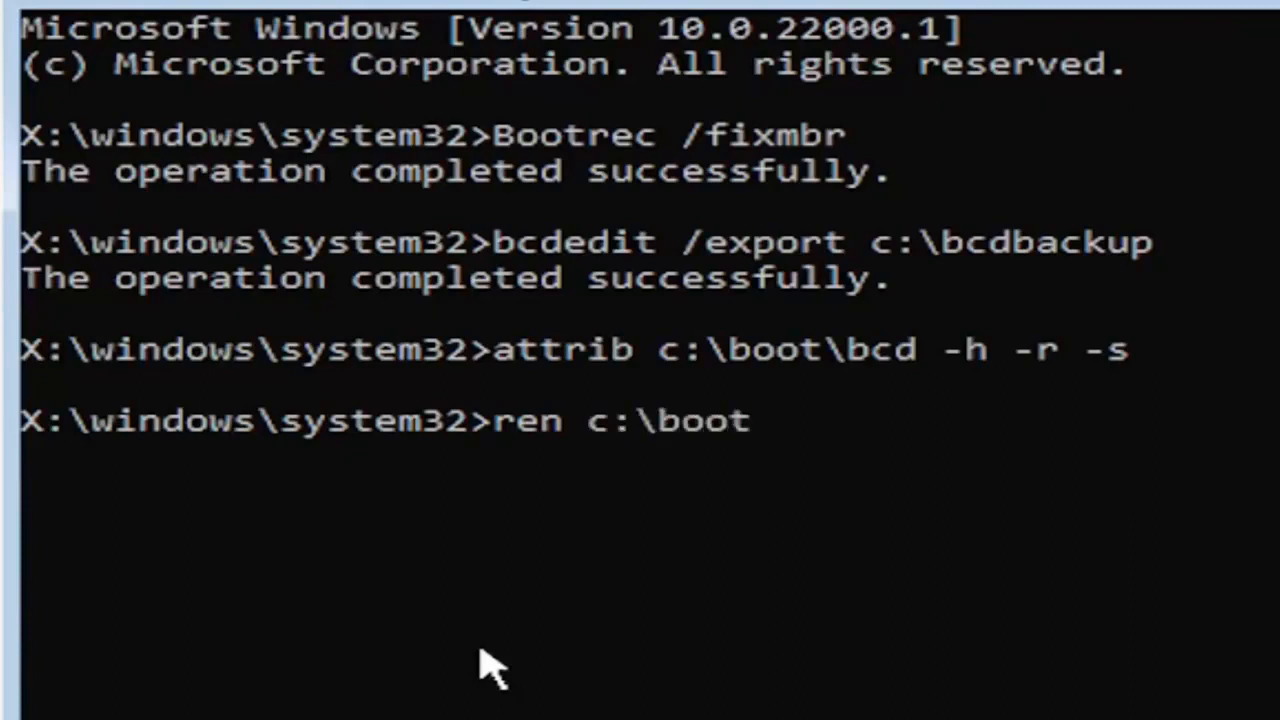
type("\\bcd")
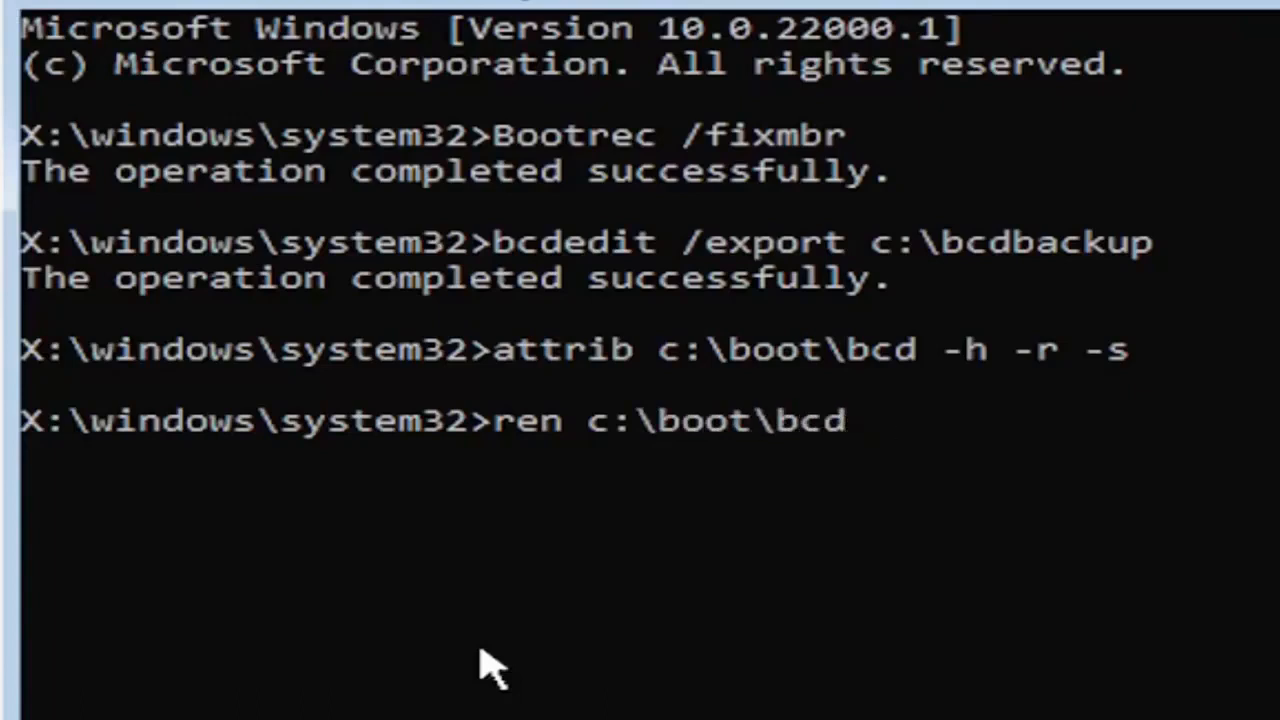
type("bcd.")
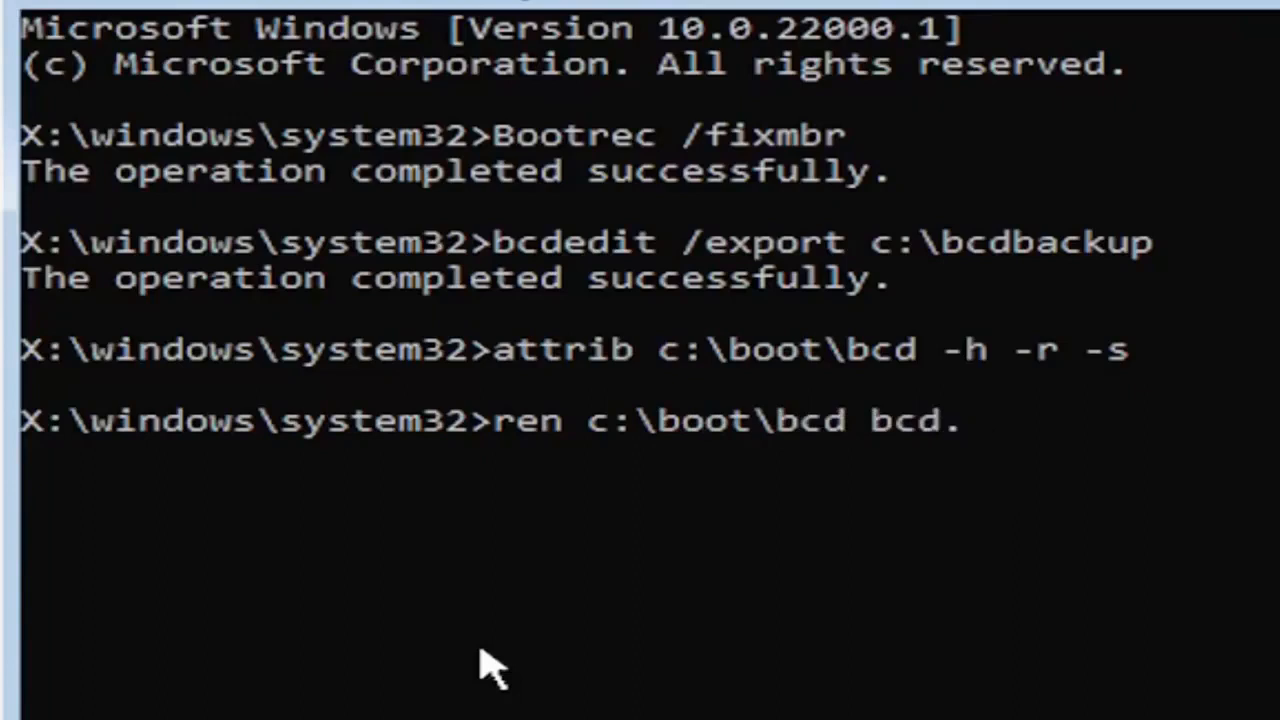
type("old")
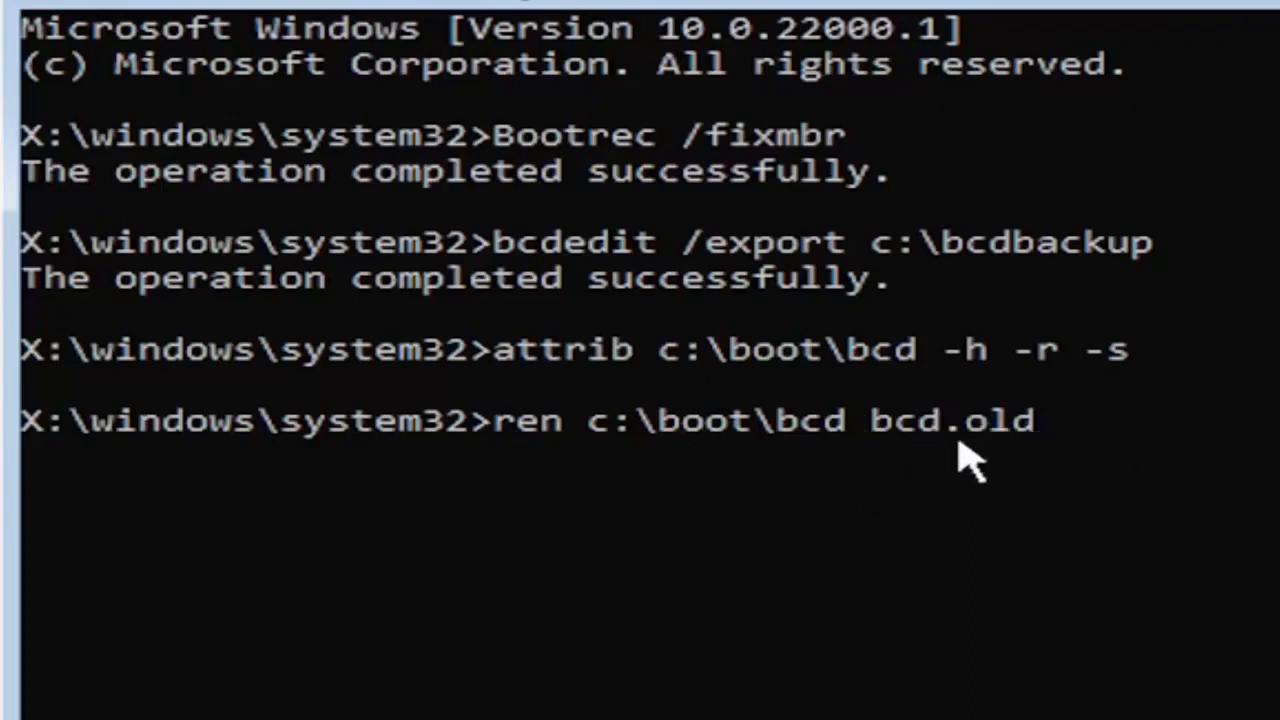
mouse_move(984, 480)
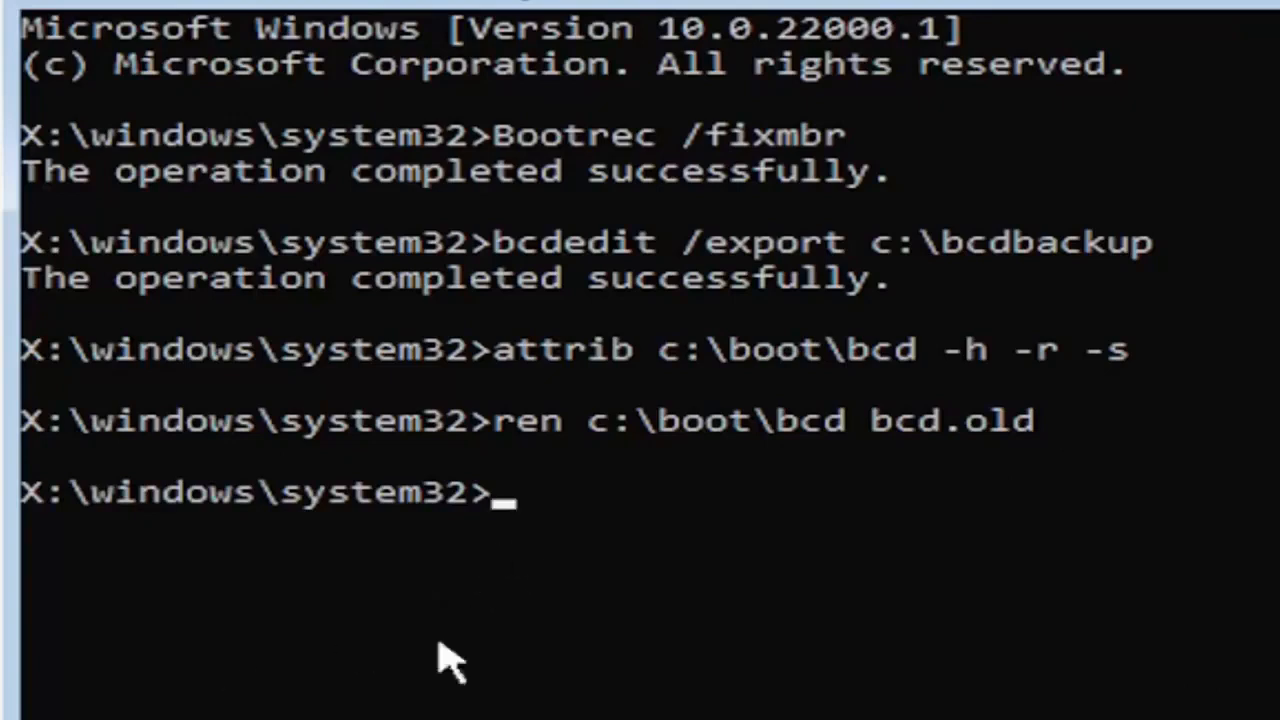
- Enter bootrec /rebuildbcd to scan the disks and rebuild the boot configuration
type("b")
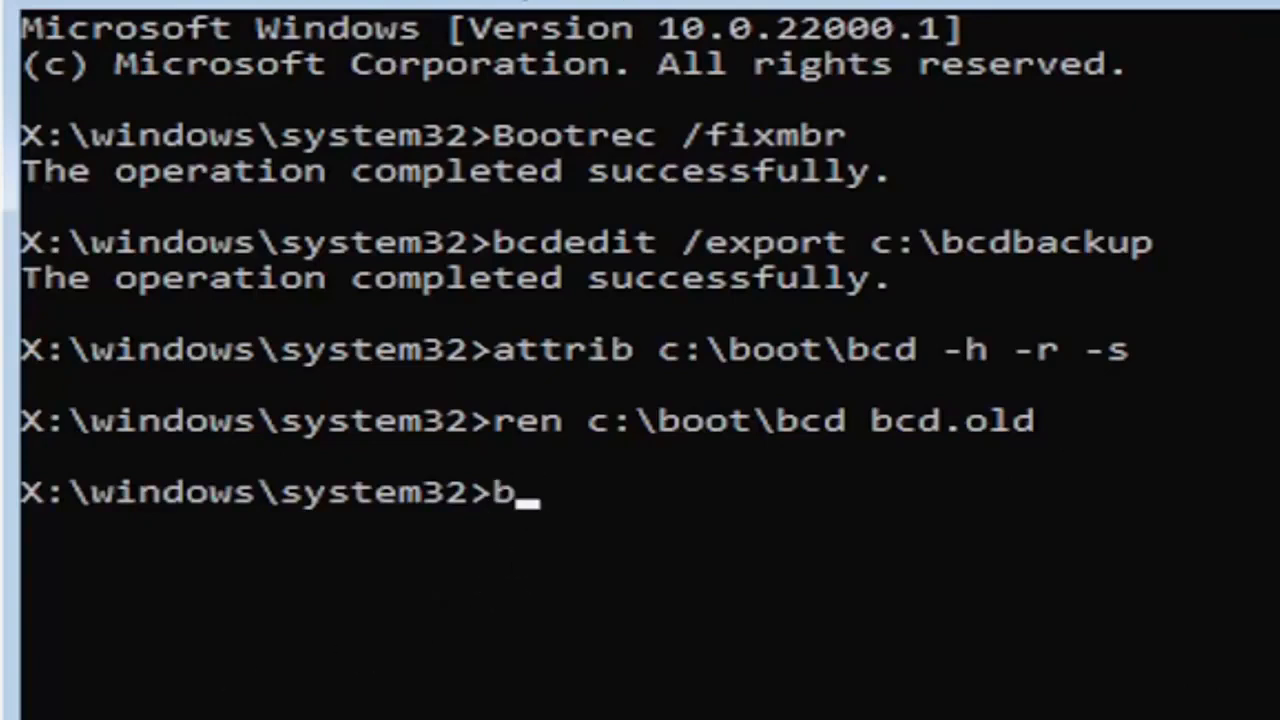
type("ootr")
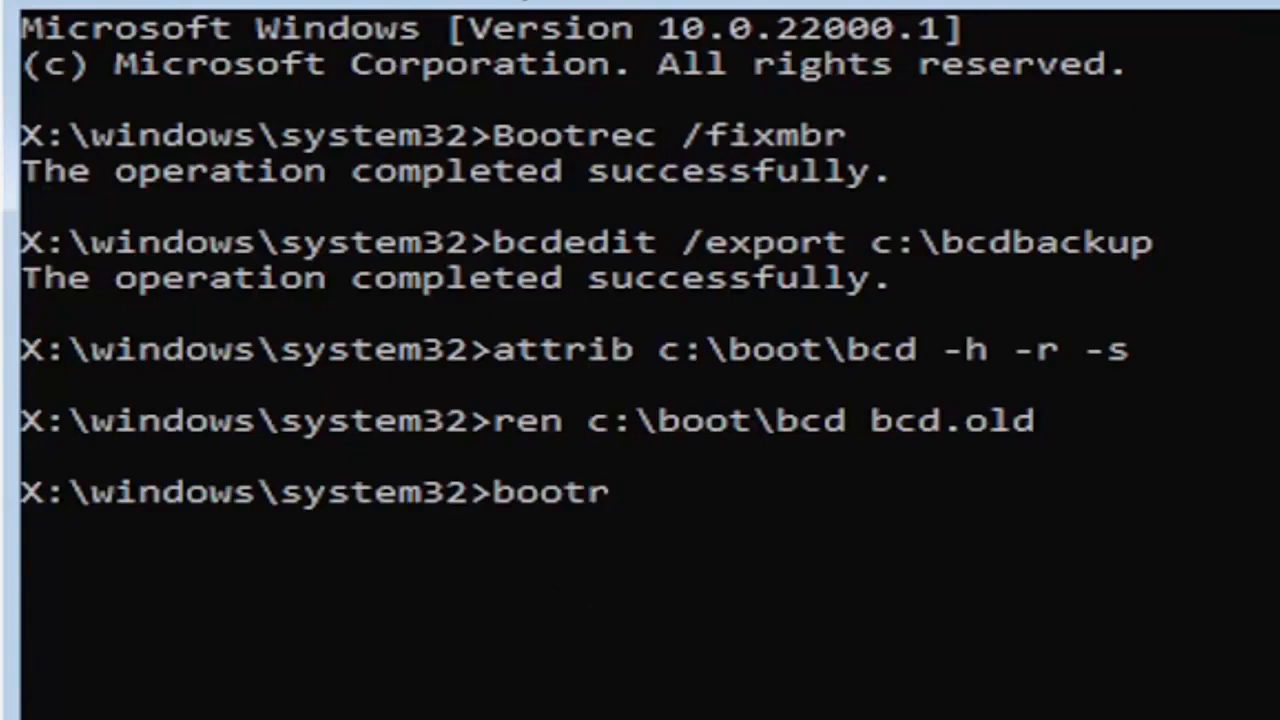
type("ec")
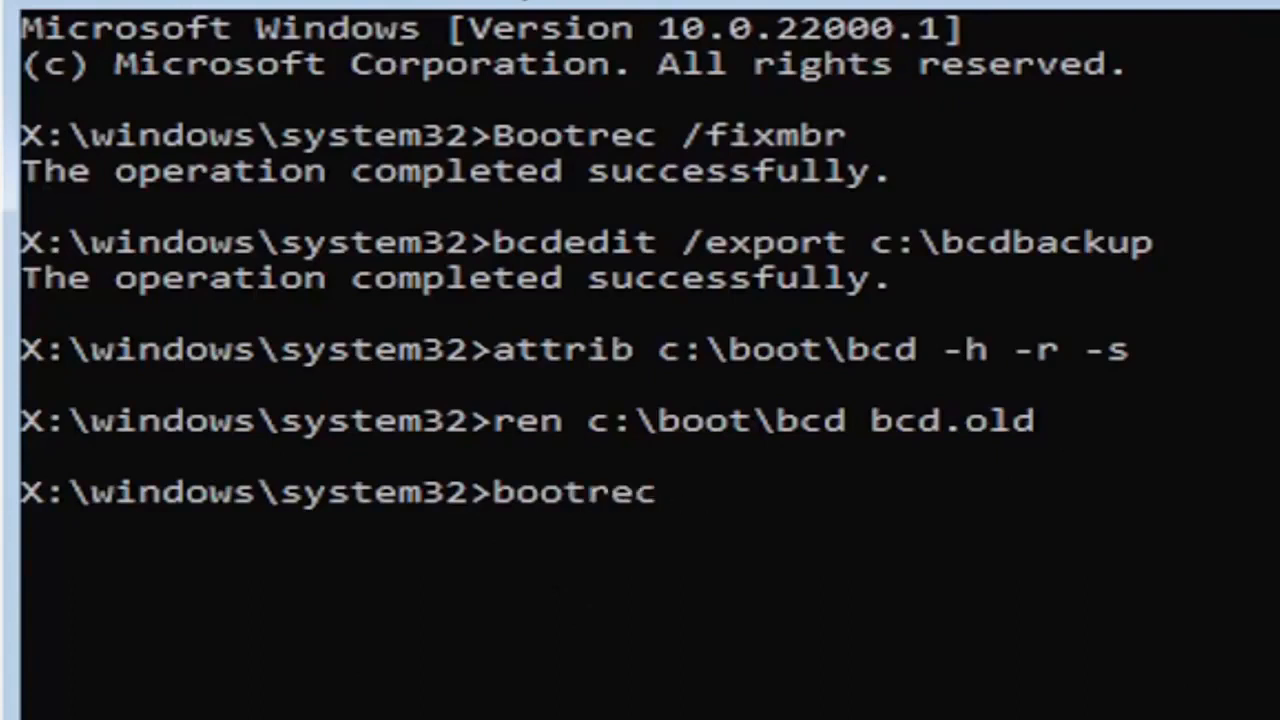
type("/re")
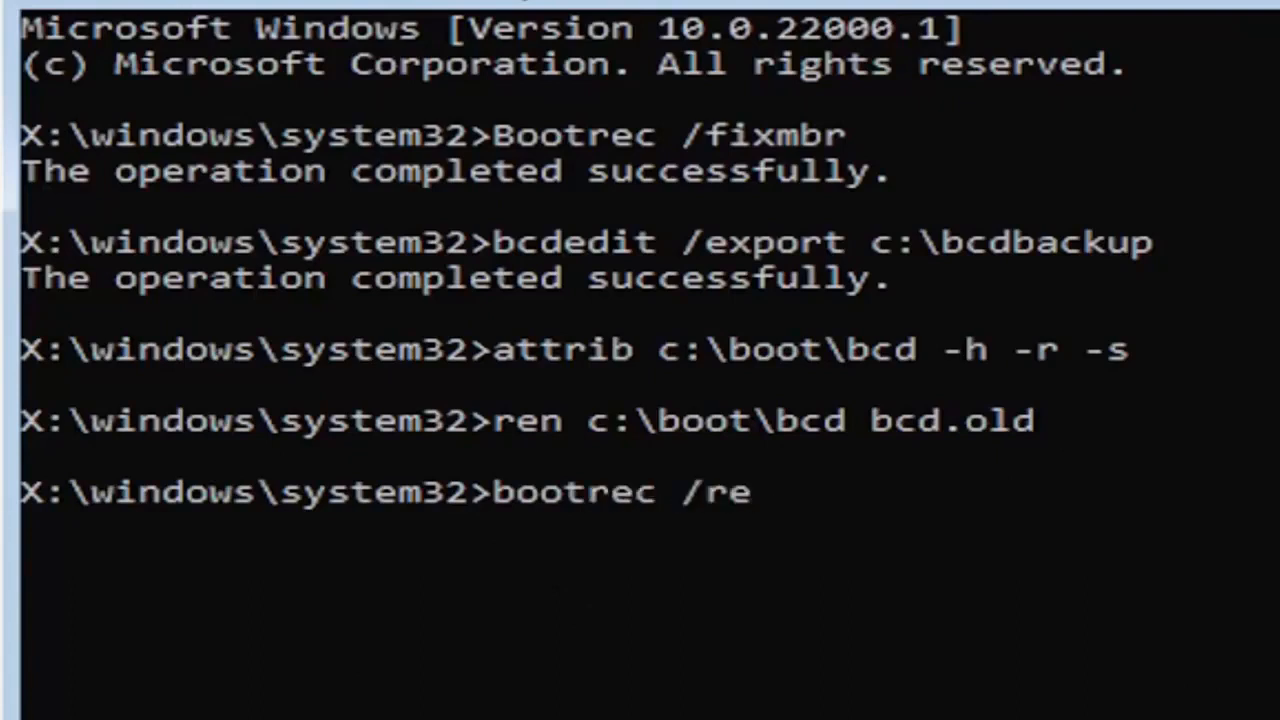
type("build")
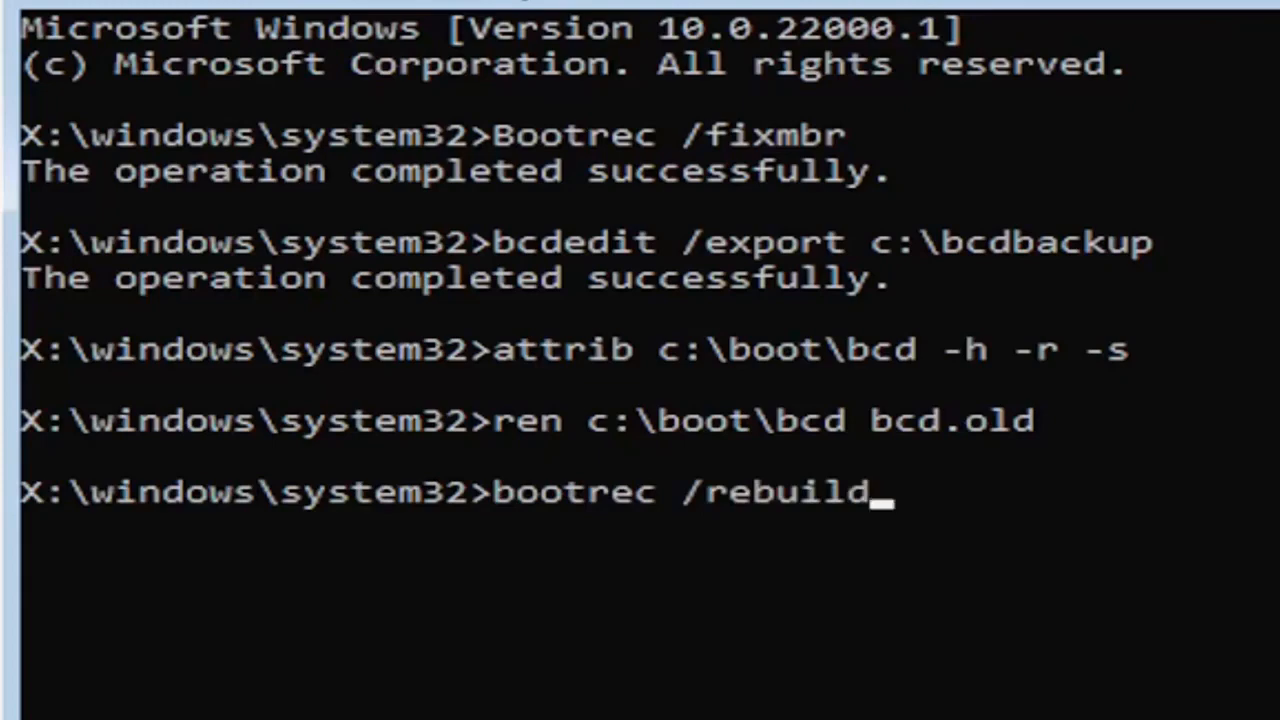
type("bcd")
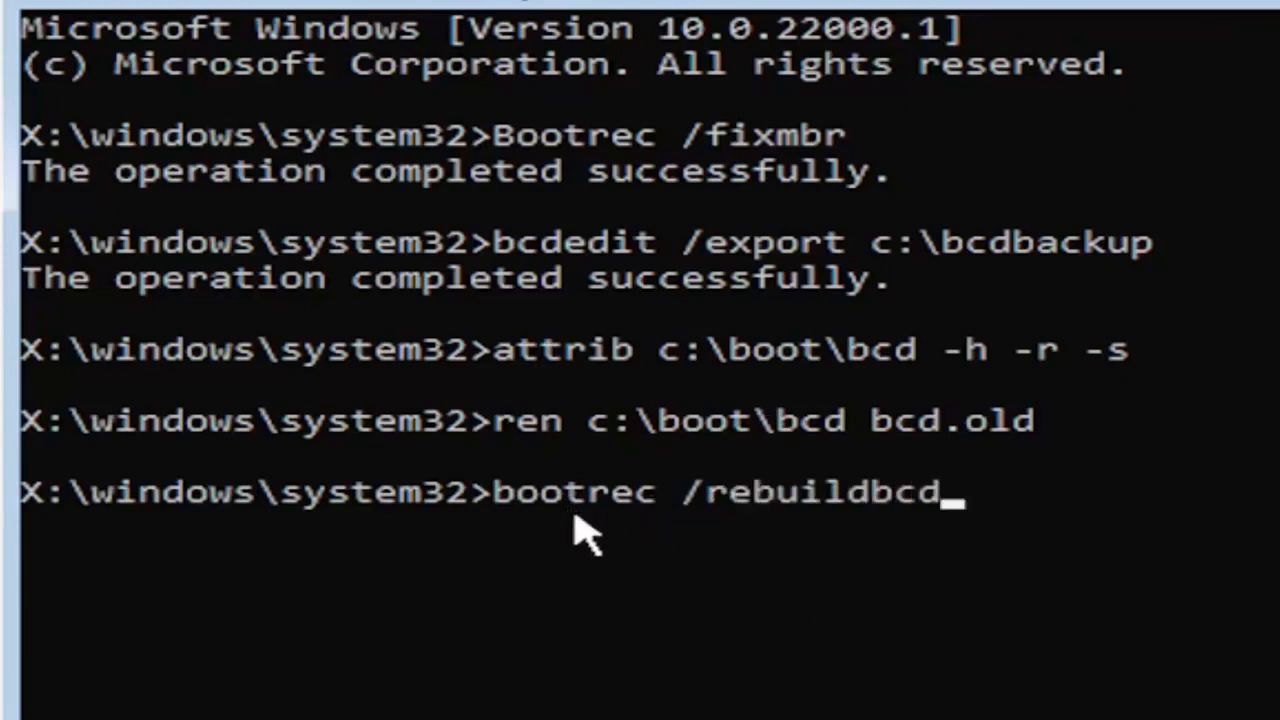
mouse_move(670, 540)
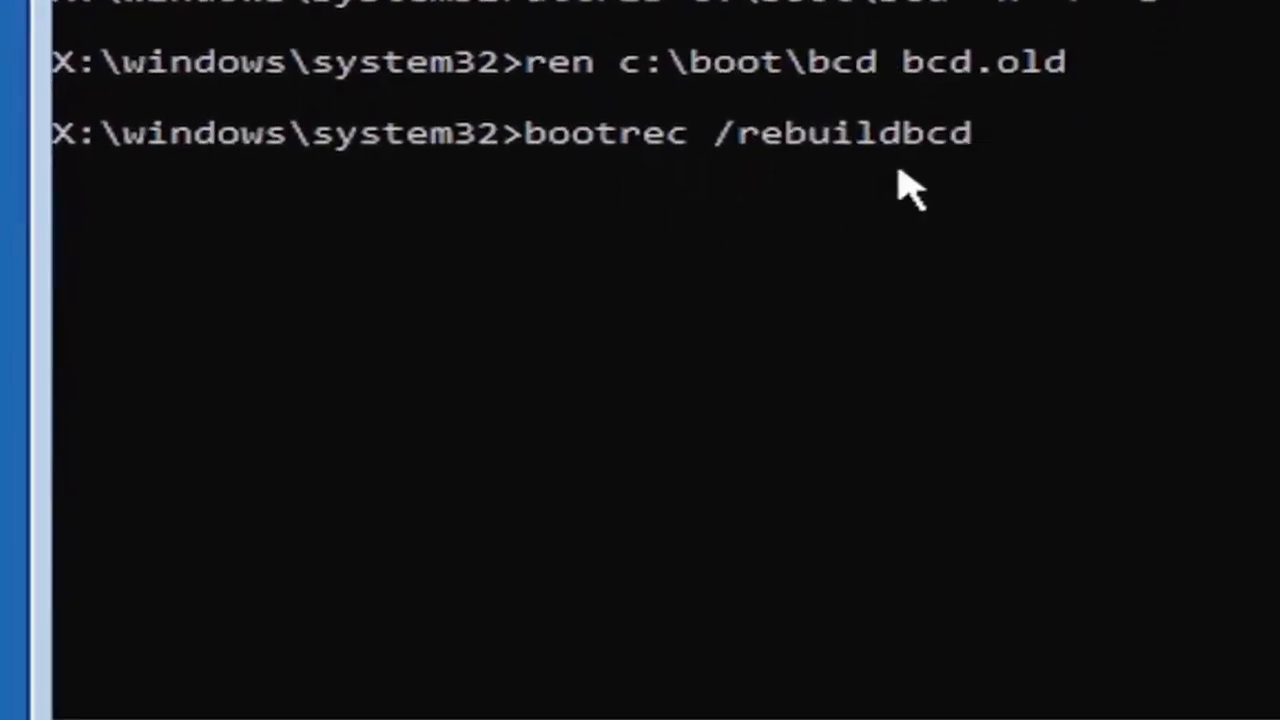
mouse_move(1004, 104)
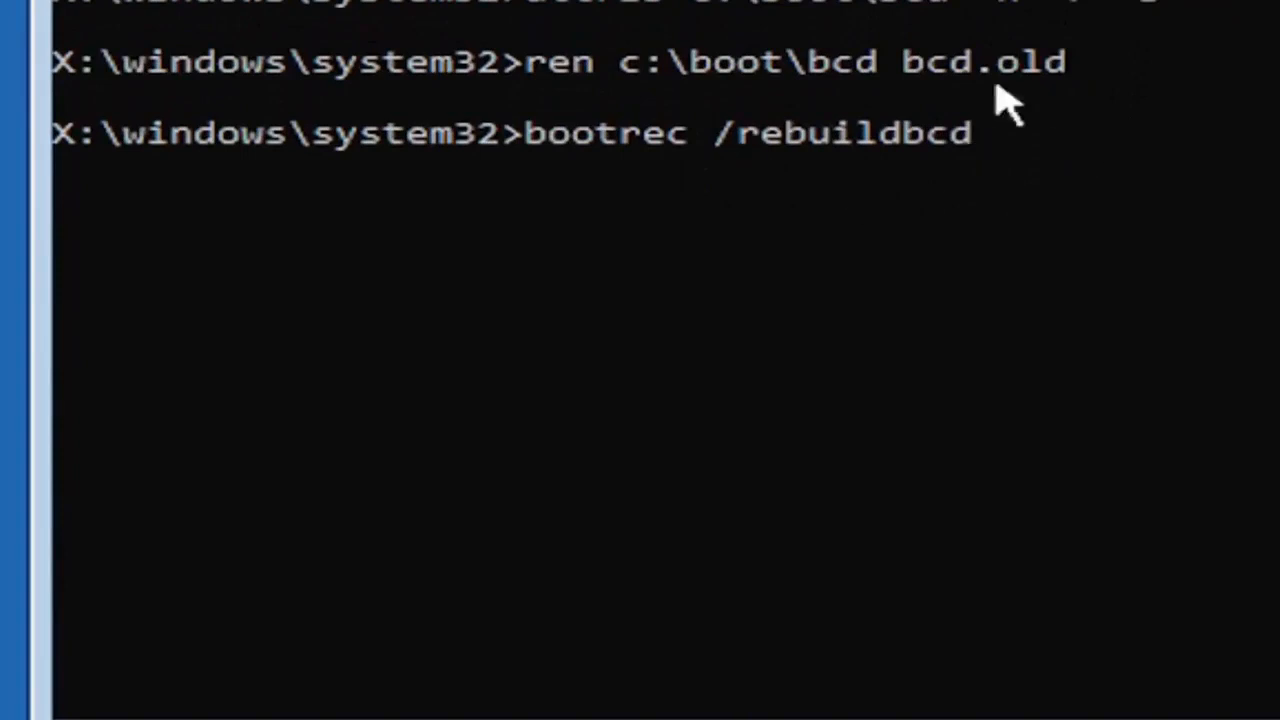
mouse_move(710, 256)
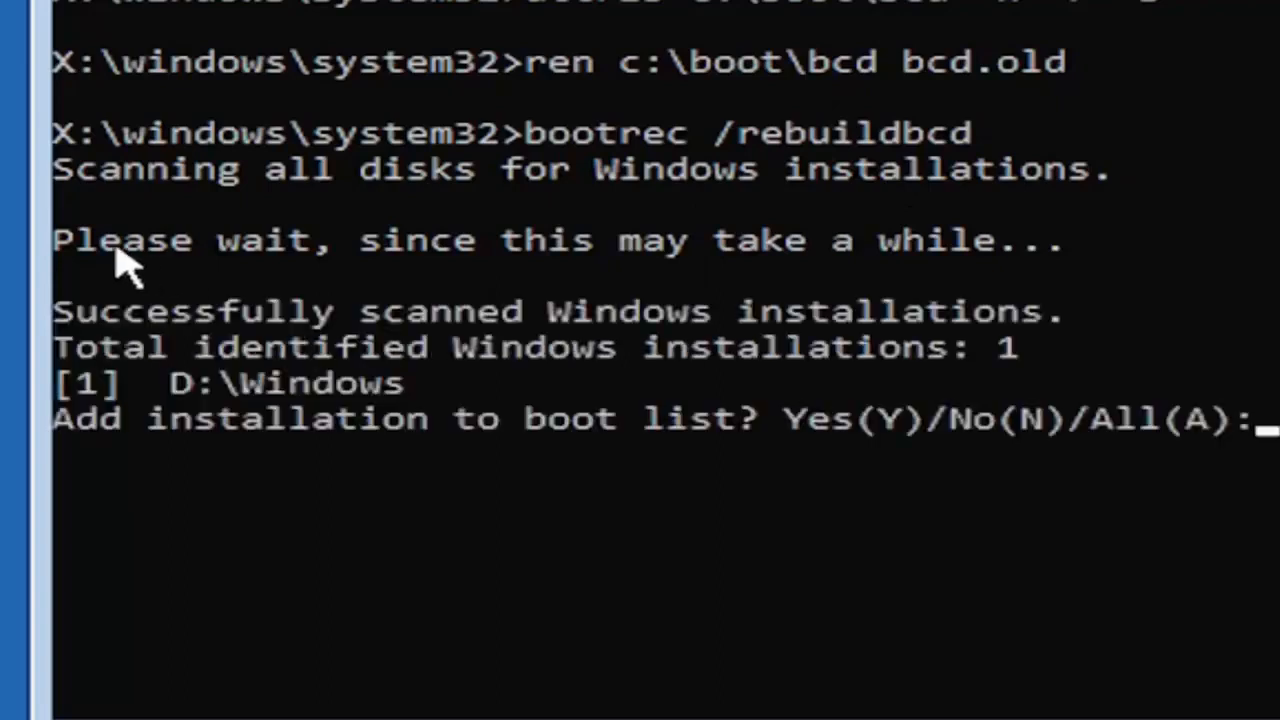
mouse_move(248, 598)
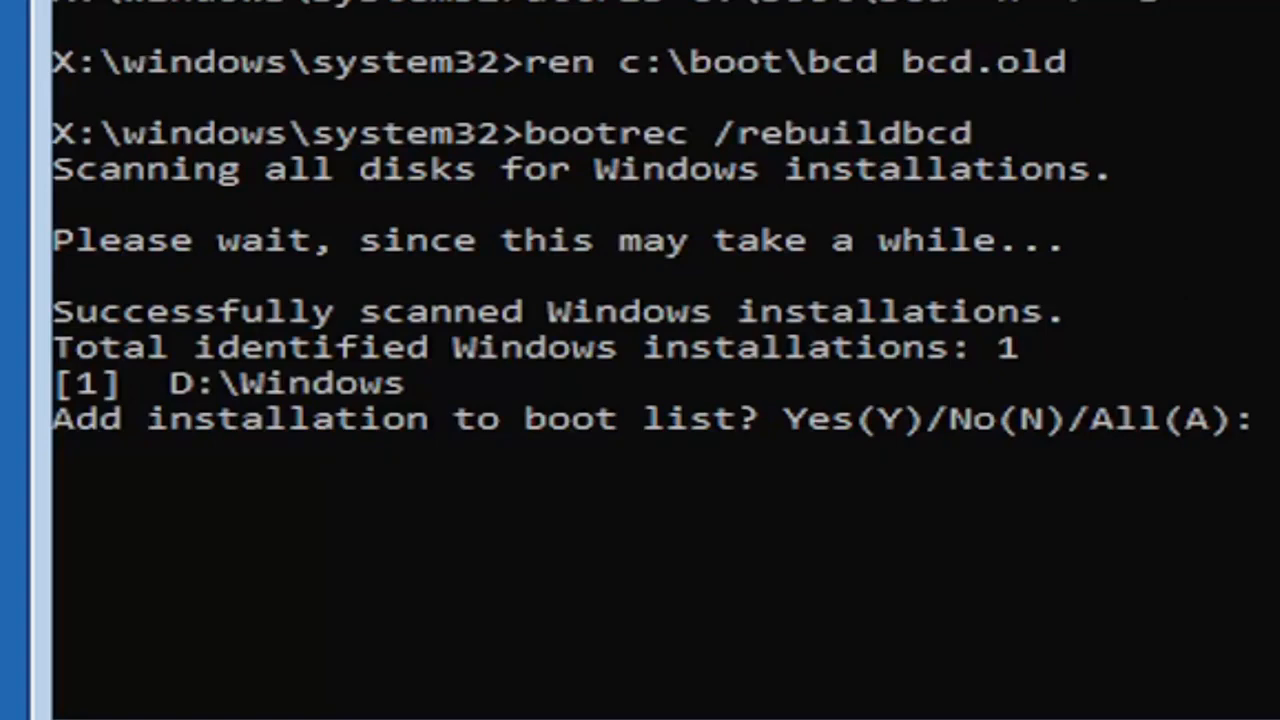
- Answer y to add the found D:\Windows installation to the boot list
type("y")
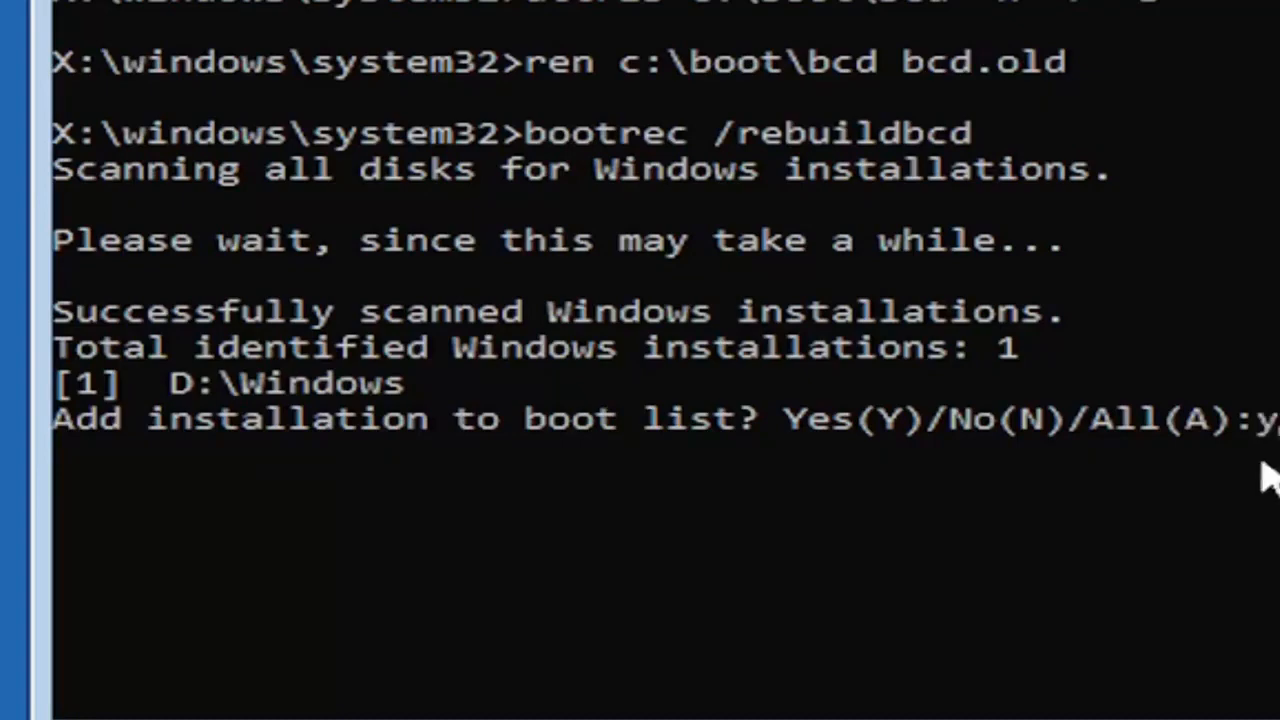
key("Return")
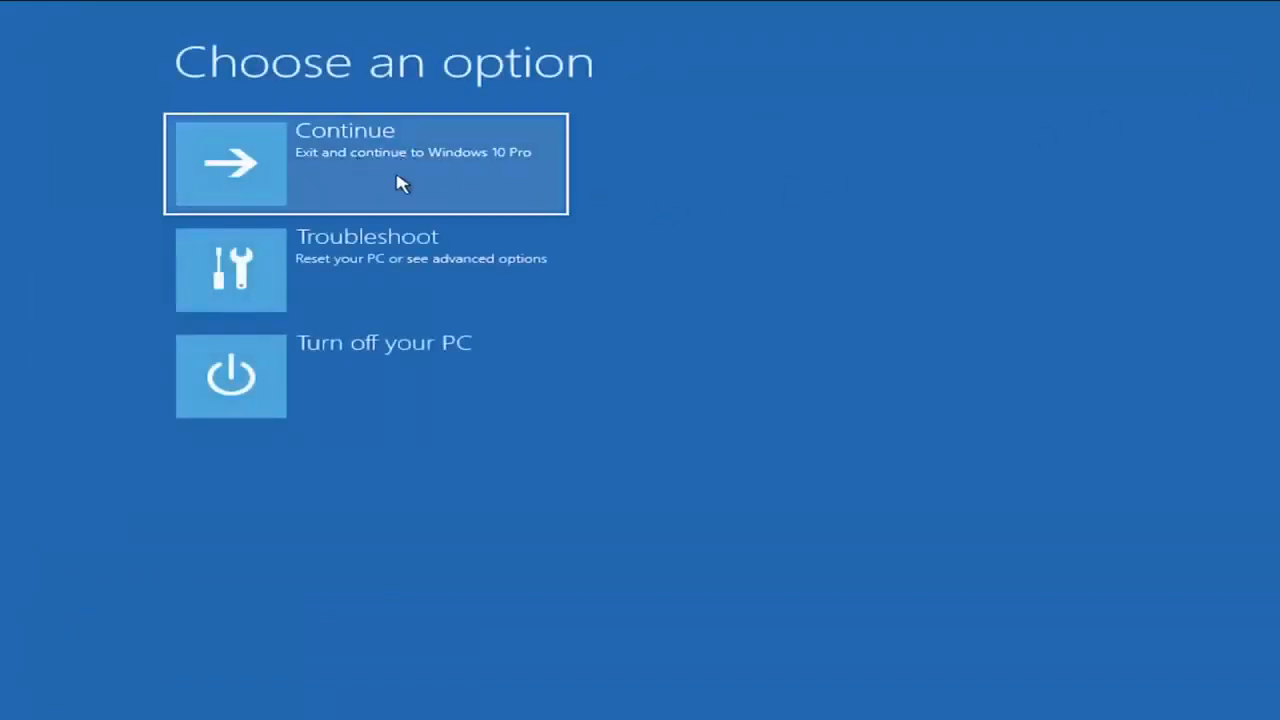
mouse_move(356, 198)
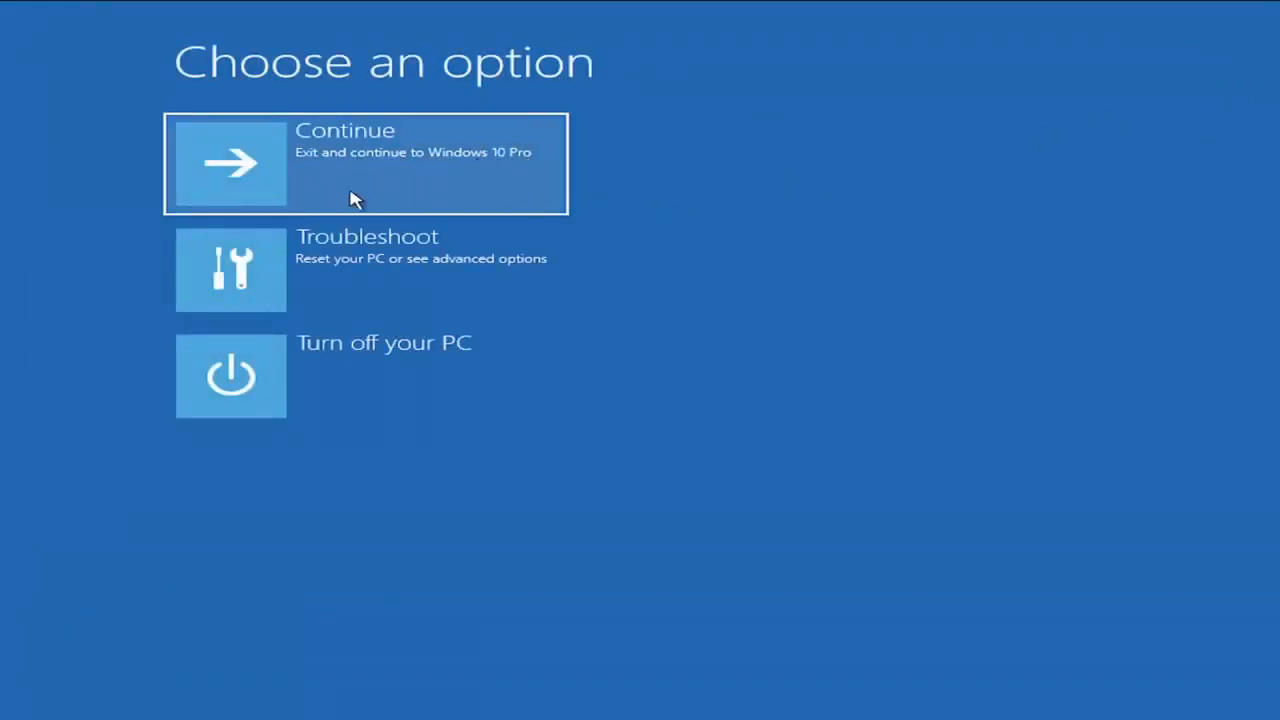
mouse_move(488, 170)
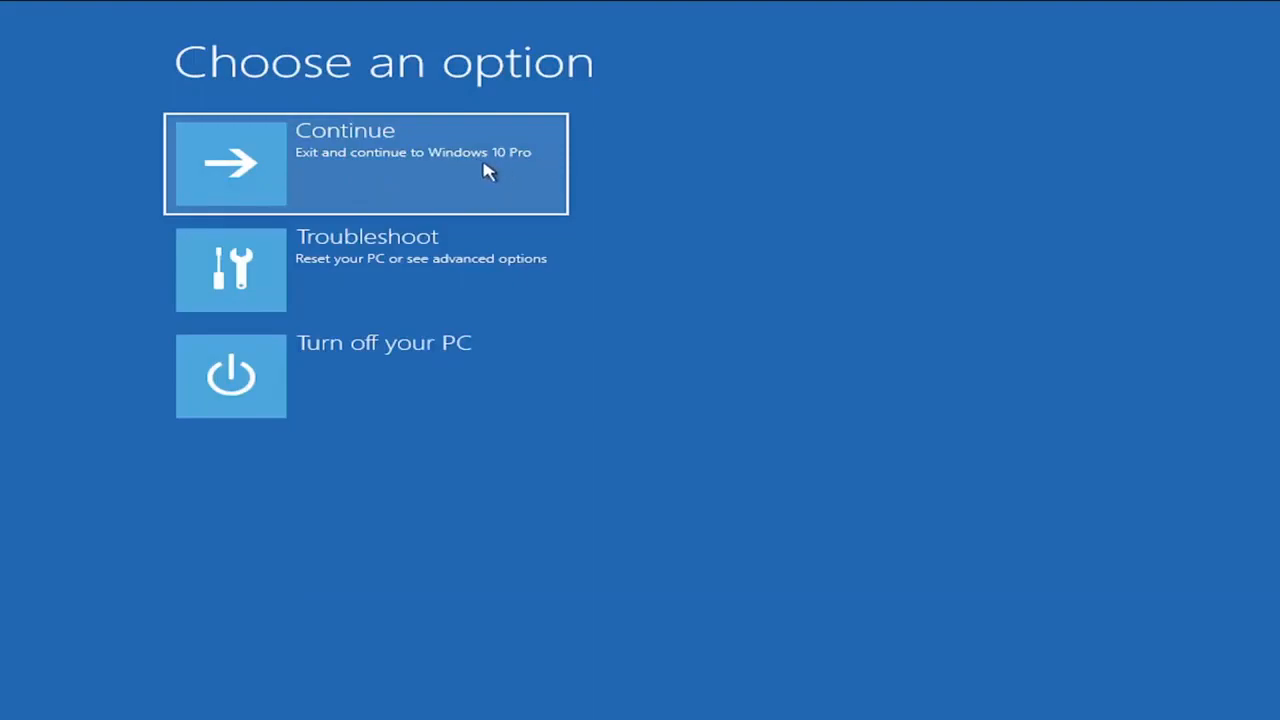
- Choose Continue to exit recovery and let Windows 11 boot to the desktop
left_click(364, 164)
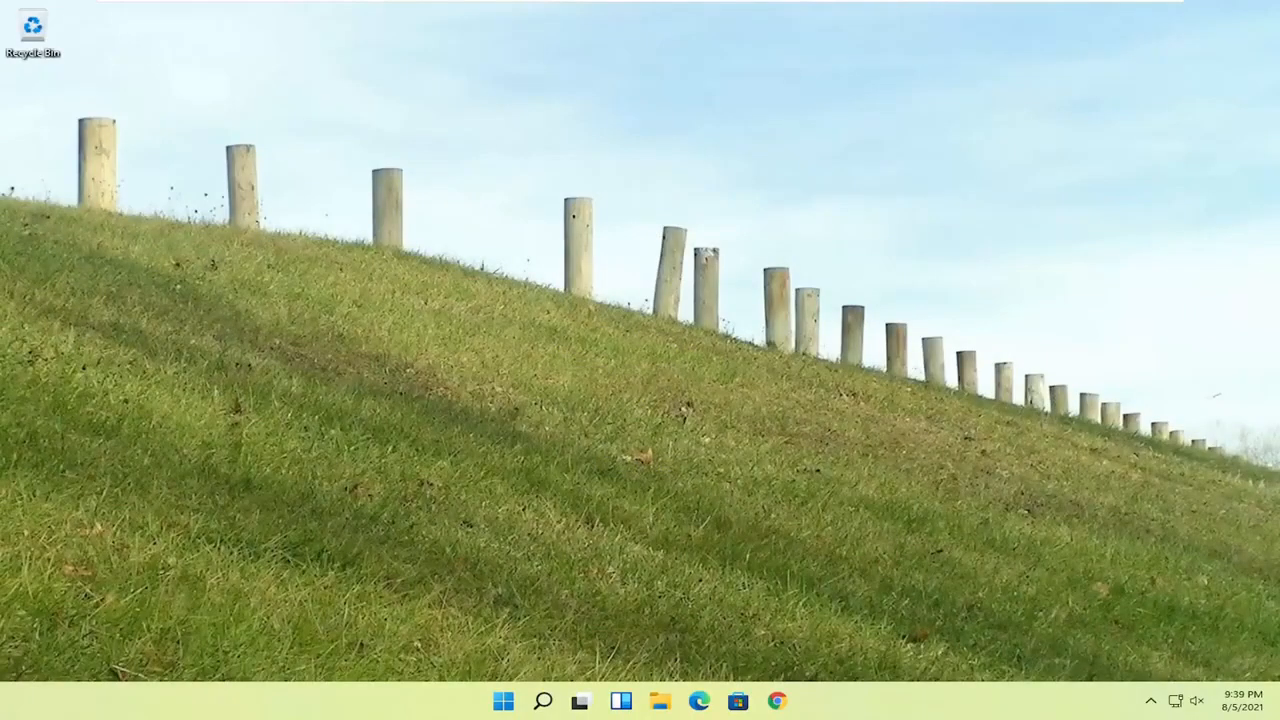
mouse_move(744, 148)
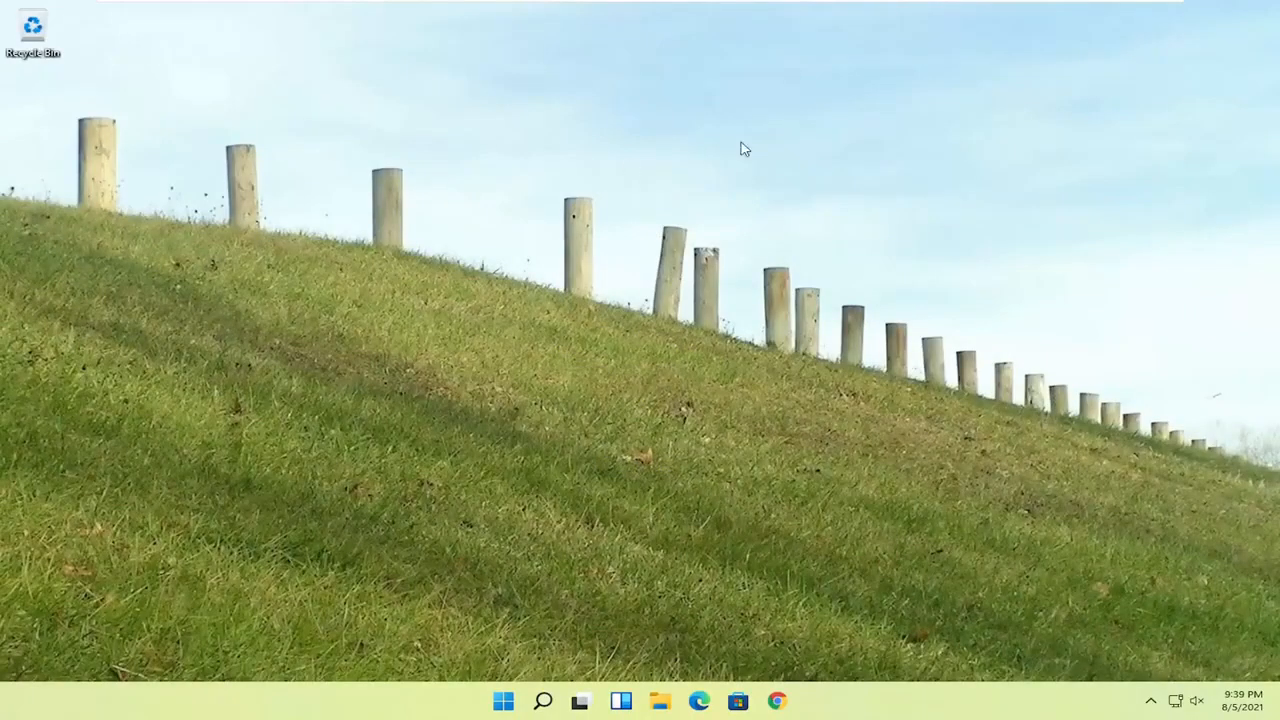